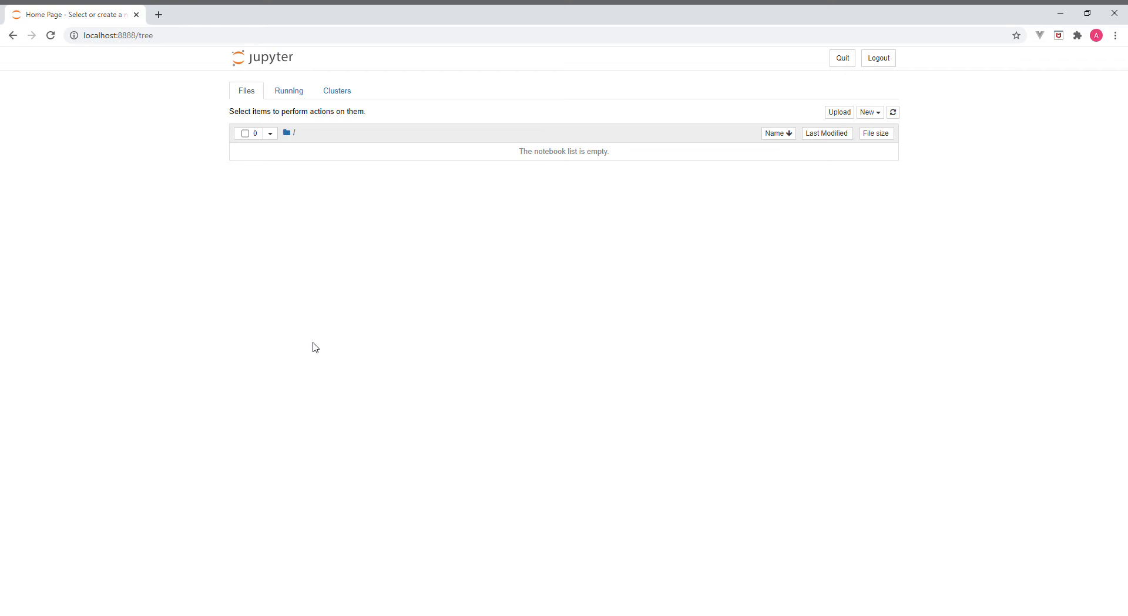
{"action": "mouse_move", "coordinate": [263, 293]}
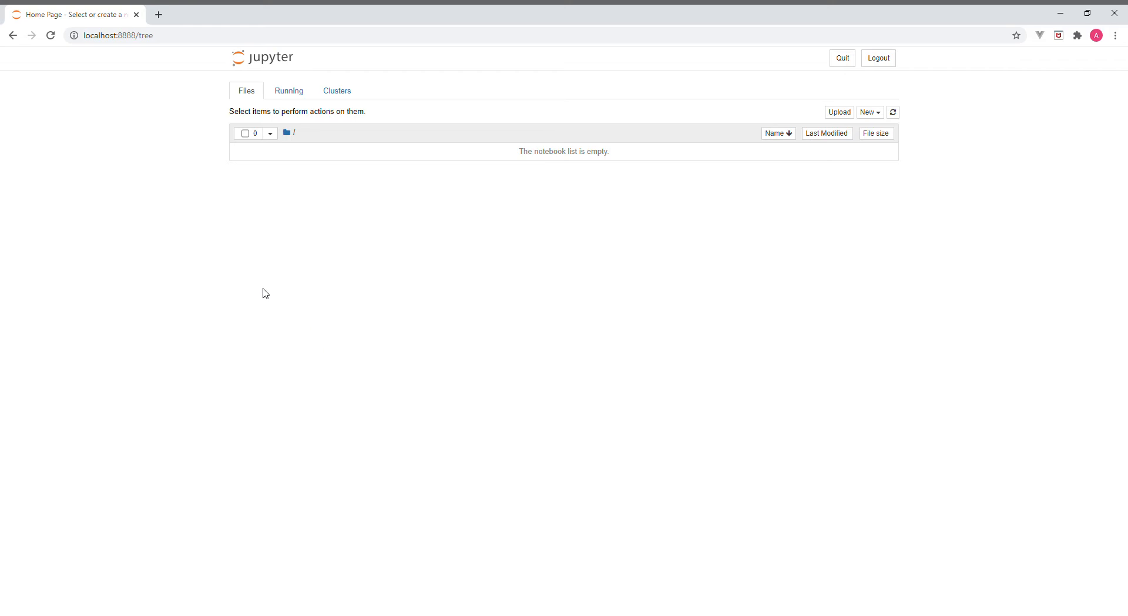
{"action": "mouse_move", "coordinate": [256, 288]}
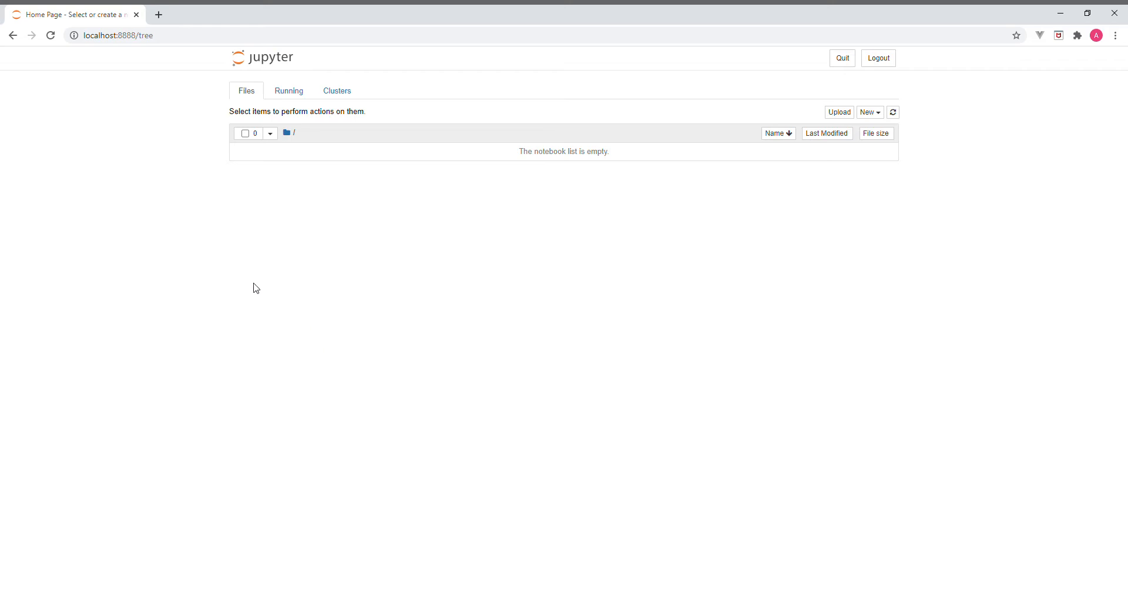
{"action": "mouse_move", "coordinate": [346, 187]}
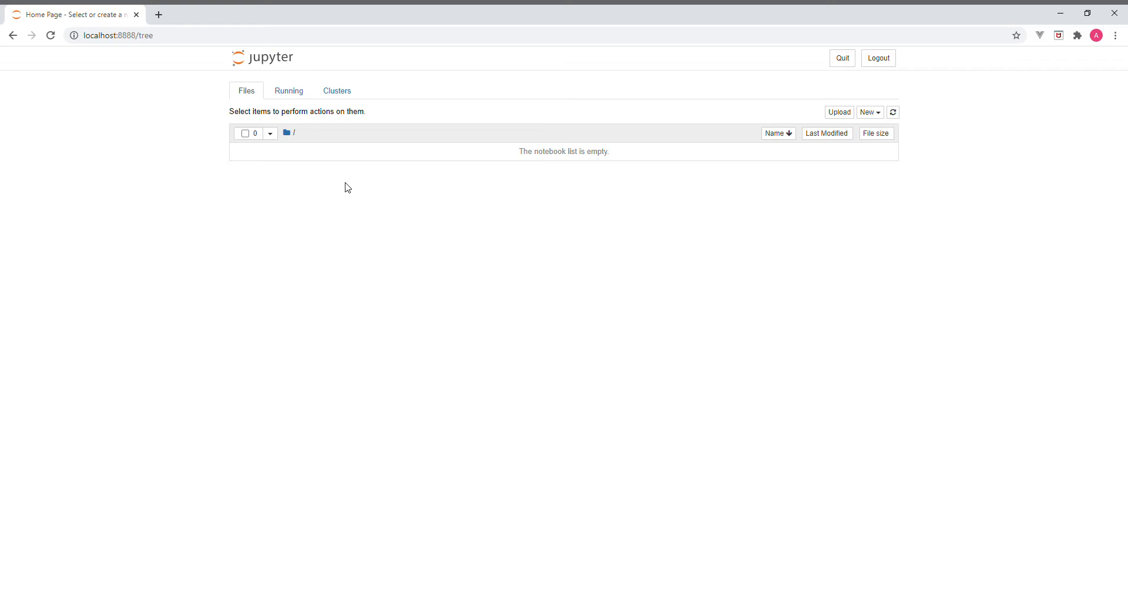
{"action": "mouse_move", "coordinate": [183, 157]}
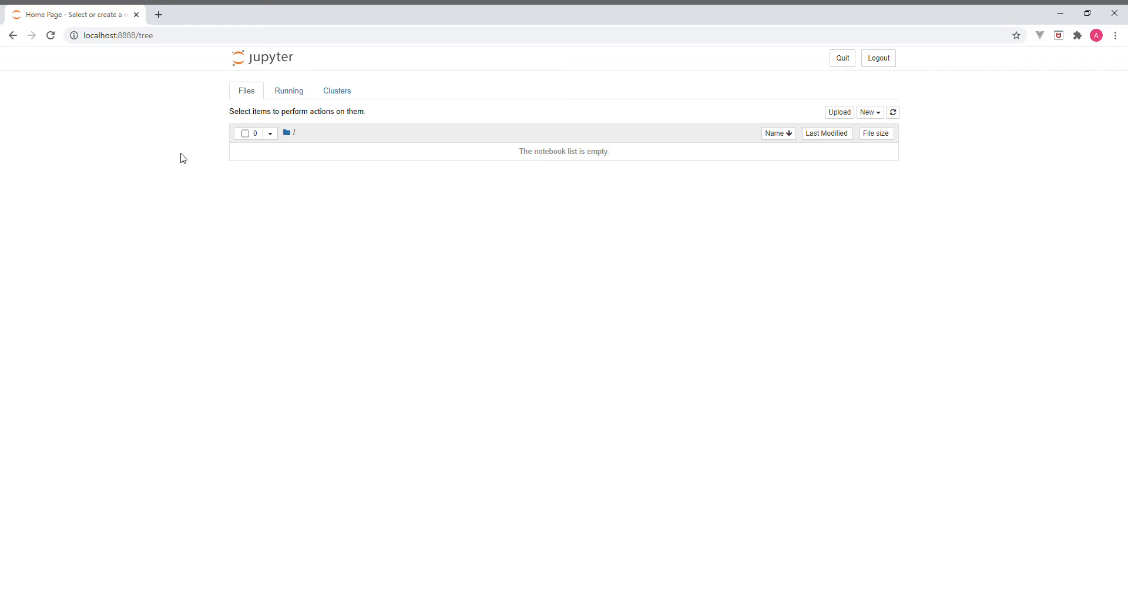
{"action": "mouse_move", "coordinate": [227, 144]}
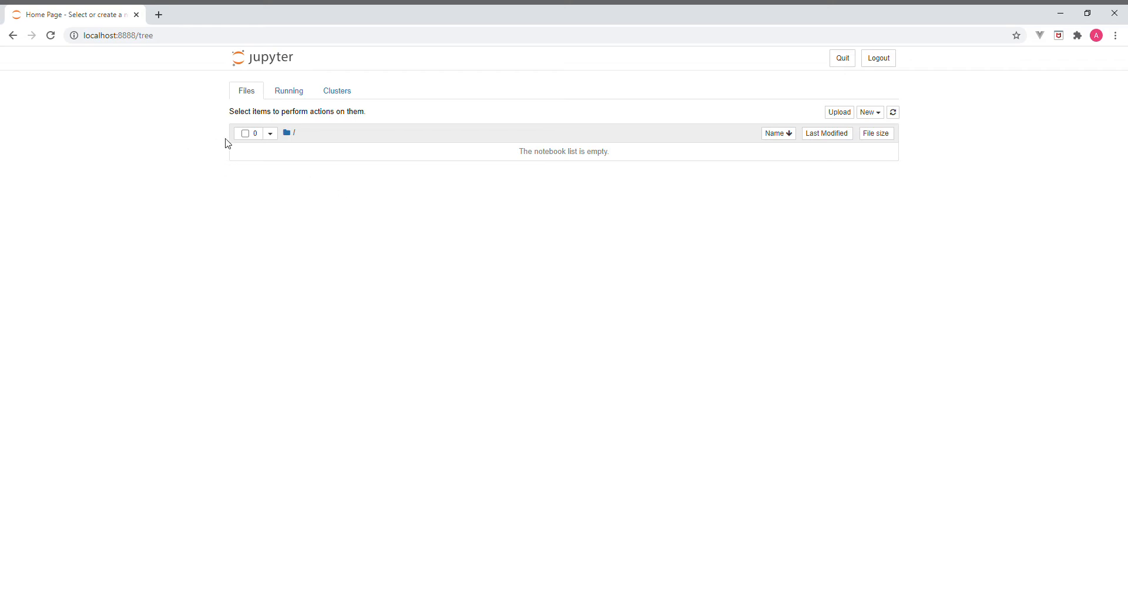
{"action": "mouse_move", "coordinate": [283, 166]}
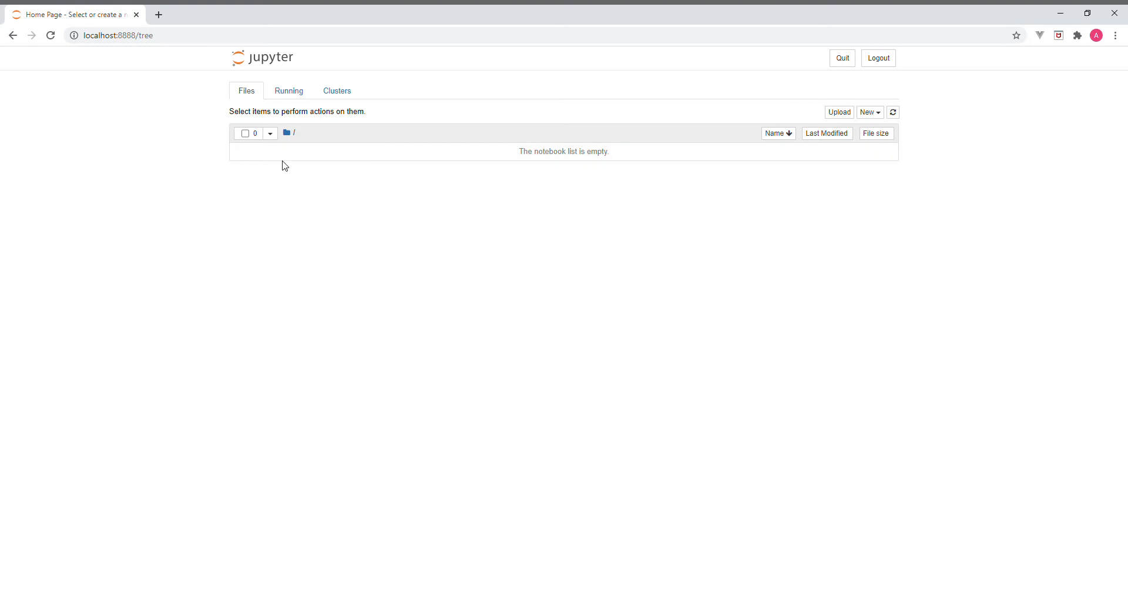
{"action": "mouse_move", "coordinate": [243, 215]}
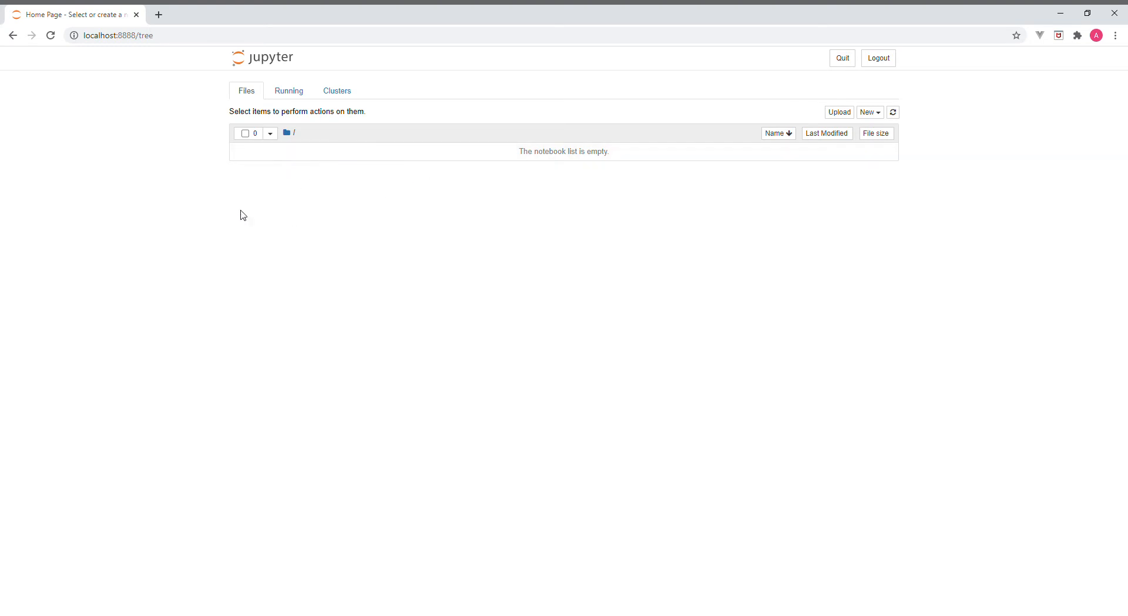
{"action": "mouse_move", "coordinate": [137, 100]}
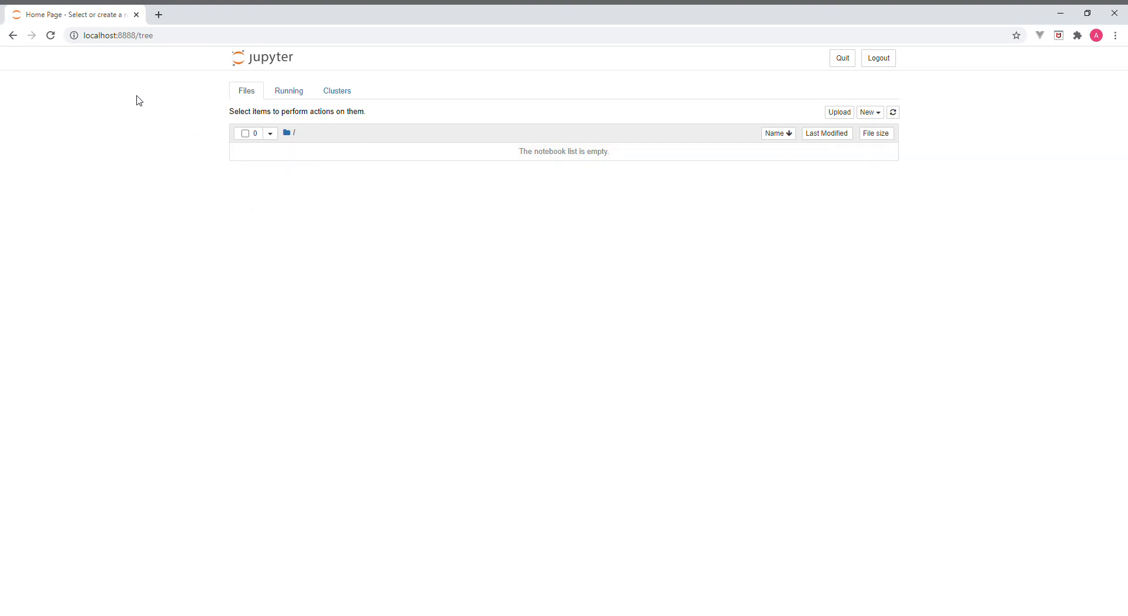
{"action": "mouse_move", "coordinate": [865, 92]}
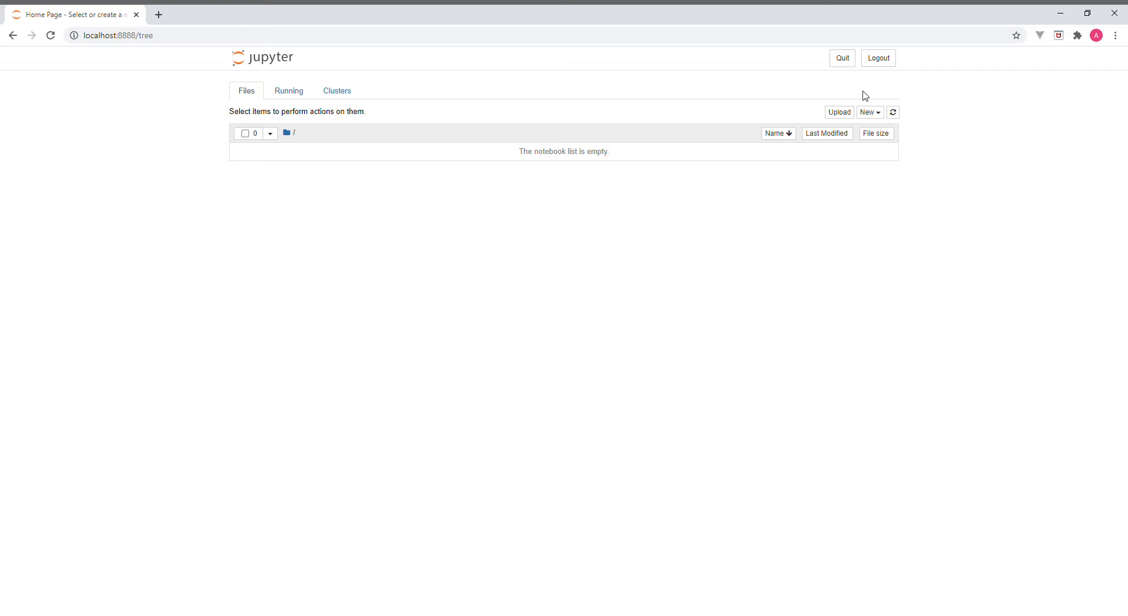
{"action": "mouse_move", "coordinate": [225, 108]}
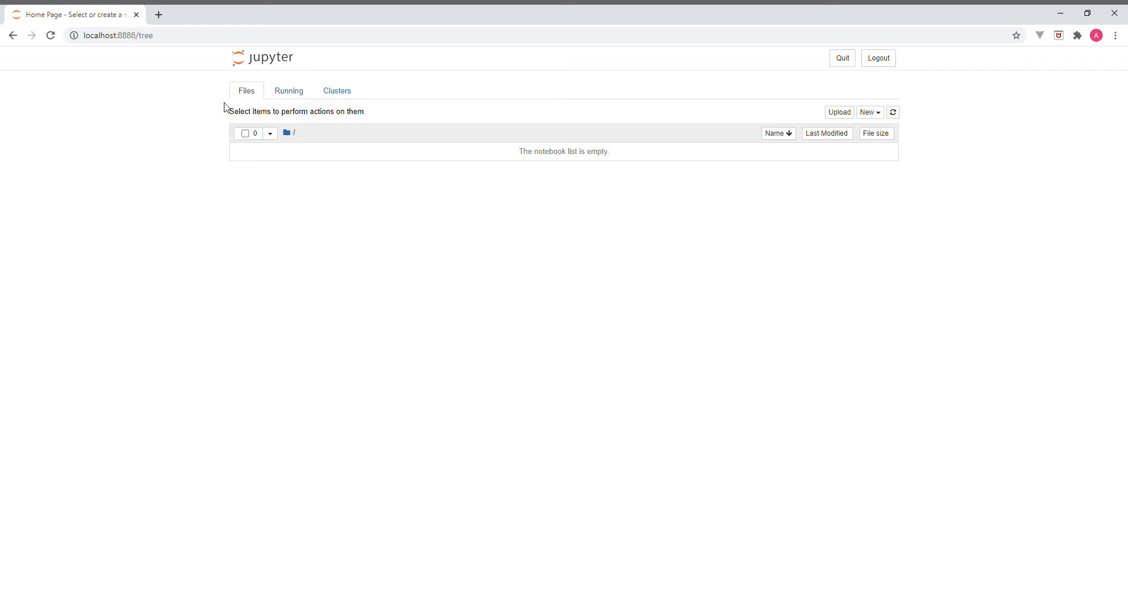
{"action": "mouse_move", "coordinate": [553, 186]}
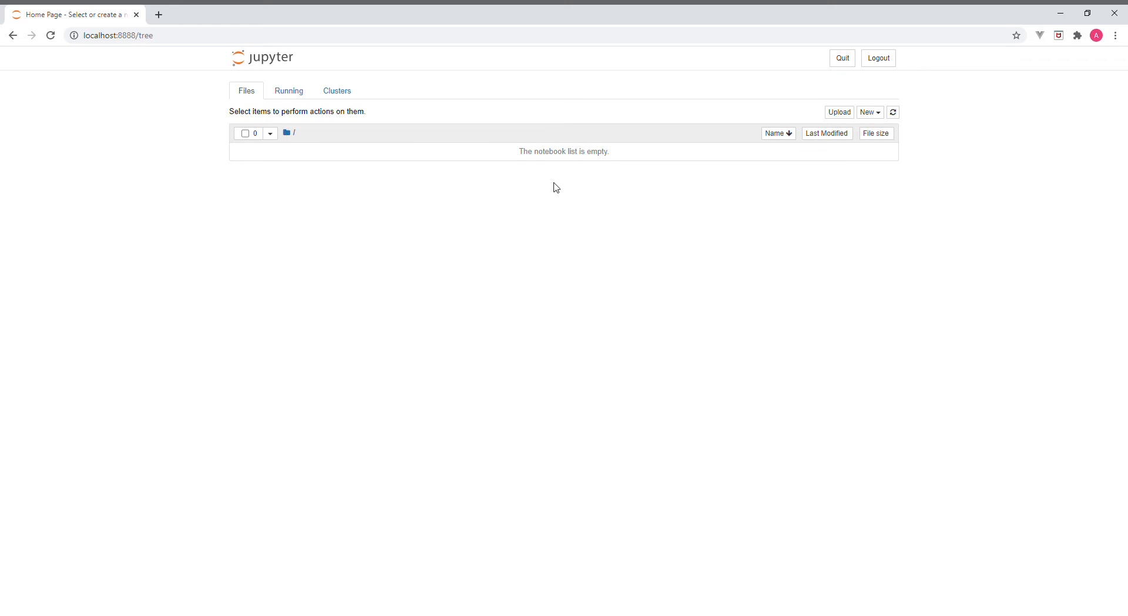
{"action": "mouse_move", "coordinate": [421, 94]}
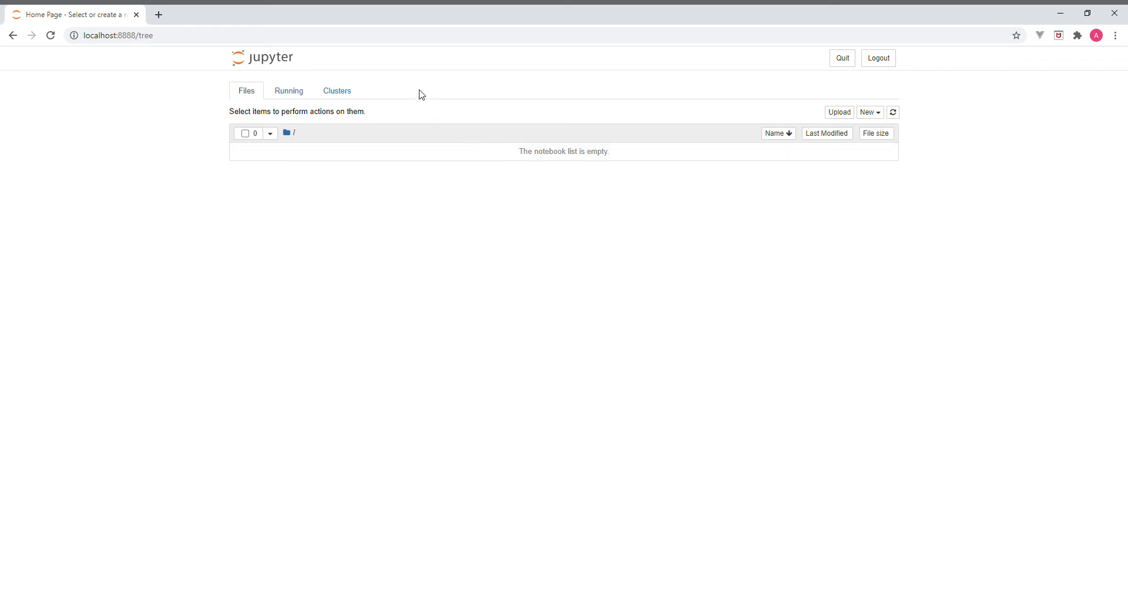
{"action": "mouse_move", "coordinate": [417, 78]}
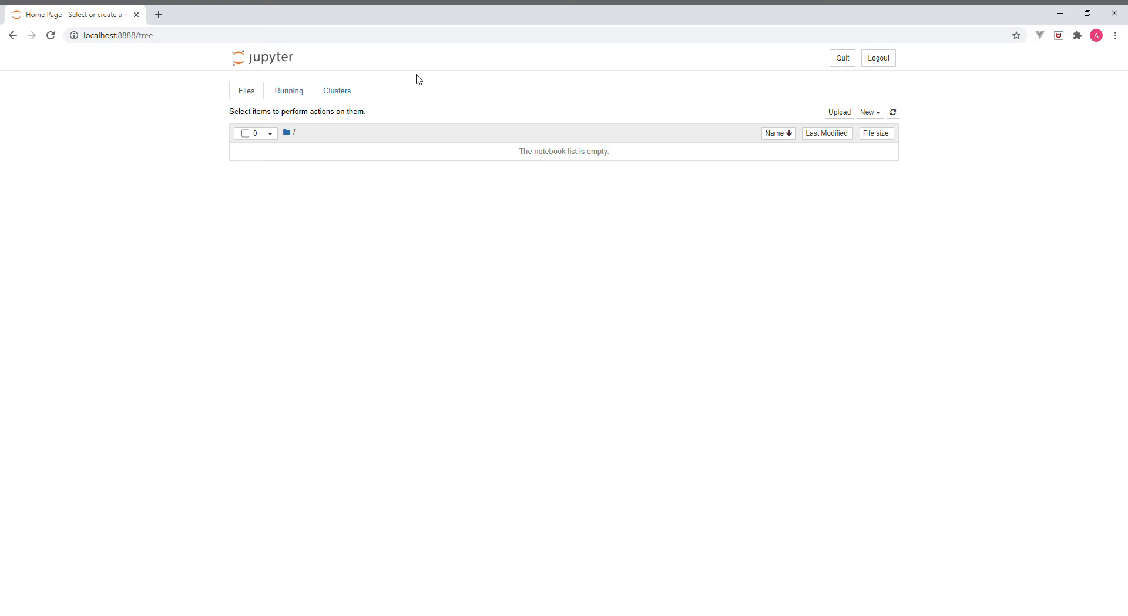
{"action": "mouse_move", "coordinate": [241, 128]}
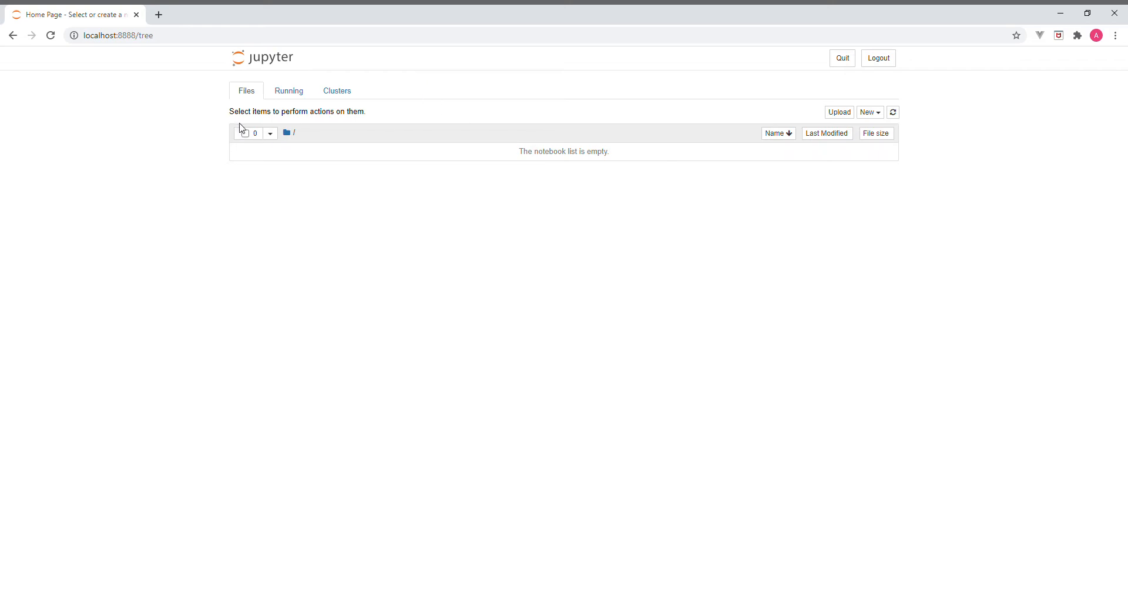
{"action": "mouse_move", "coordinate": [75, 117]}
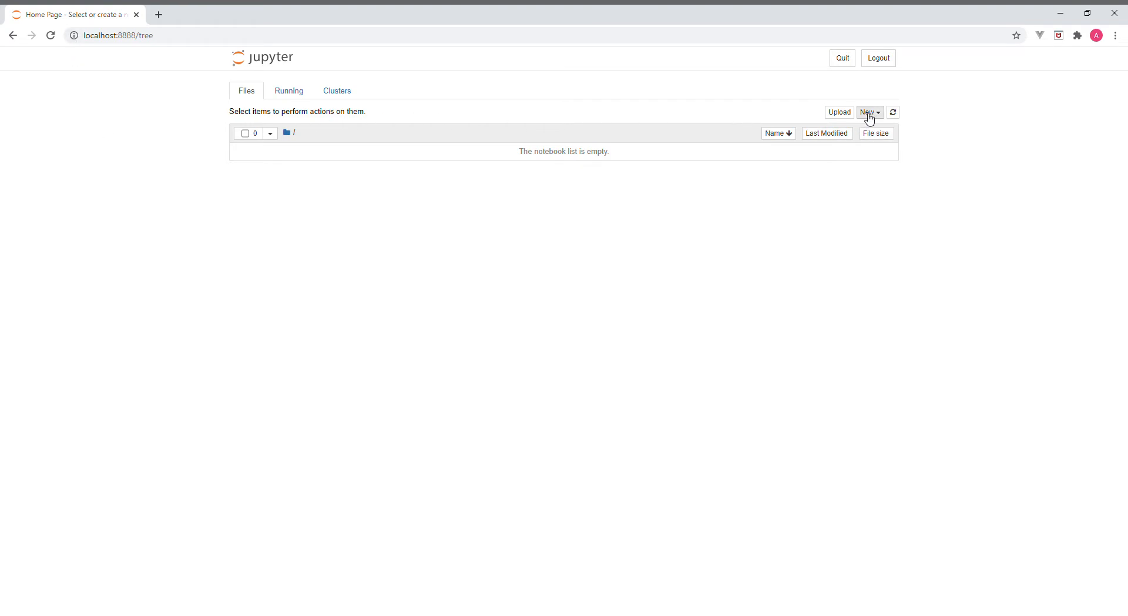
Create a new Python 3 notebook from the New menu
{"action": "left_click", "coordinate": [869, 112]}
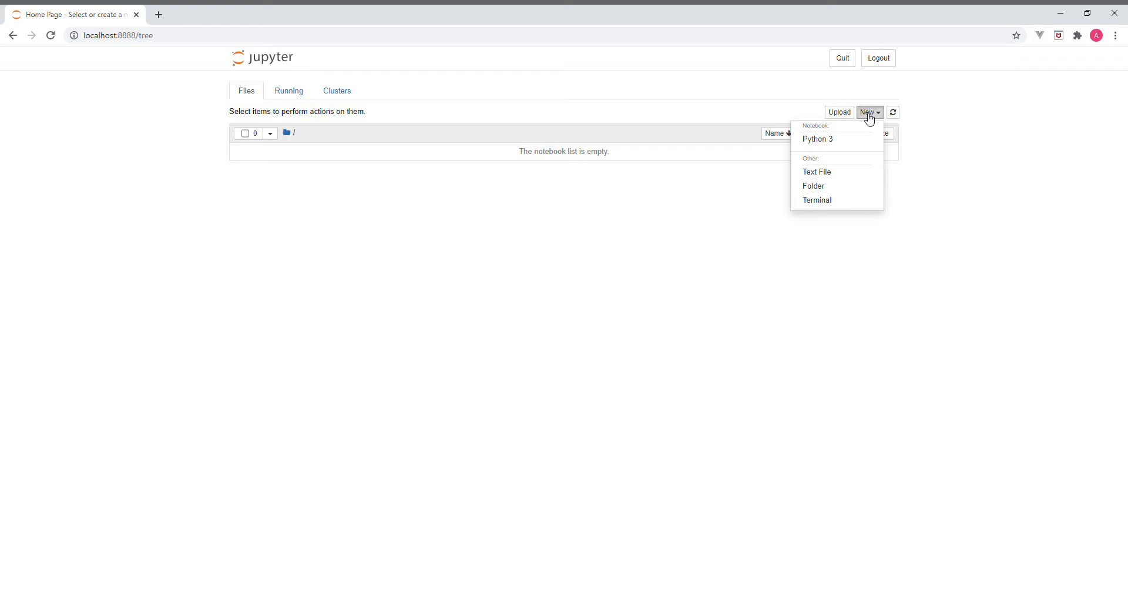
{"action": "mouse_move", "coordinate": [828, 152]}
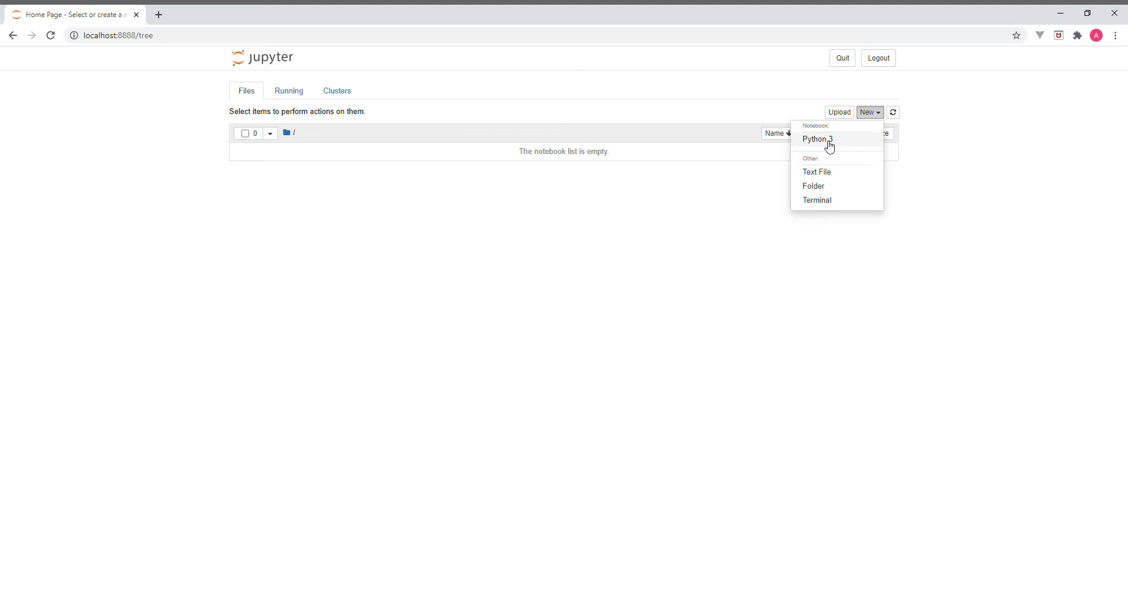
{"action": "left_click", "coordinate": [817, 139]}
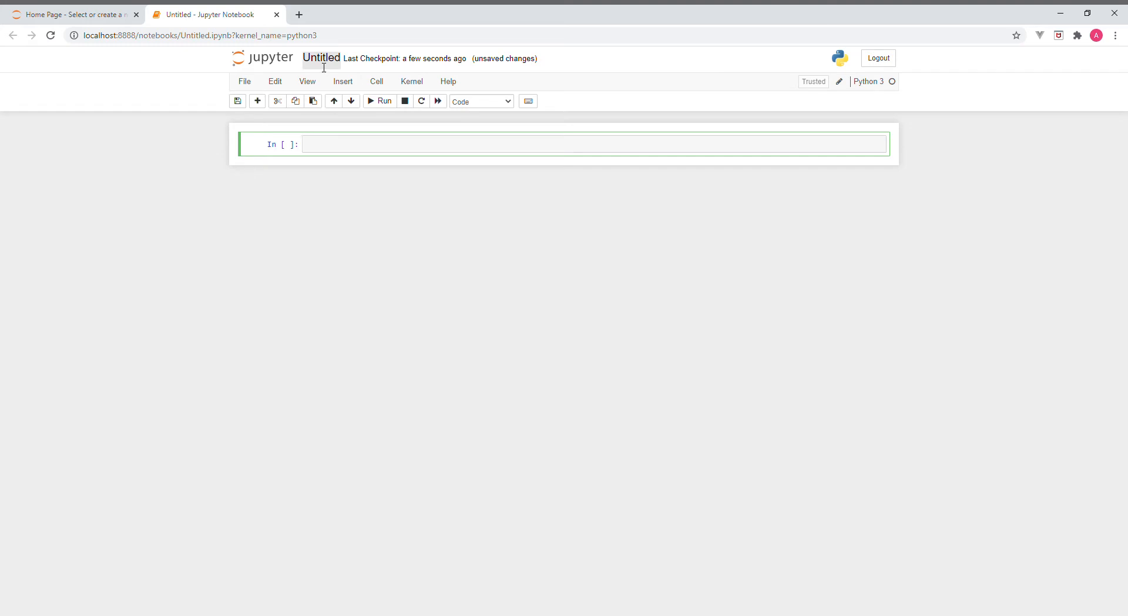
Rename the notebook to 'Convert XML to DataFrame' and save a checkpoint
{"action": "left_click", "coordinate": [321, 58]}
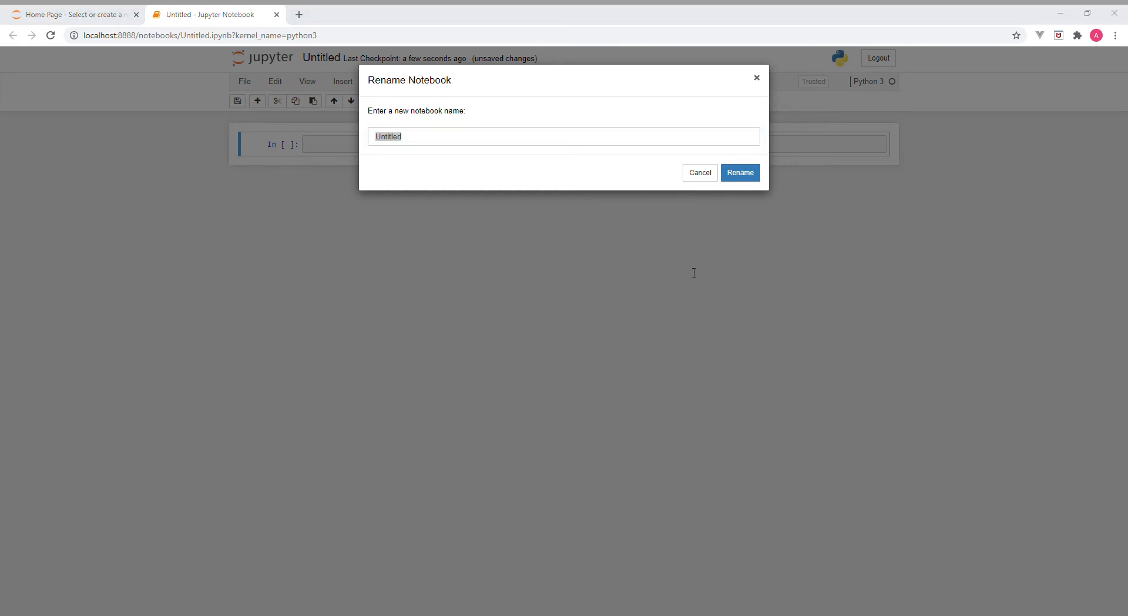
{"action": "mouse_move", "coordinate": [584, 261]}
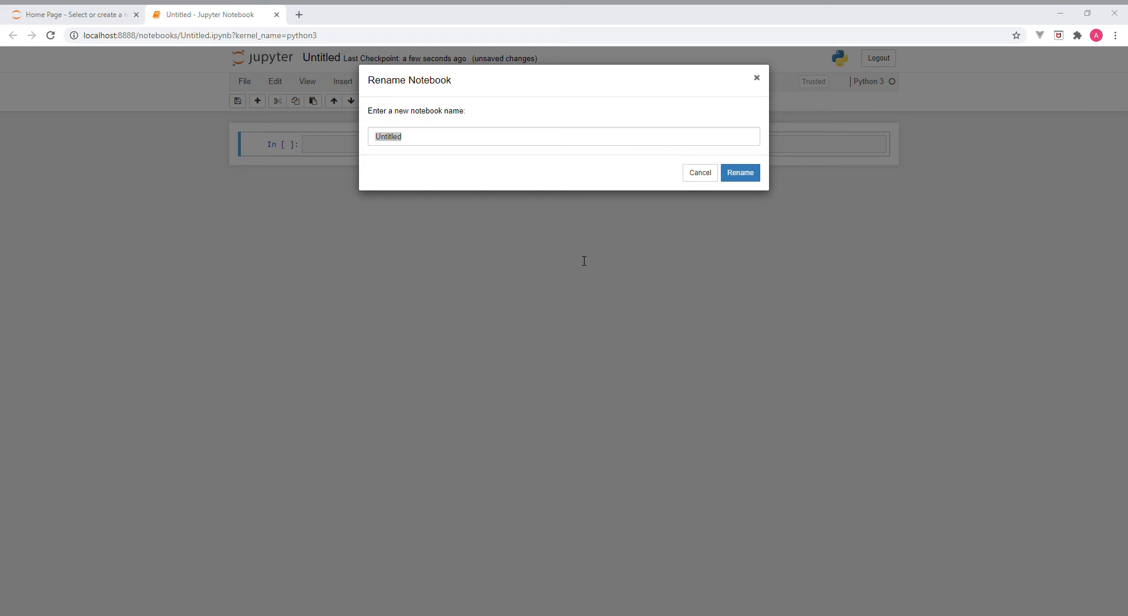
{"action": "mouse_move", "coordinate": [601, 240]}
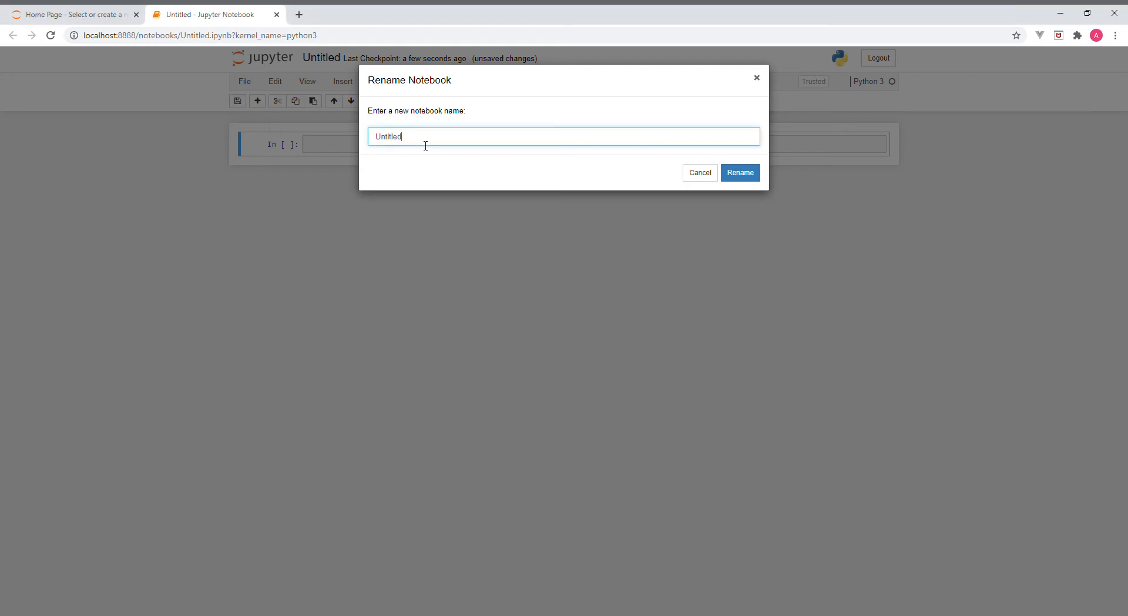
{"action": "type", "text": "Convert XML to DataFrame"}
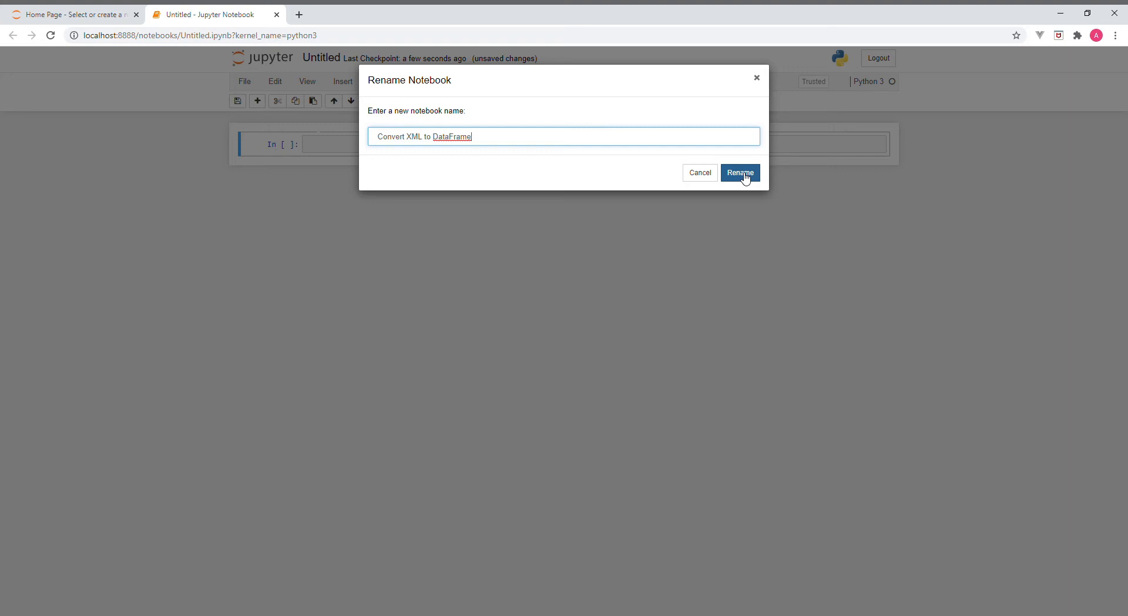
{"action": "left_click", "coordinate": [741, 173]}
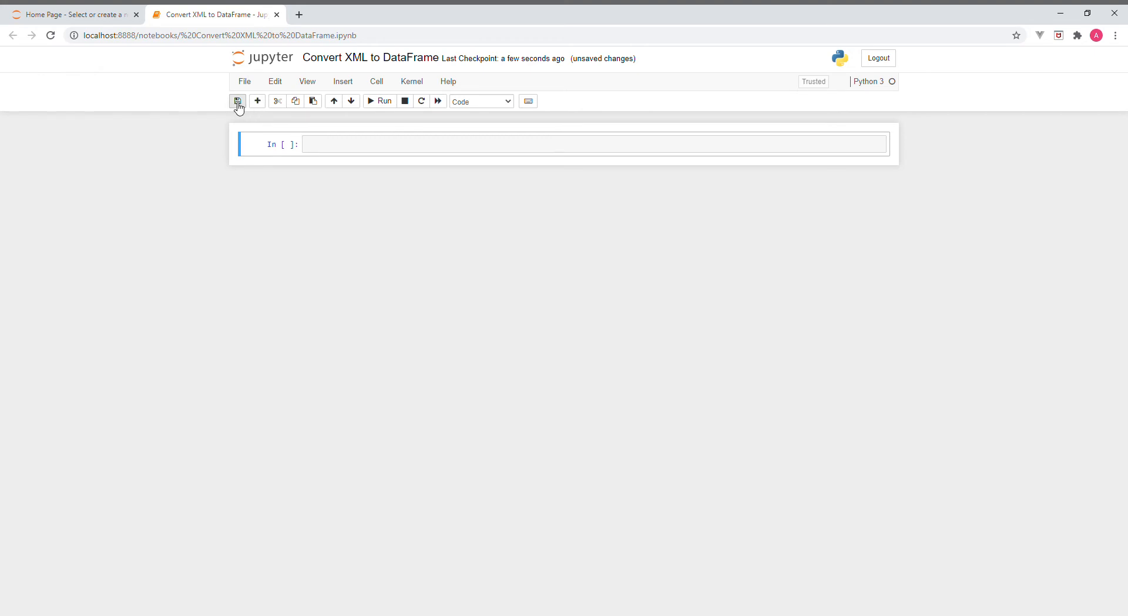
{"action": "left_click", "coordinate": [238, 101]}
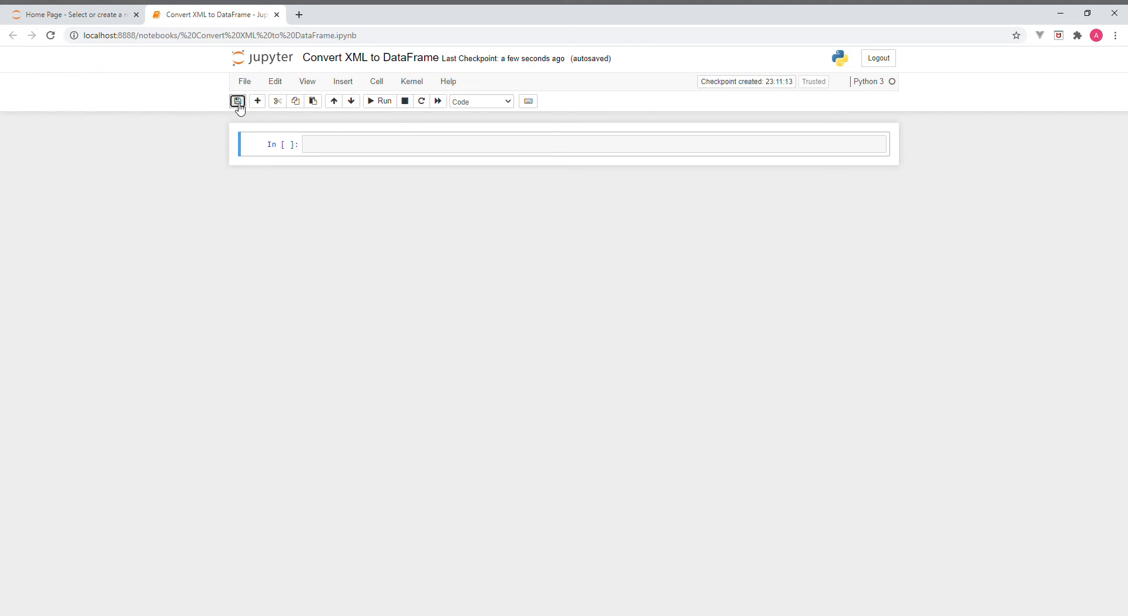
Save the Convert XML to DataFrame notebook checkpoint again
{"action": "left_click", "coordinate": [237, 101]}
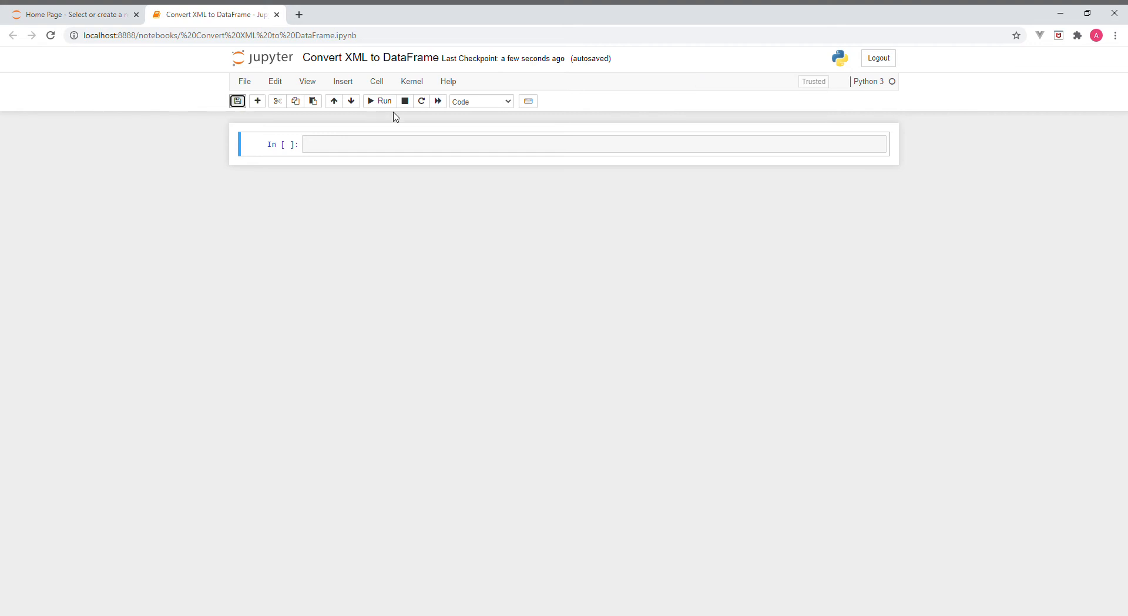
{"action": "mouse_move", "coordinate": [371, 119]}
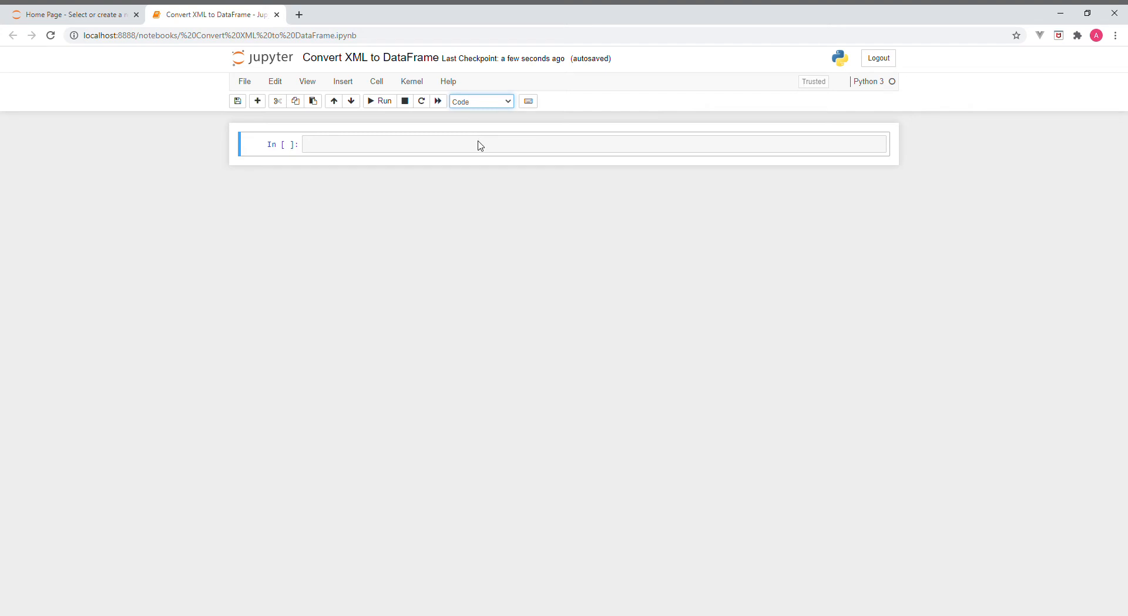
{"action": "mouse_move", "coordinate": [480, 115]}
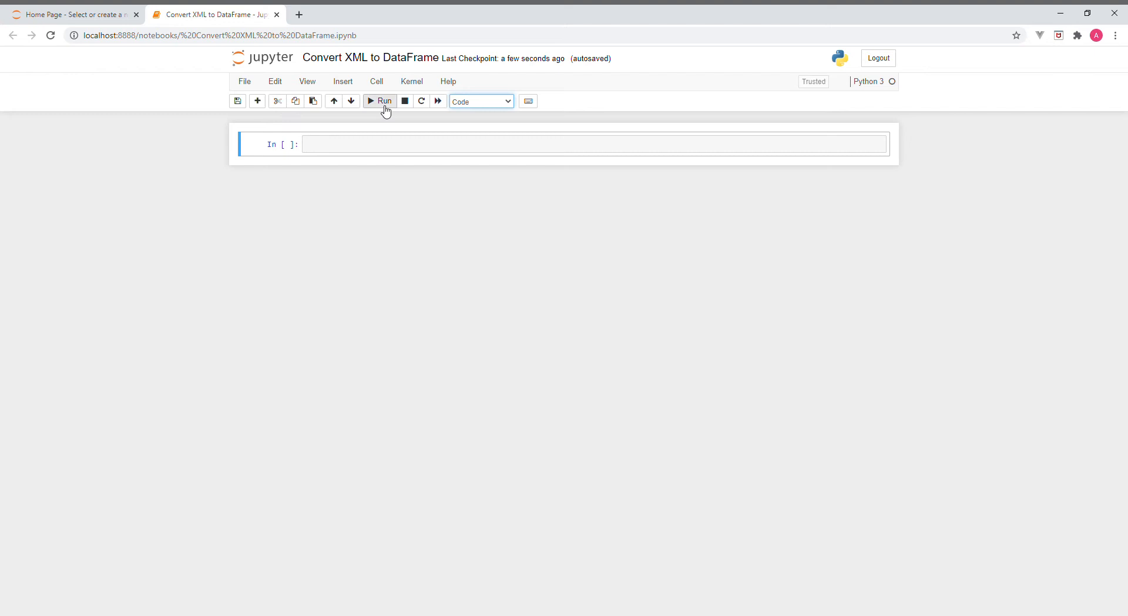
{"action": "mouse_move", "coordinate": [379, 107]}
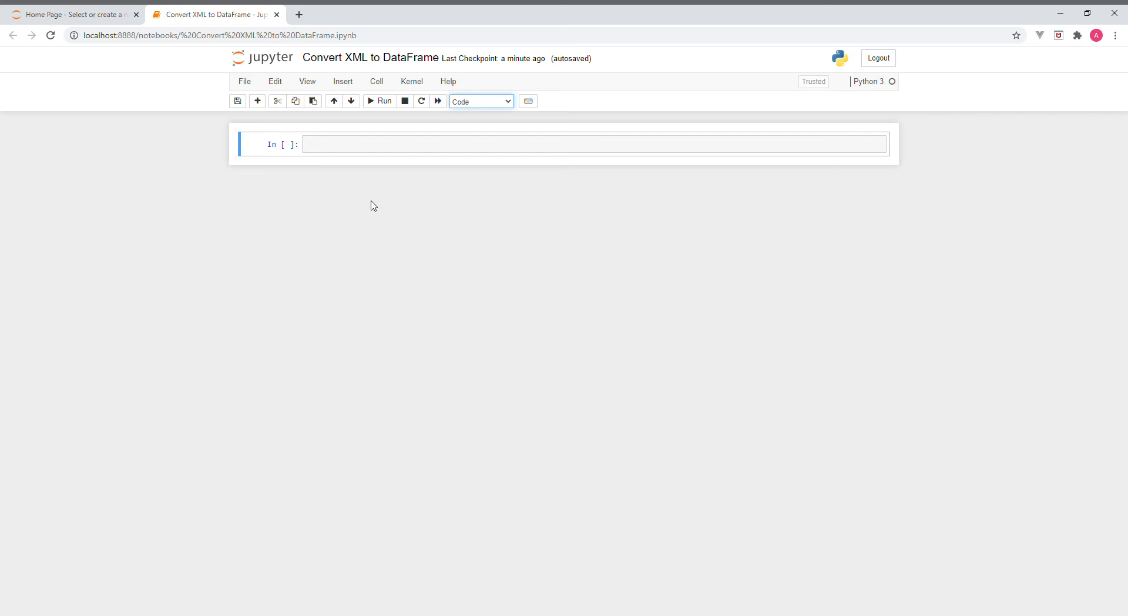
{"action": "mouse_move", "coordinate": [468, 130]}
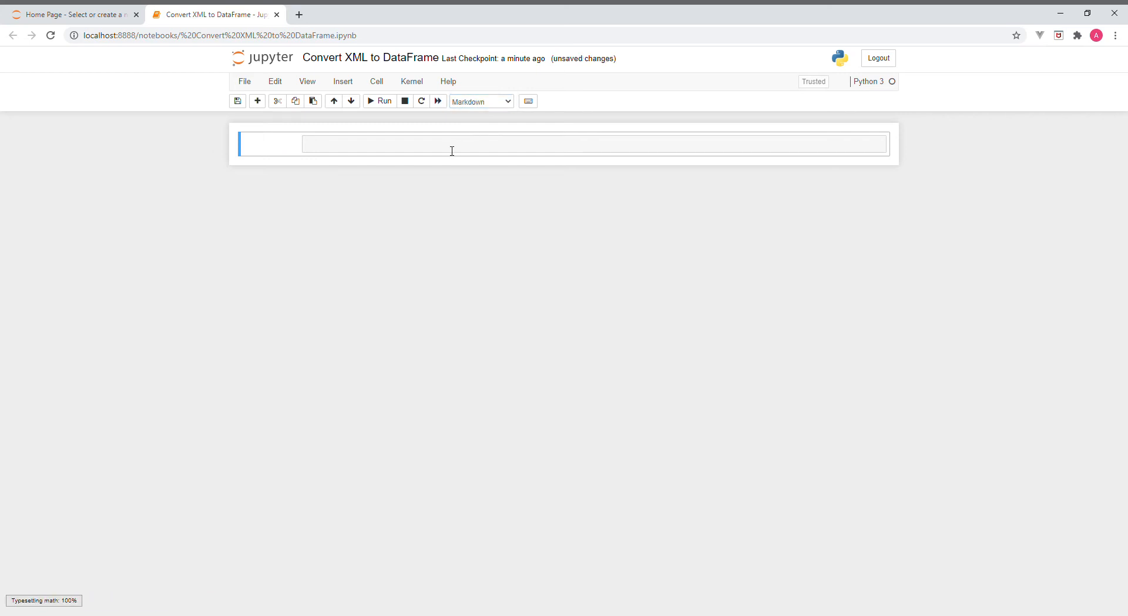
Write the Markdown title '# Convert XML to DataFrame' and render it
{"action": "left_click", "coordinate": [452, 144]}
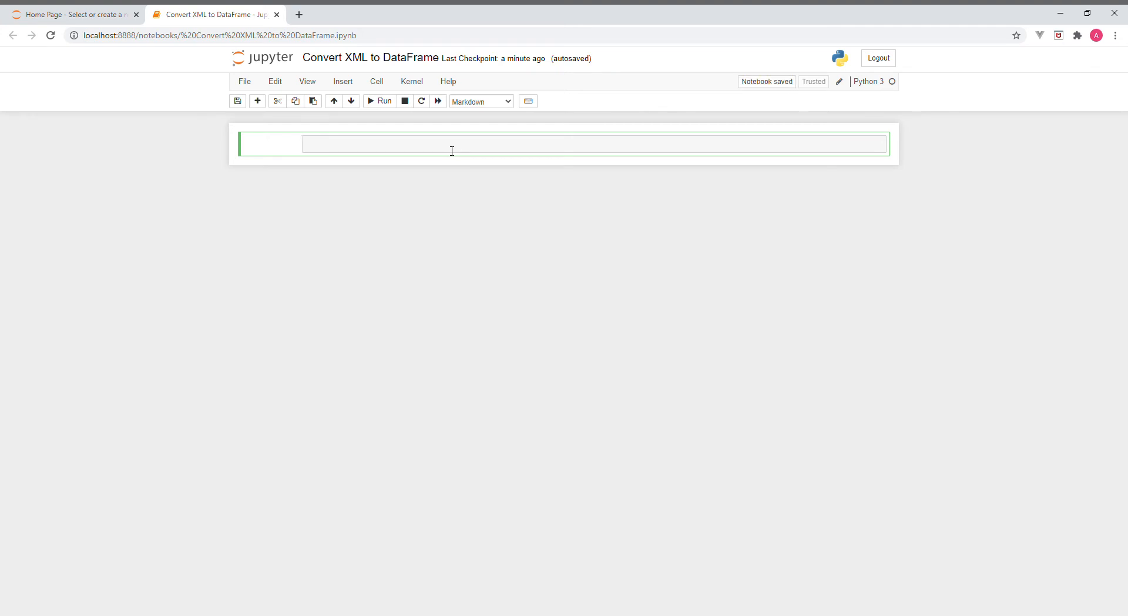
{"action": "type", "text": "#"}
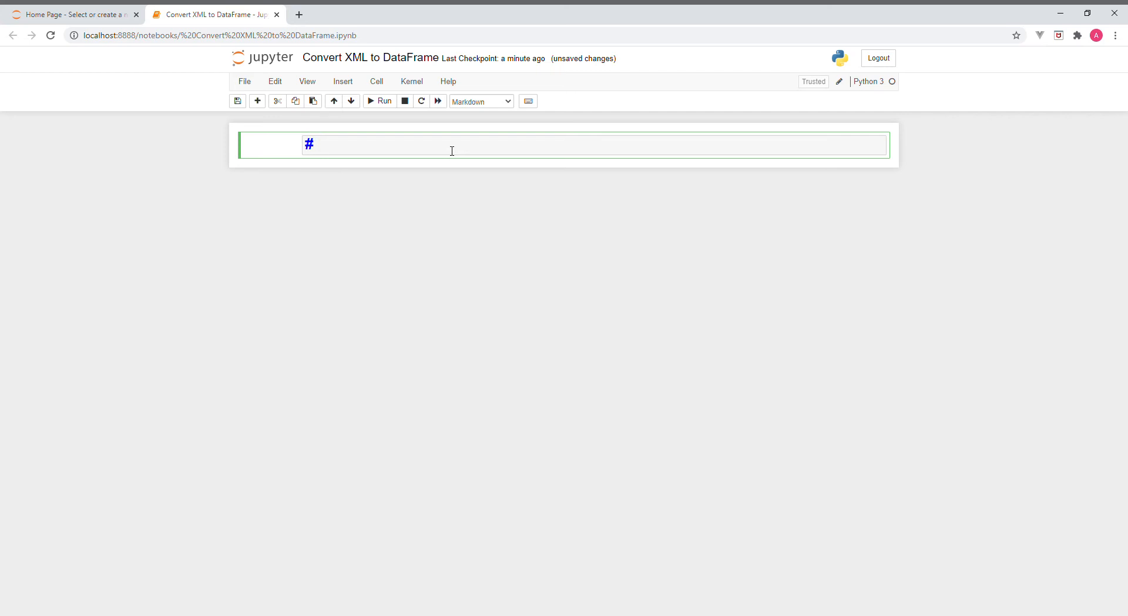
{"action": "type", "text": "Convert XML to DataFrame"}
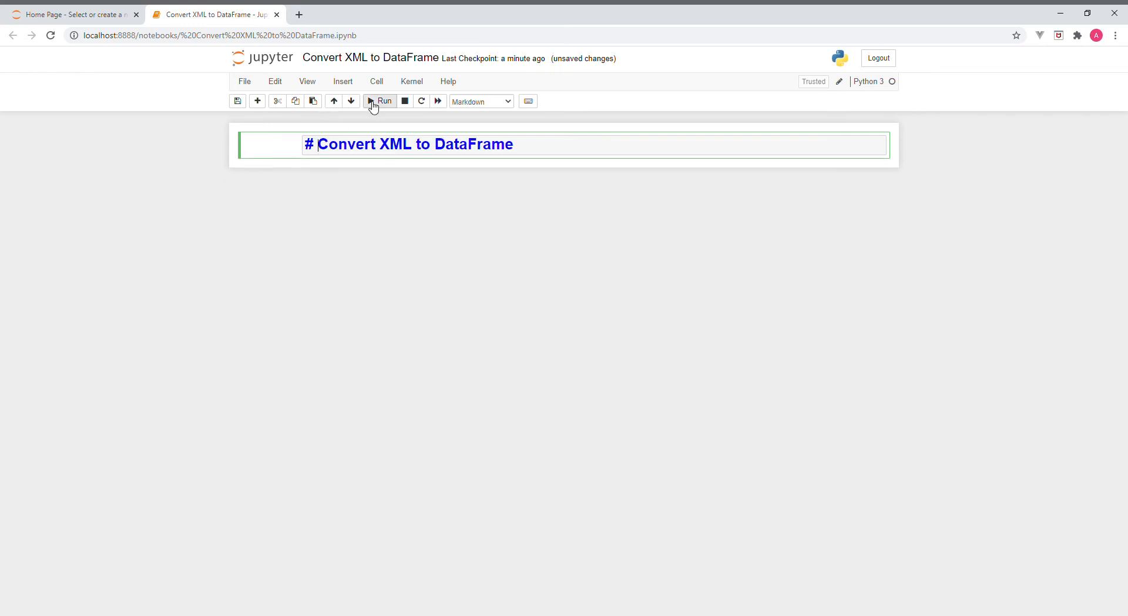
{"action": "left_click", "coordinate": [380, 101]}
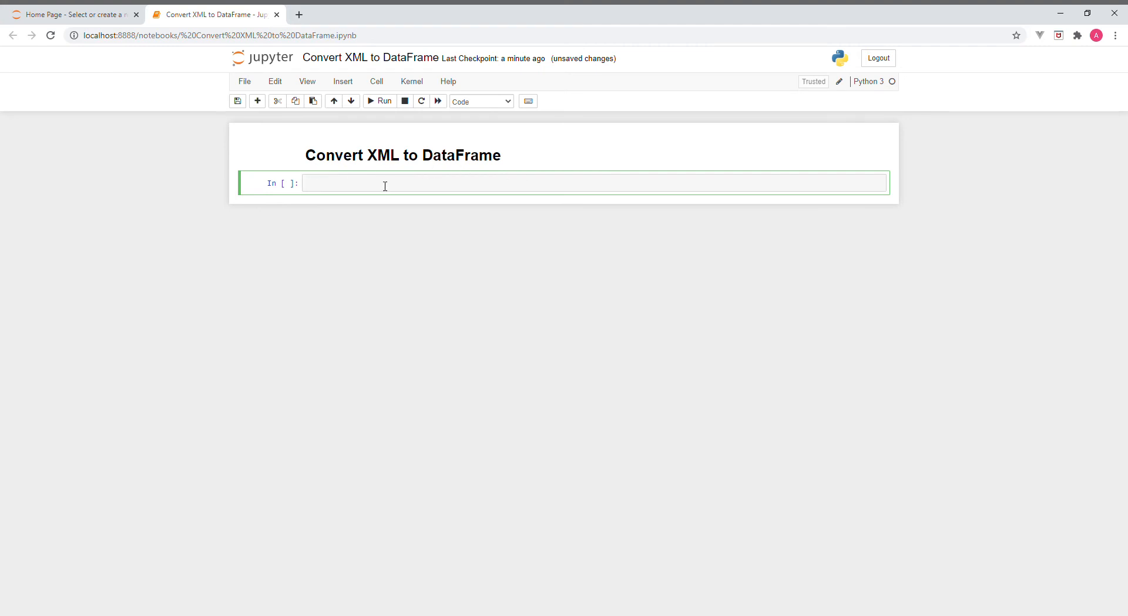
{"action": "mouse_move", "coordinate": [763, 172]}
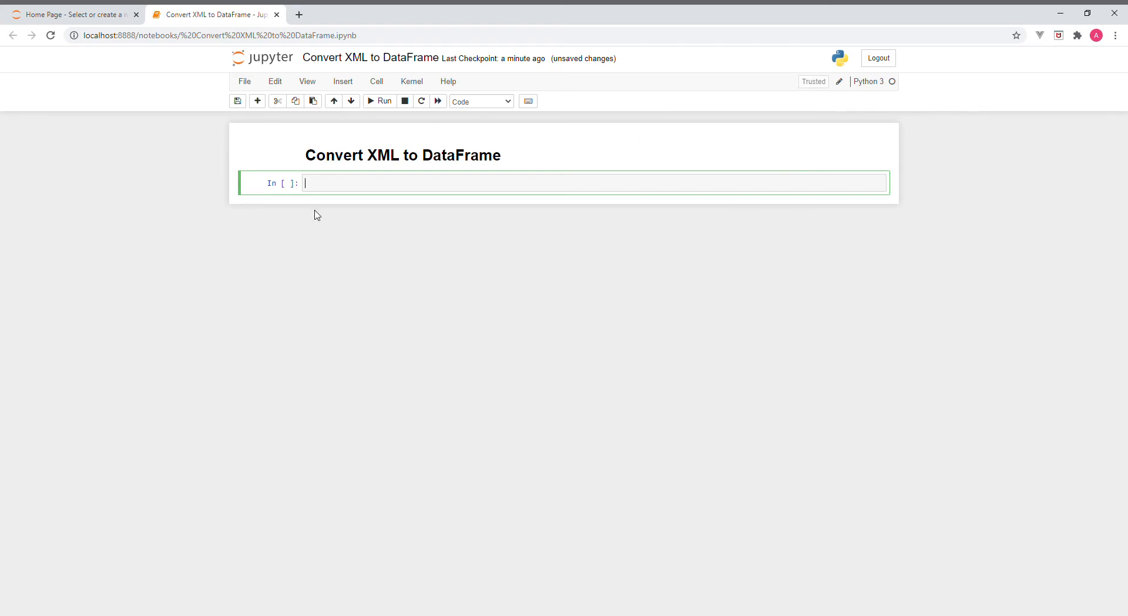
{"action": "mouse_move", "coordinate": [639, 285]}
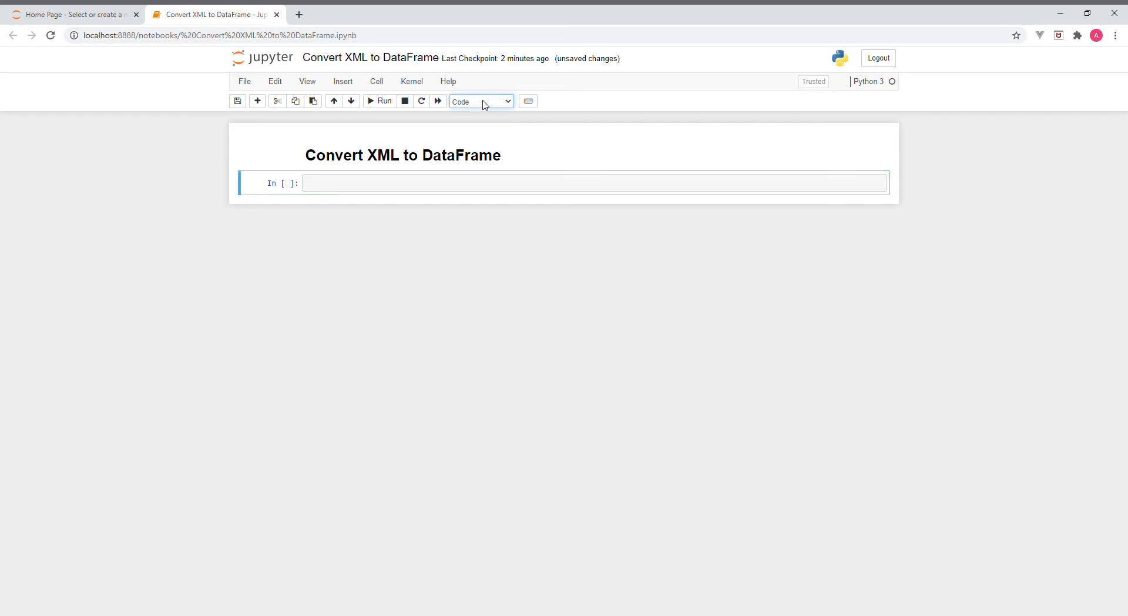
Add a Markdown '## 2. Imports' heading cell and render it
{"action": "left_click", "coordinate": [480, 101]}
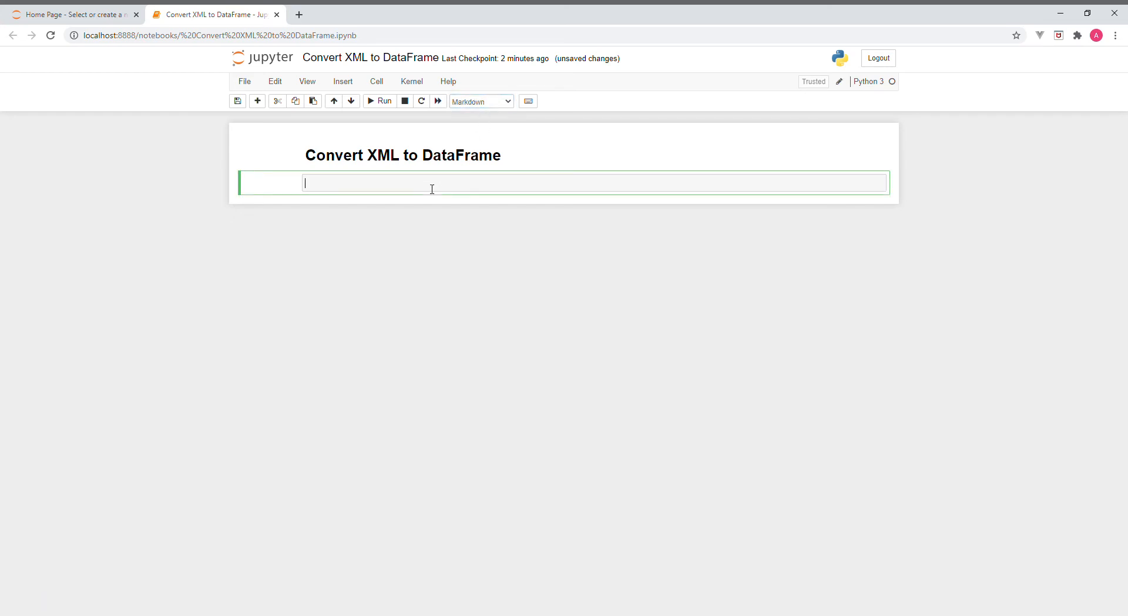
{"action": "type", "text": "1."}
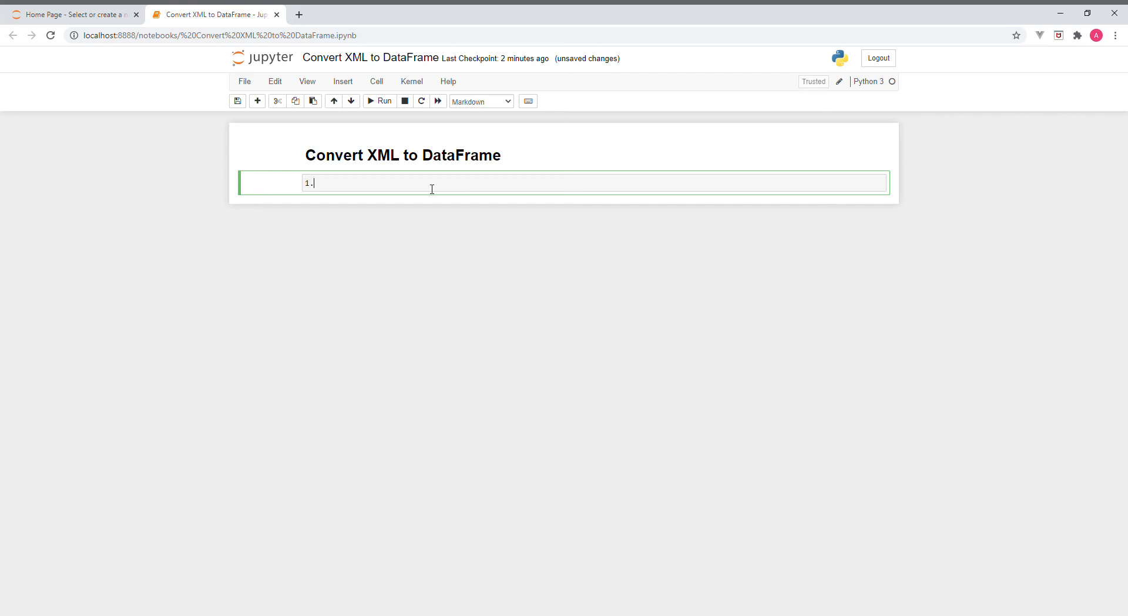
{"action": "type", "text": "I"}
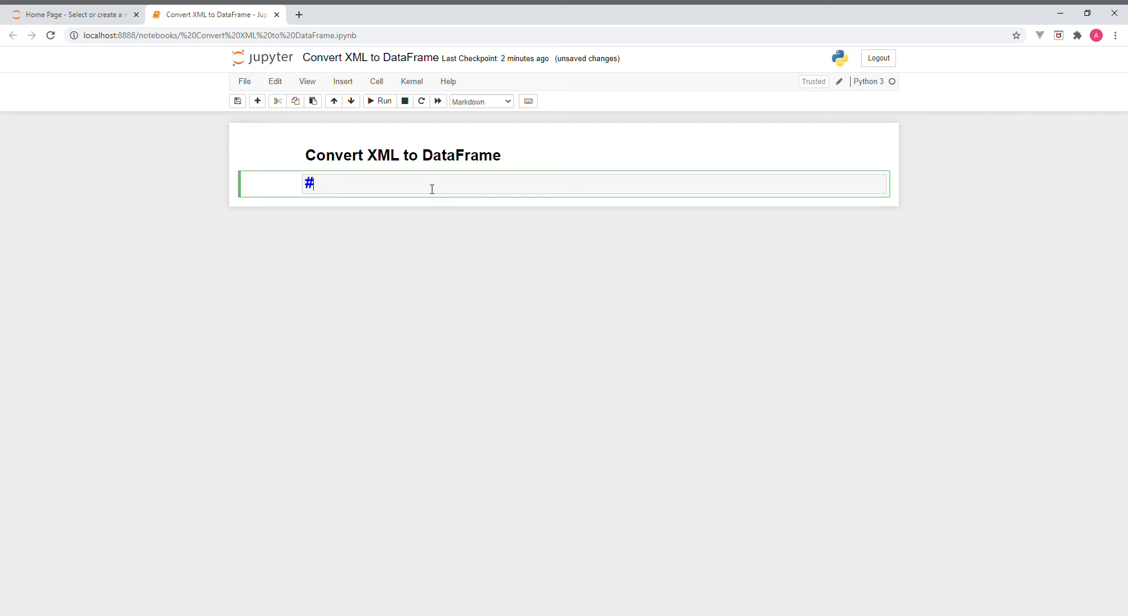
{"action": "type", "text": "#"}
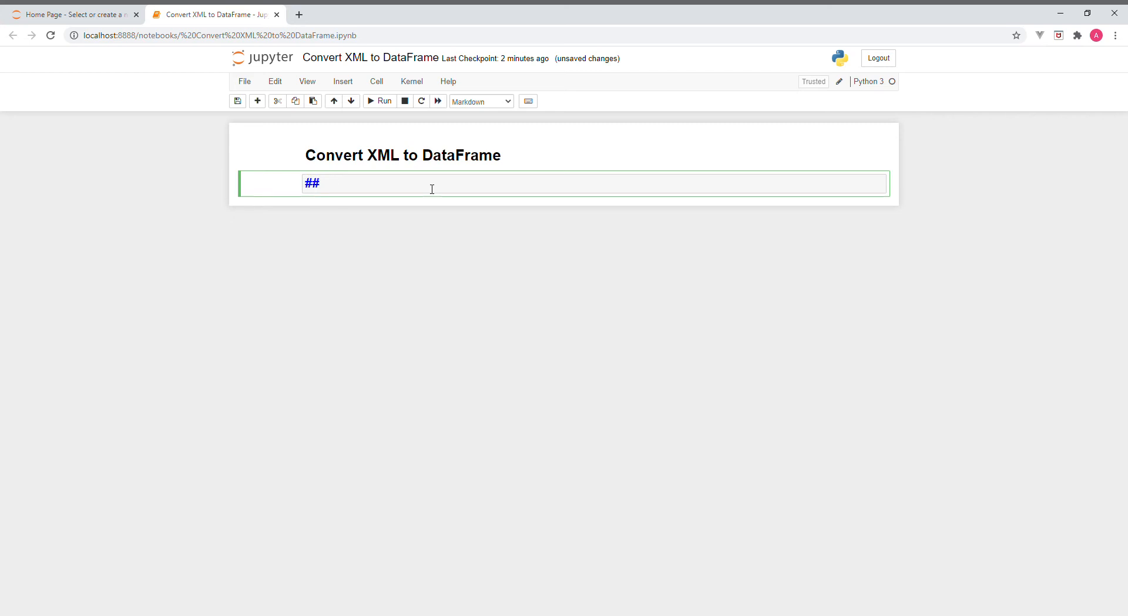
{"action": "type", "text": "2"}
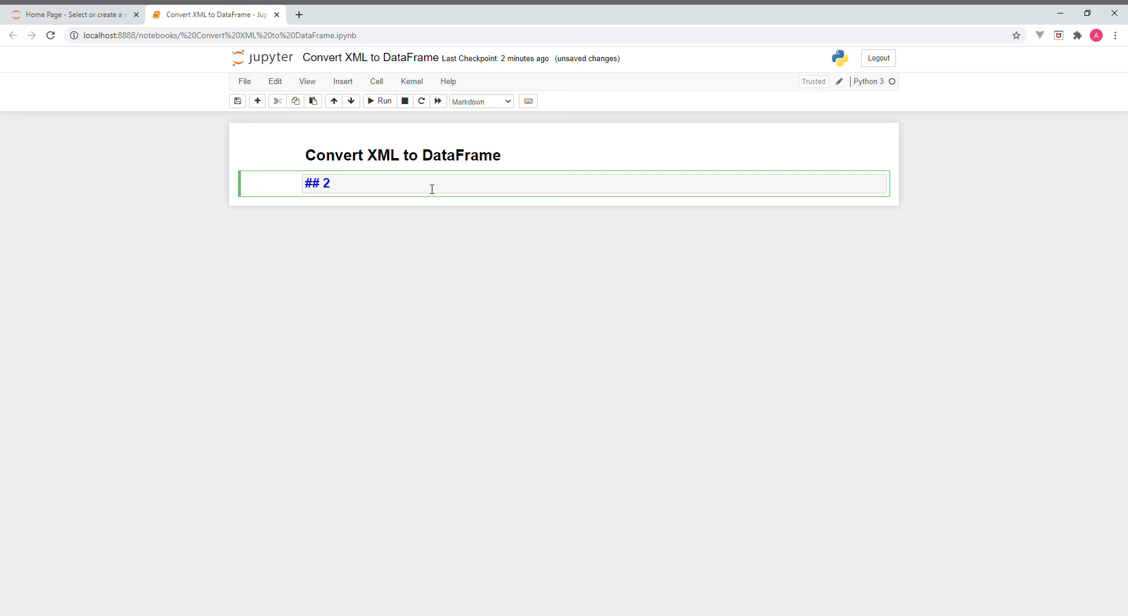
{"action": "type", "text": ". Imp"}
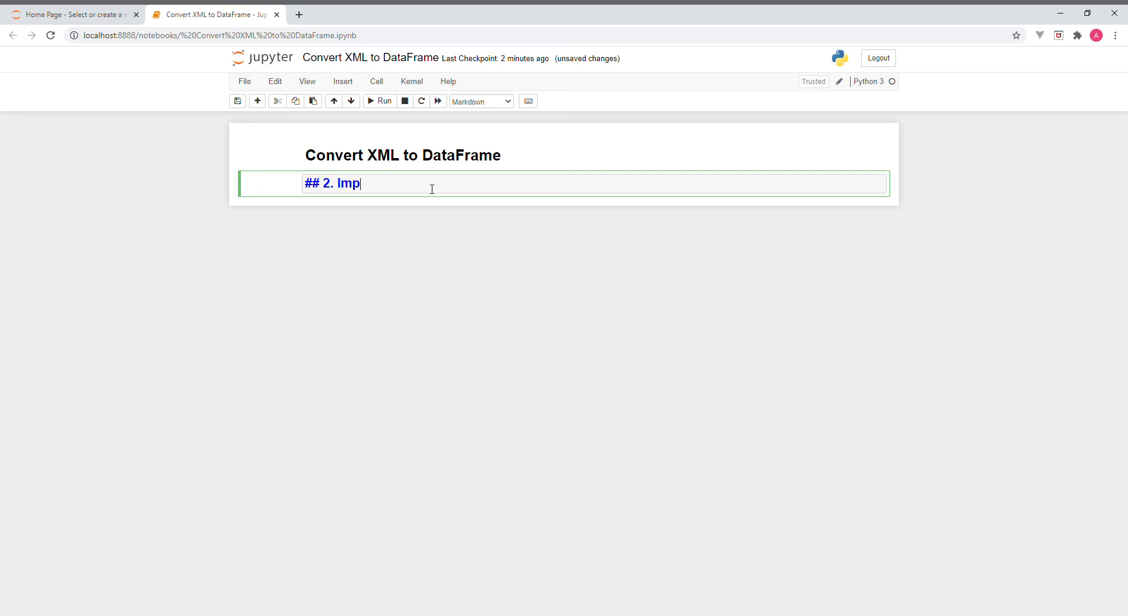
{"action": "type", "text": "orts"}
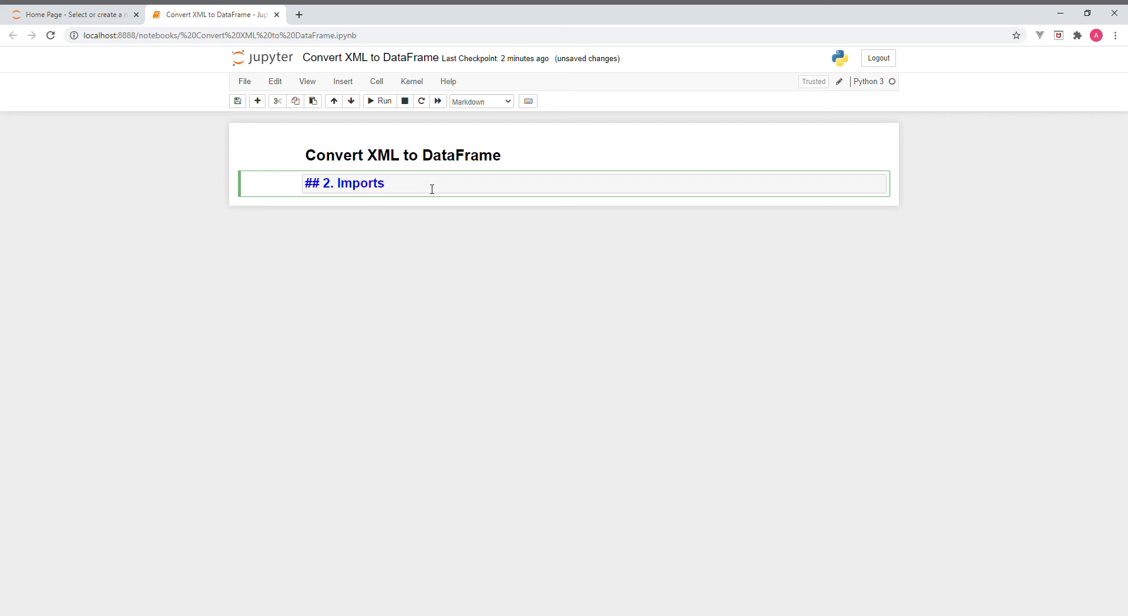
{"action": "left_click", "coordinate": [380, 101]}
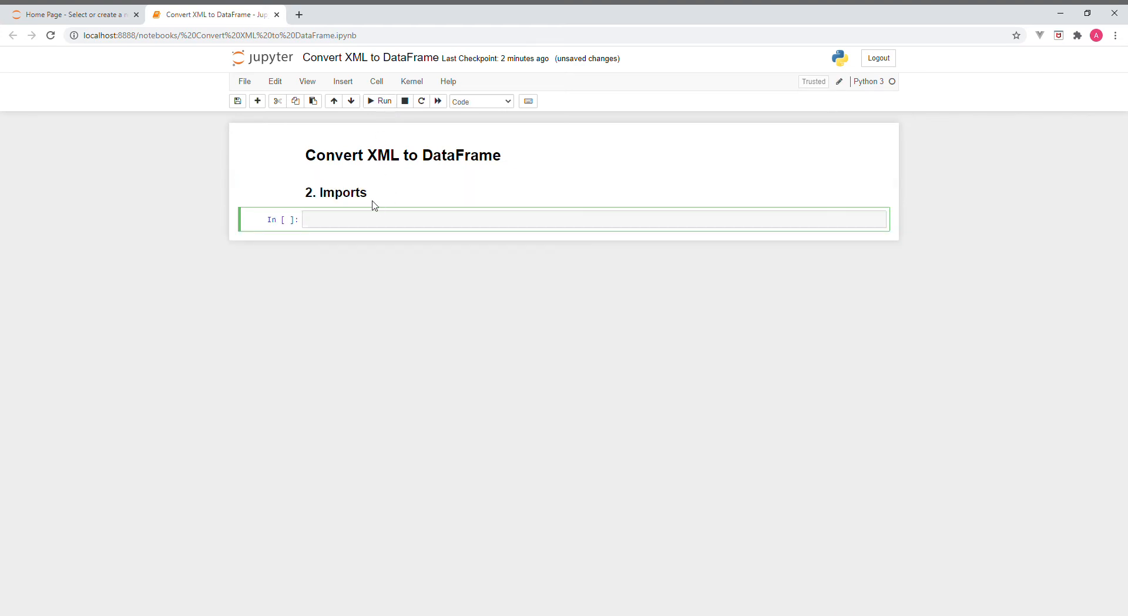
Renumber the heading to '1. Imports', re-render it, and begin the next heading
{"action": "left_click", "coordinate": [337, 192]}
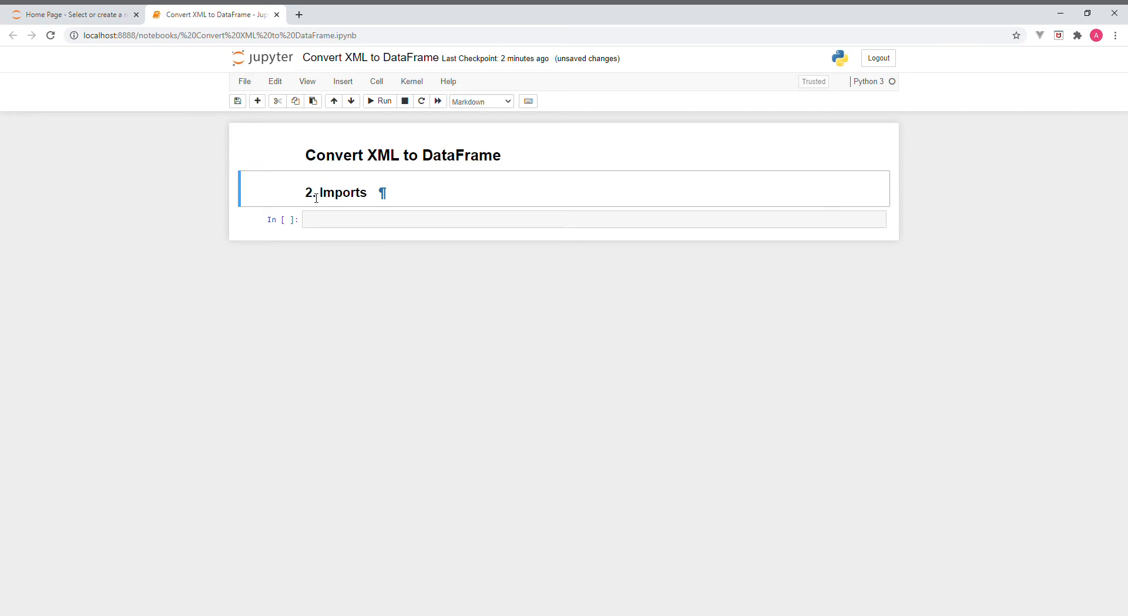
{"action": "double_click", "coordinate": [335, 193]}
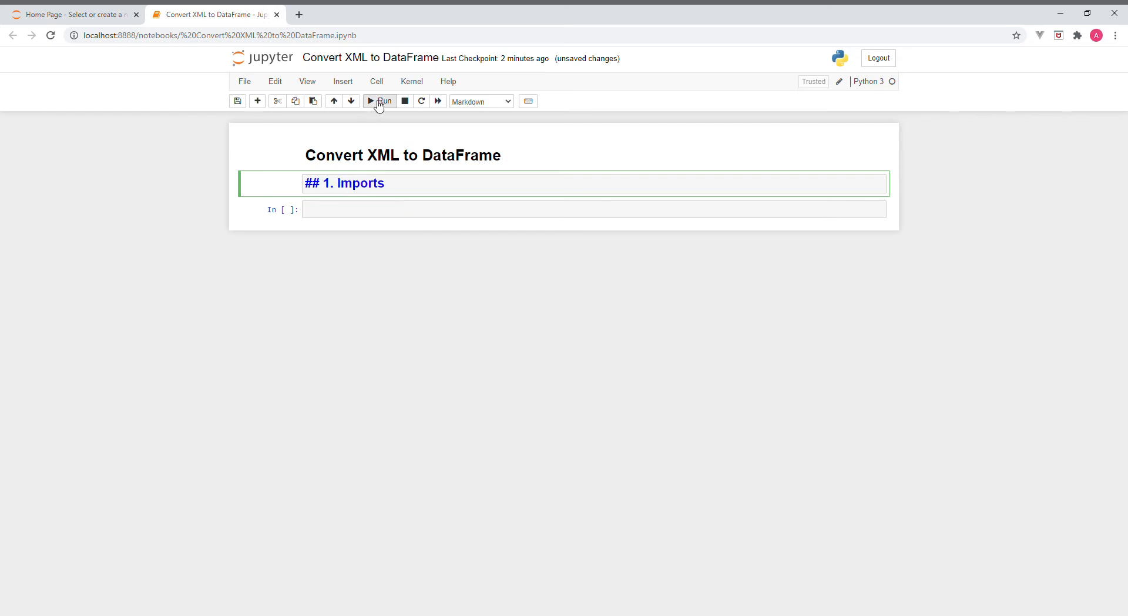
{"action": "left_click", "coordinate": [378, 101]}
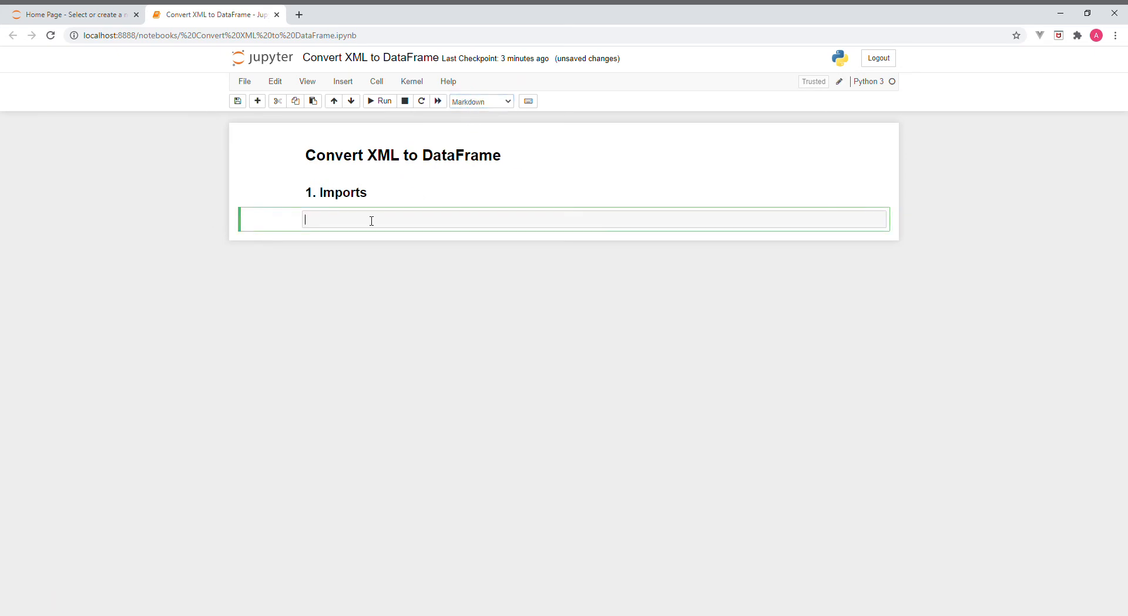
{"action": "type", "text": "#"}
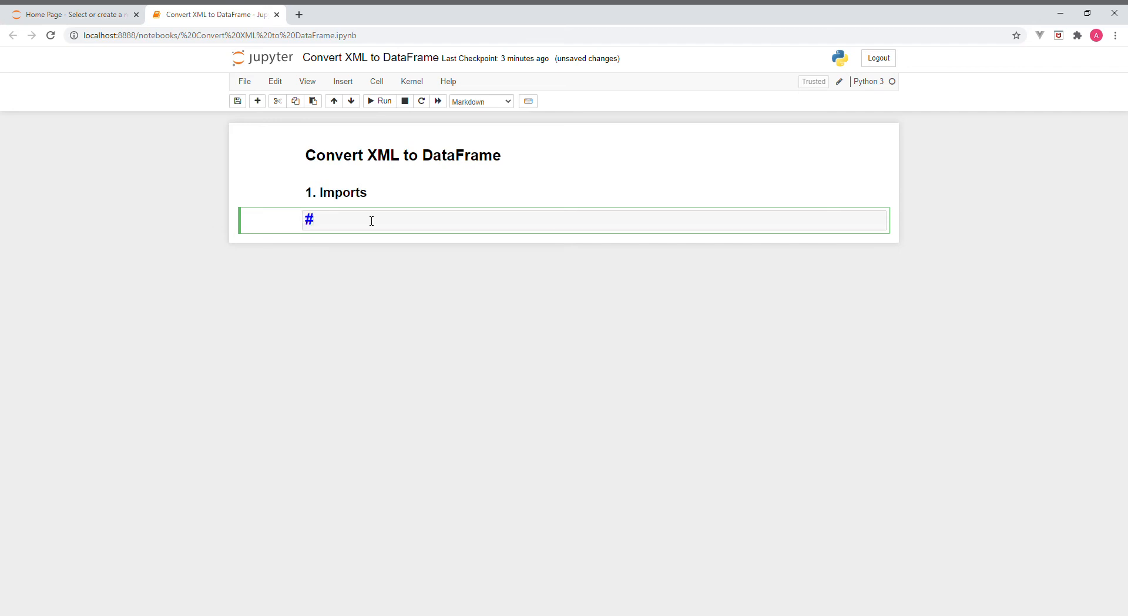
Finish and render the '2. get Data' heading
{"action": "type", "text": "2."}
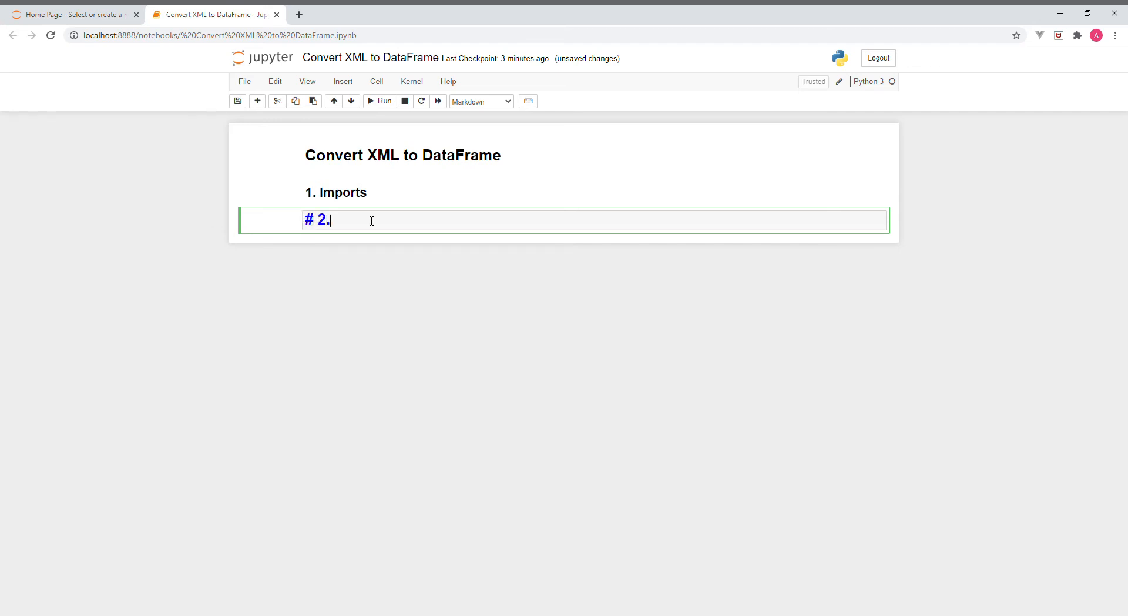
{"action": "type", "text": "ge"}
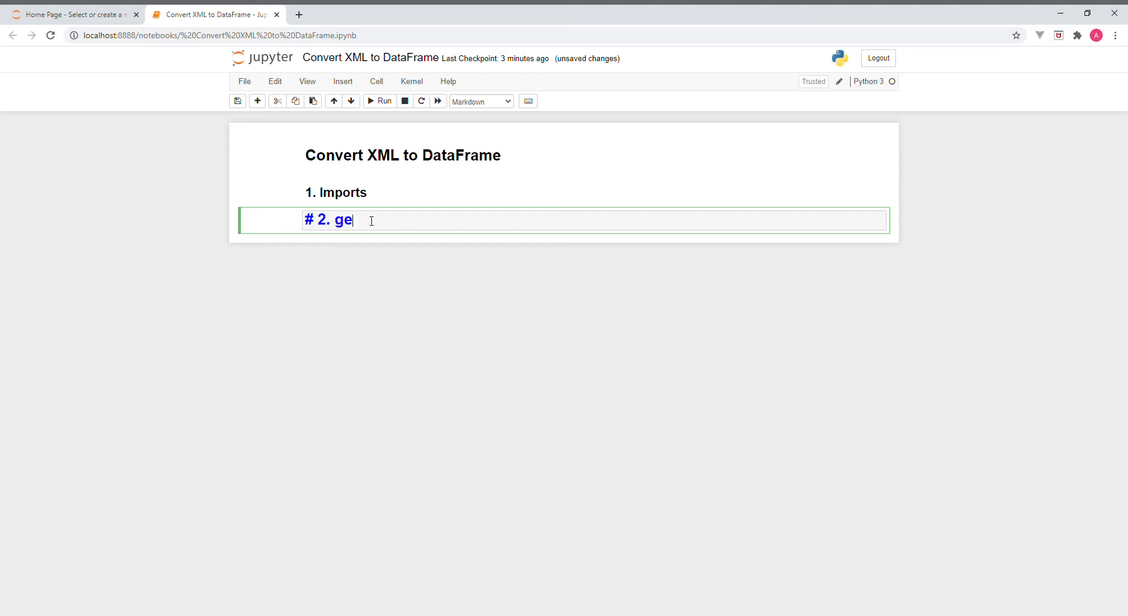
{"action": "type", "text": "t D"}
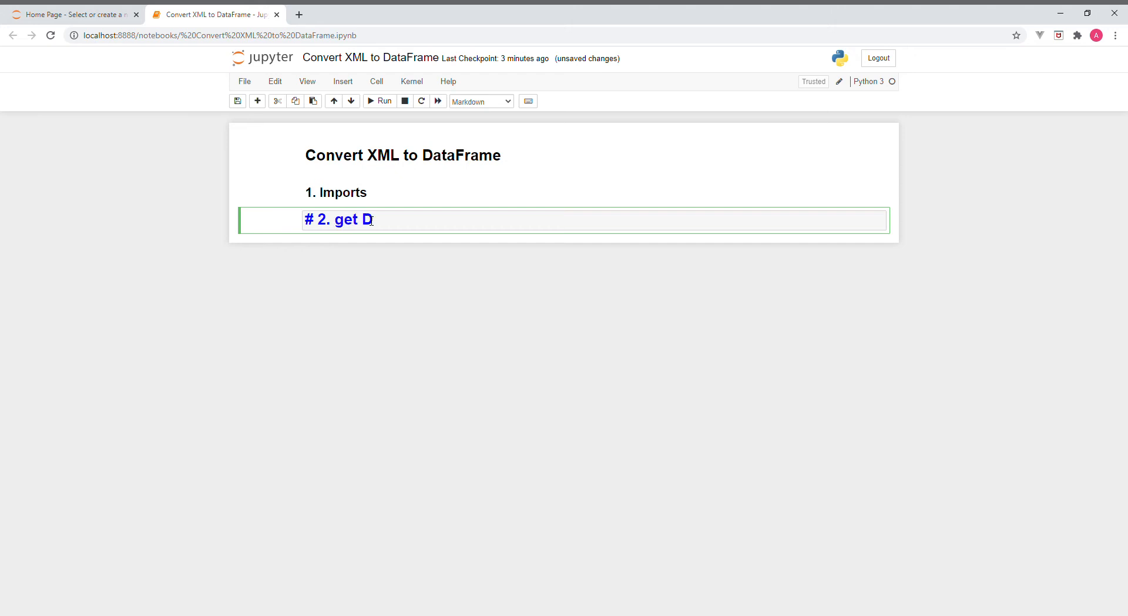
{"action": "type", "text": "ata"}
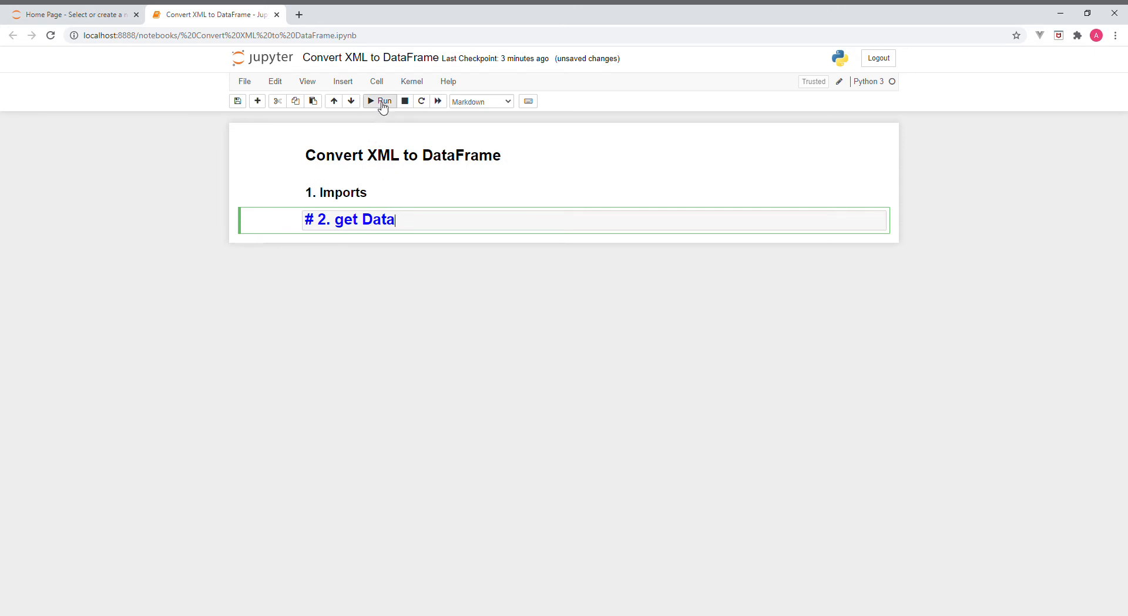
{"action": "left_click", "coordinate": [380, 101]}
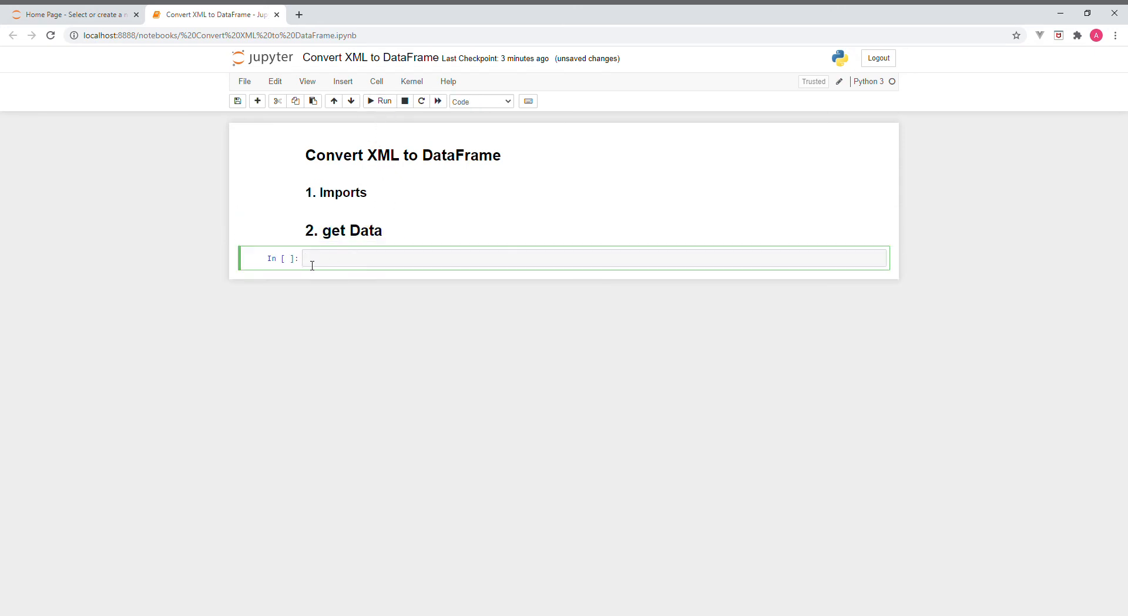
{"action": "mouse_move", "coordinate": [327, 269]}
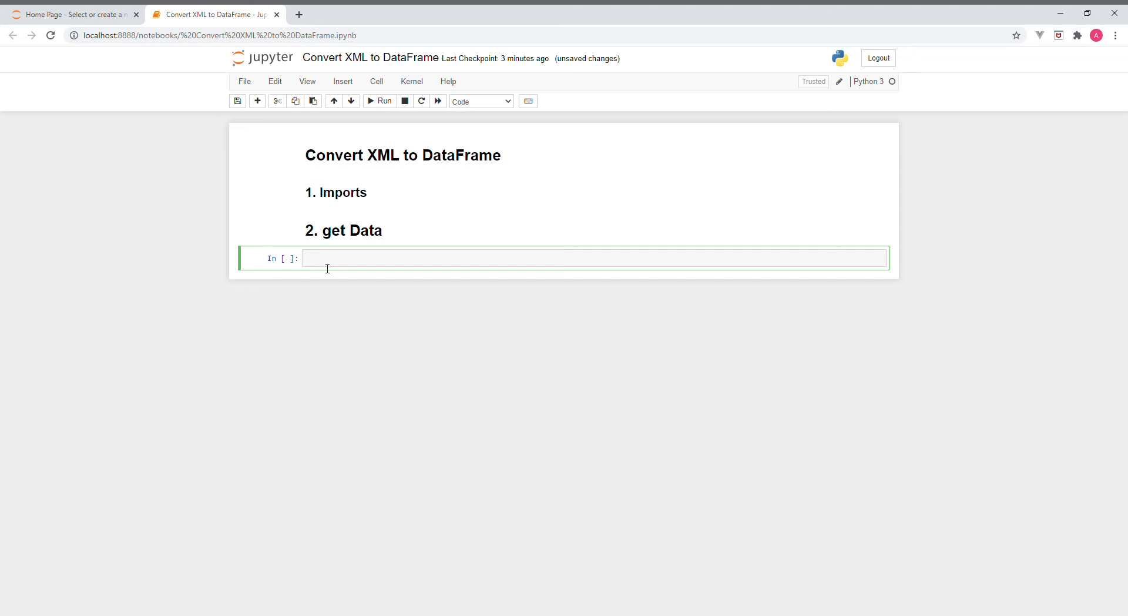
Add a Markdown '# 3. Define function' heading in the new cell
{"action": "left_click", "coordinate": [327, 257]}
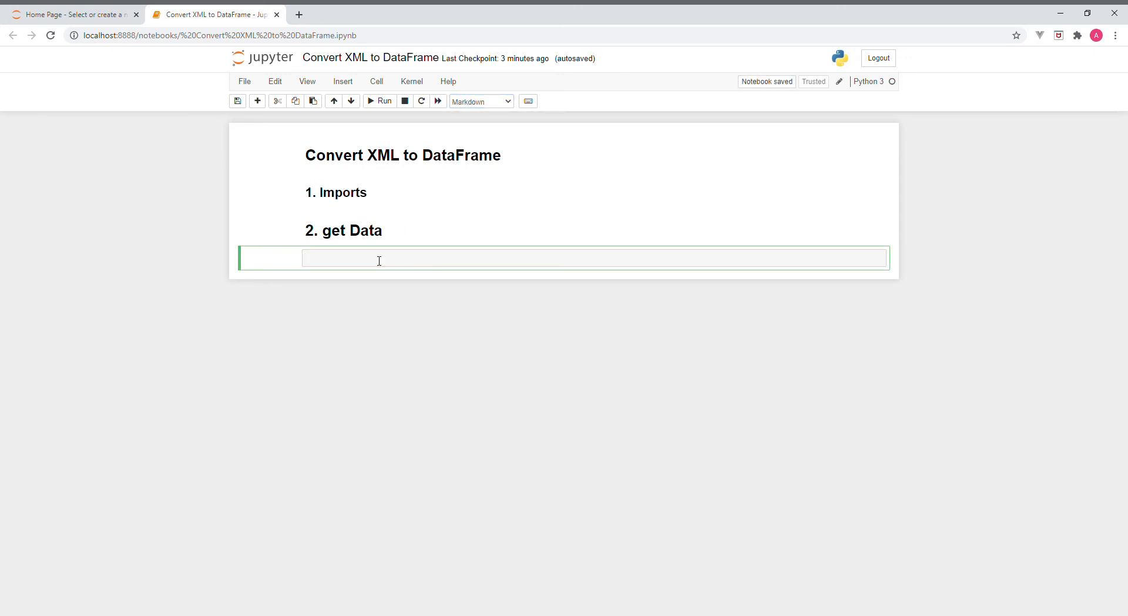
{"action": "type", "text": "#"}
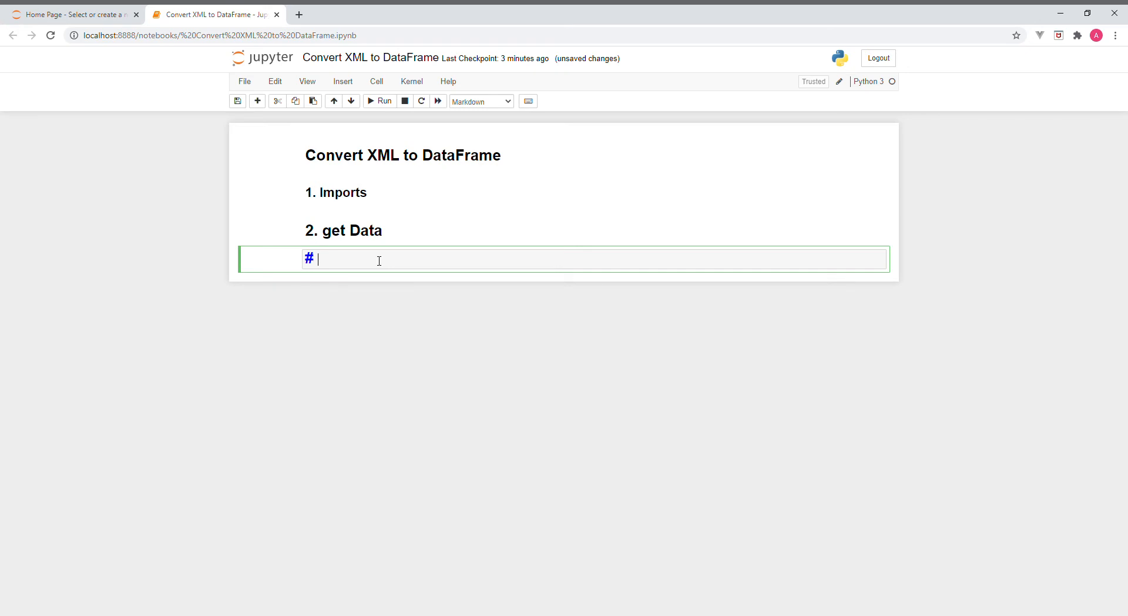
{"action": "type", "text": "3."}
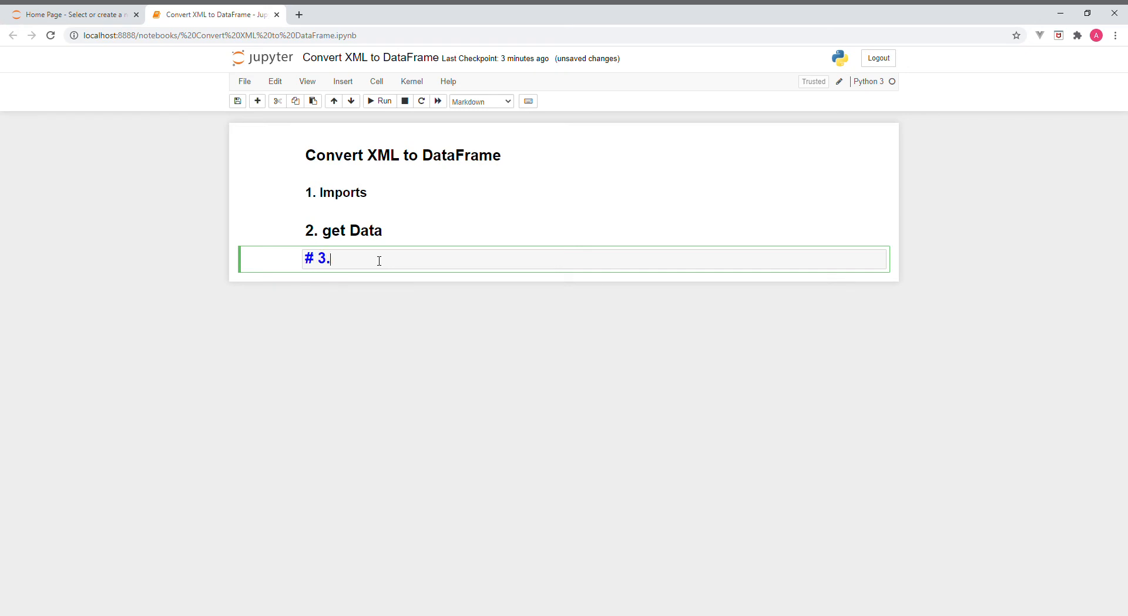
{"action": "type", "text": "Def"}
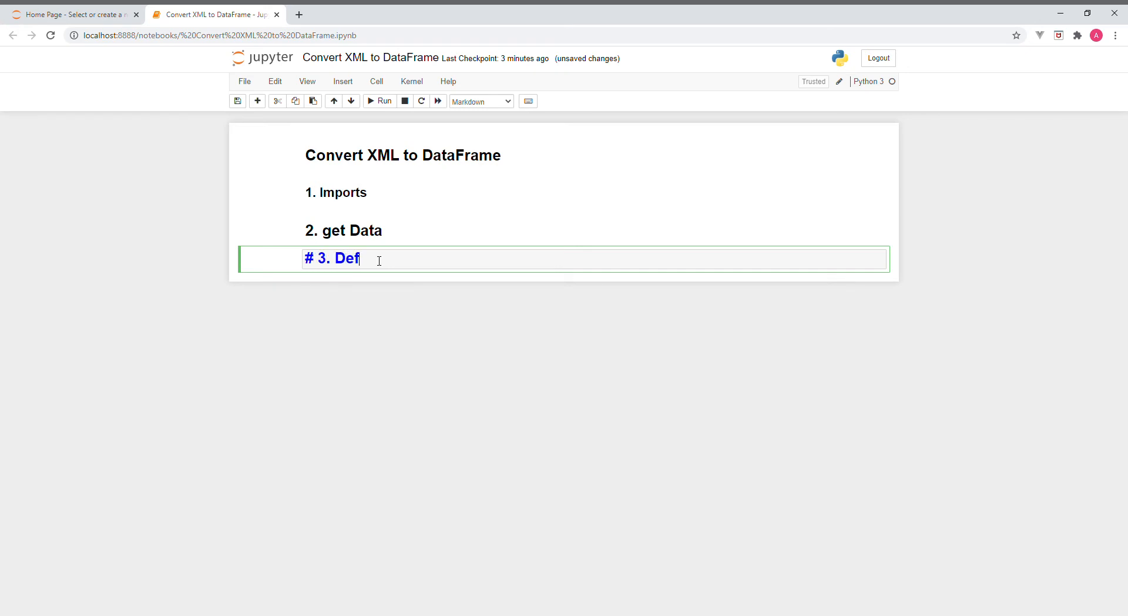
{"action": "type", "text": "ine fu"}
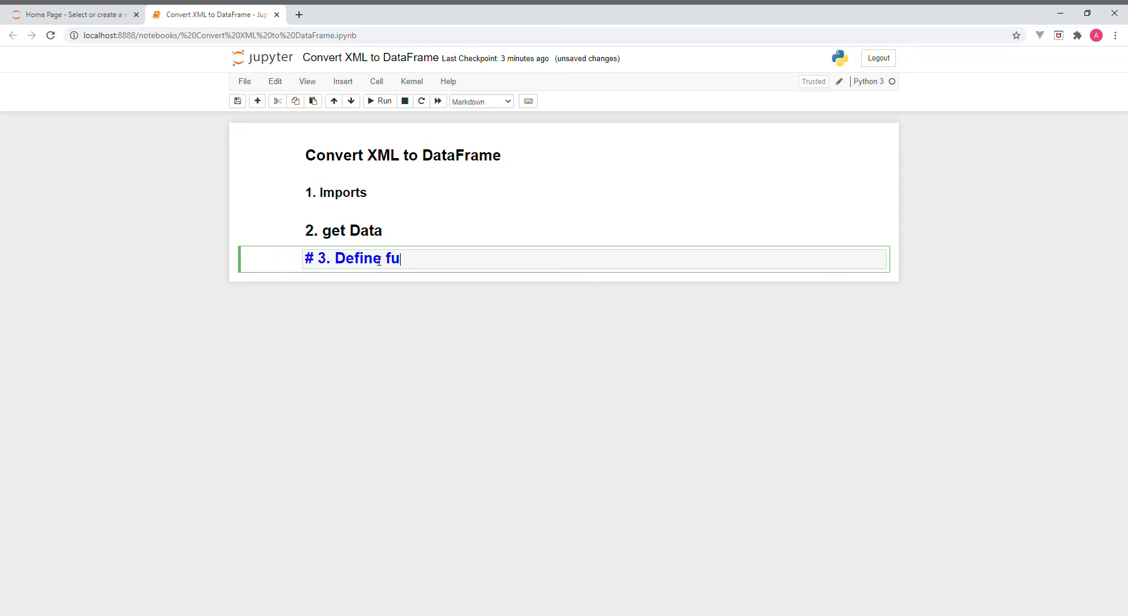
{"action": "type", "text": "nct"}
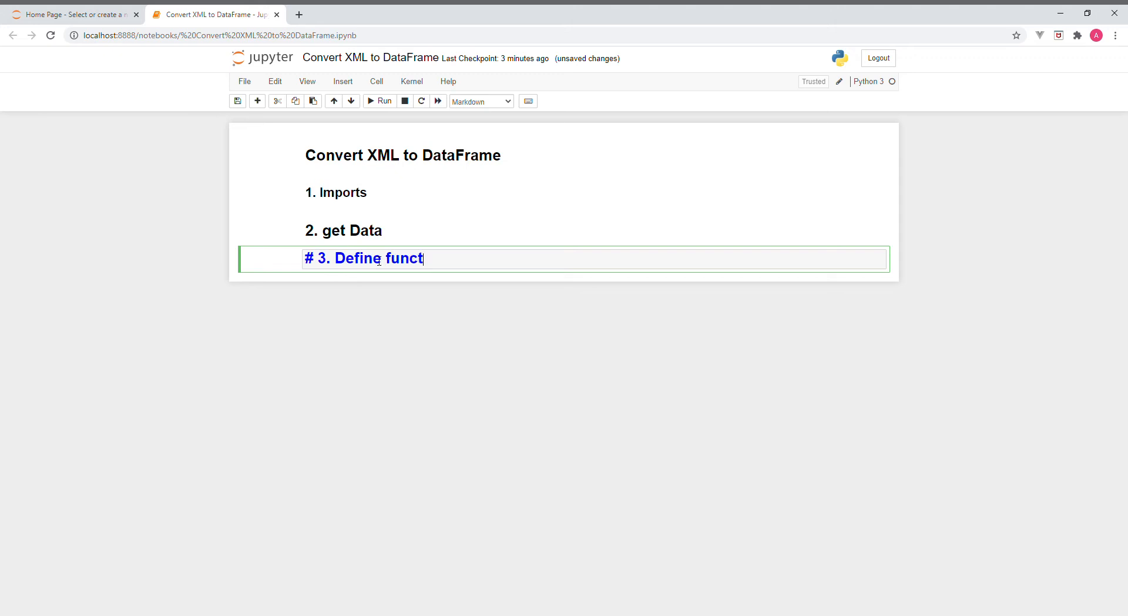
{"action": "type", "text": "ion"}
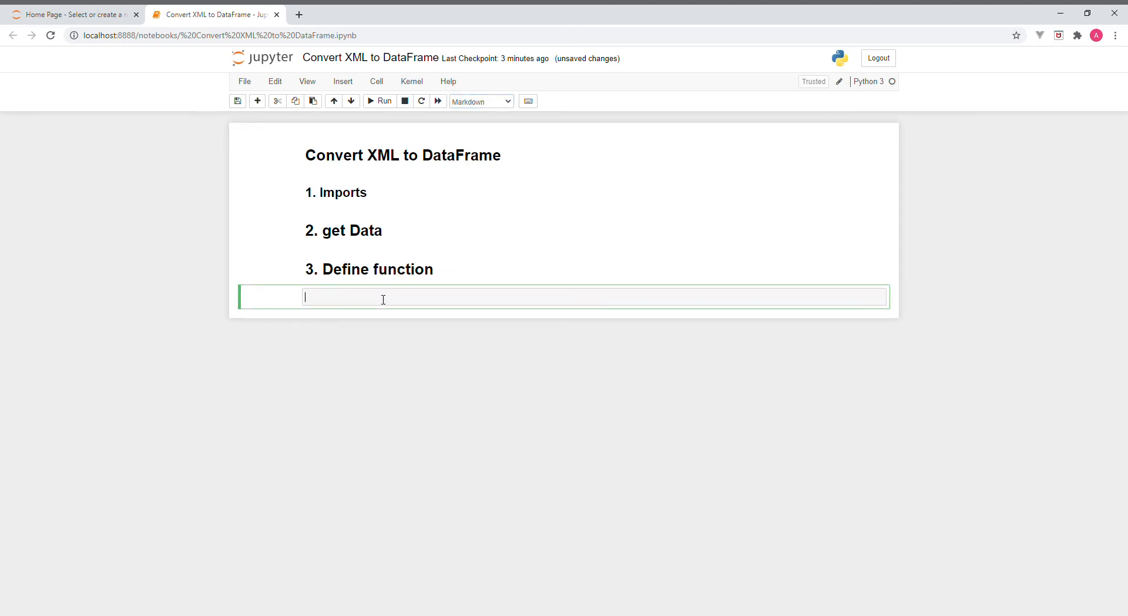
Type the '# 4. Test' heading in the next Markdown cell
{"action": "type", "text": "#"}
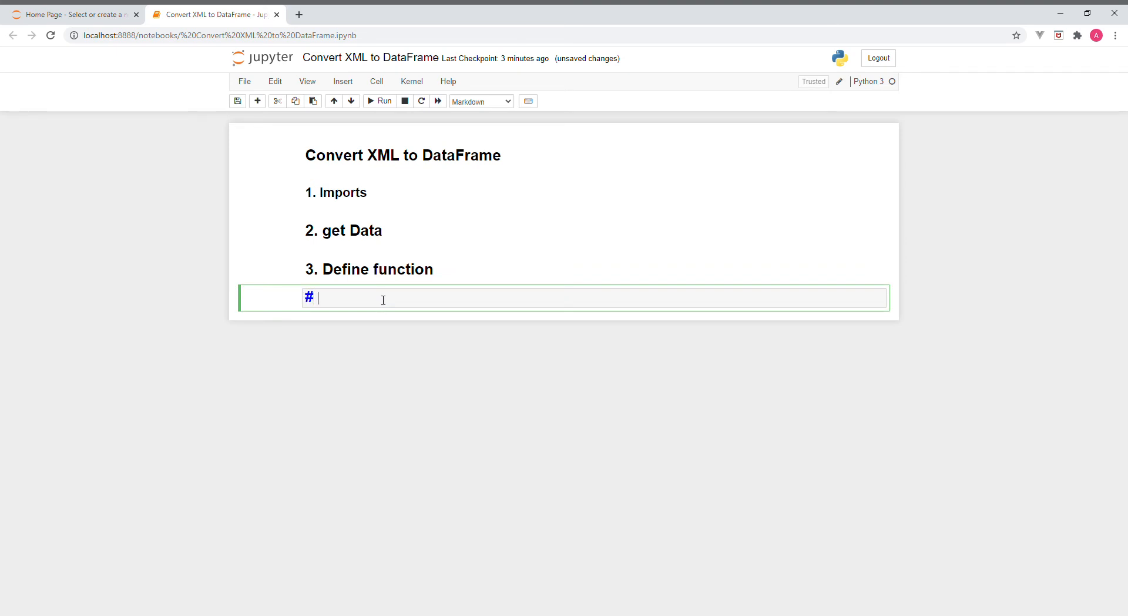
{"action": "type", "text": "4."}
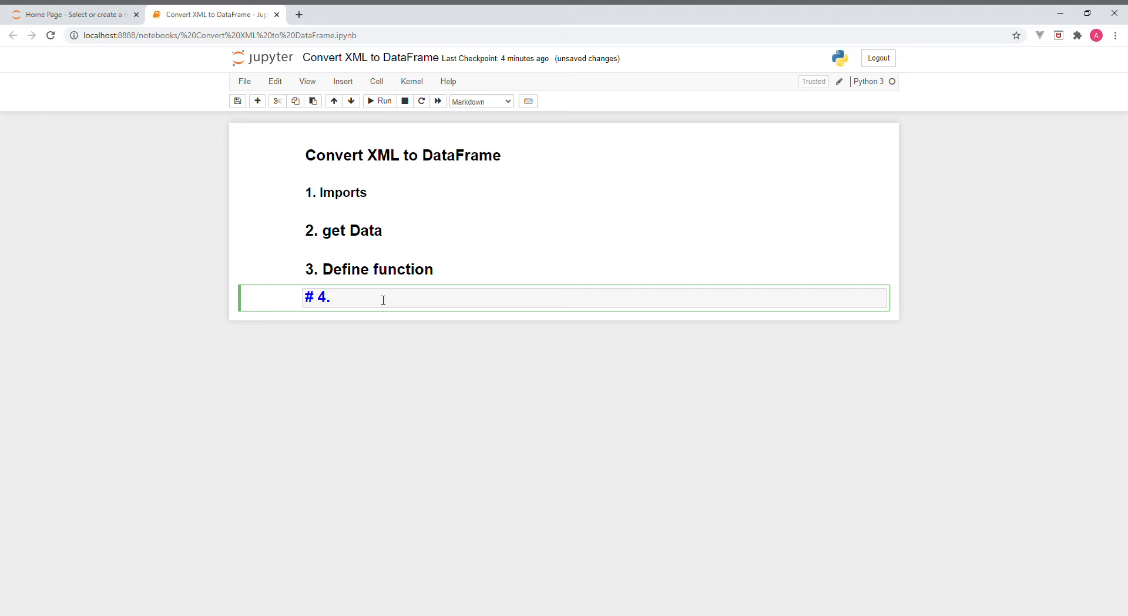
{"action": "type", "text": "T"}
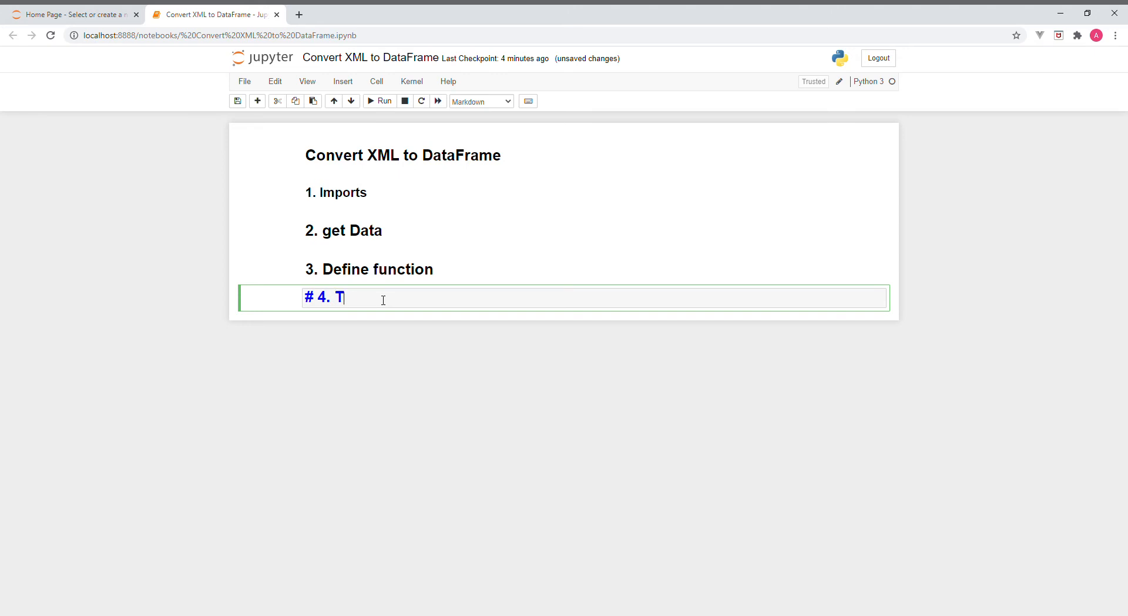
{"action": "type", "text": "est"}
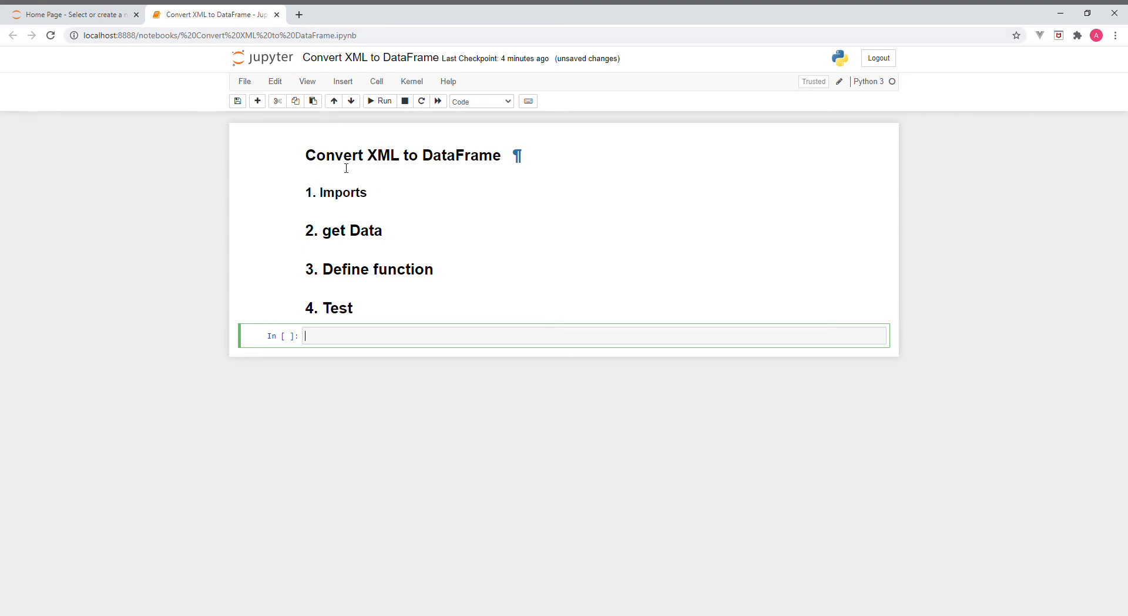
{"action": "mouse_move", "coordinate": [321, 273]}
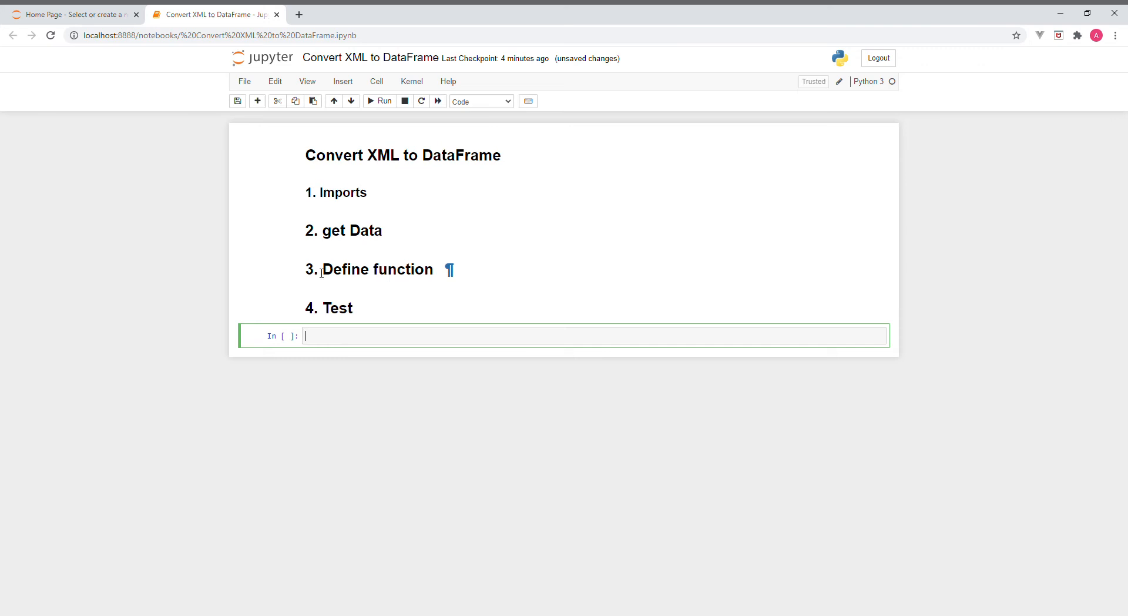
{"action": "mouse_move", "coordinate": [425, 201]}
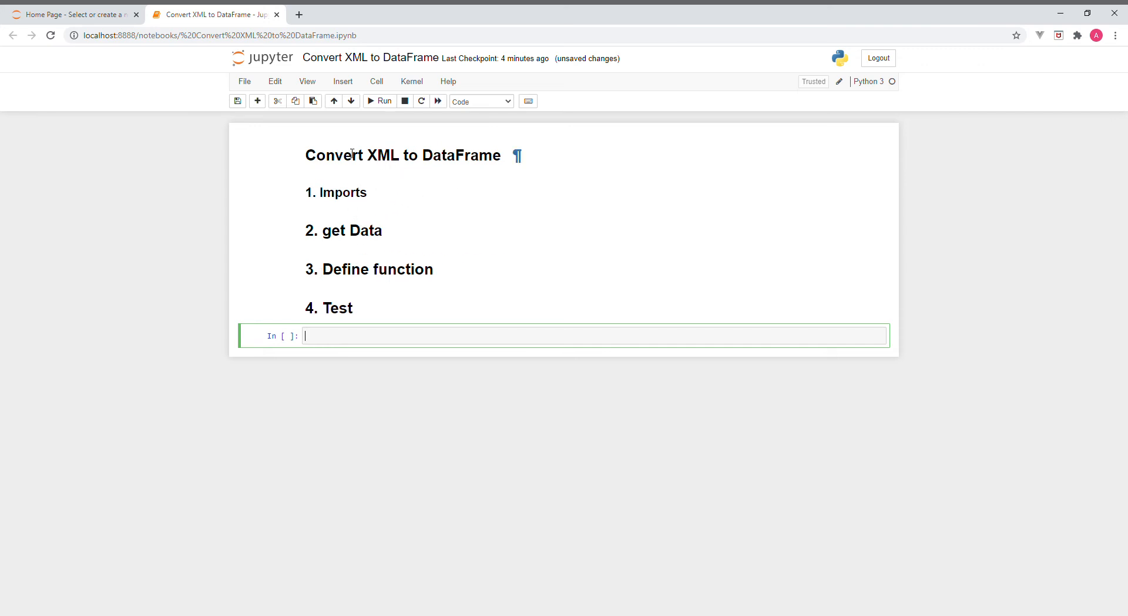
{"action": "mouse_move", "coordinate": [349, 163]}
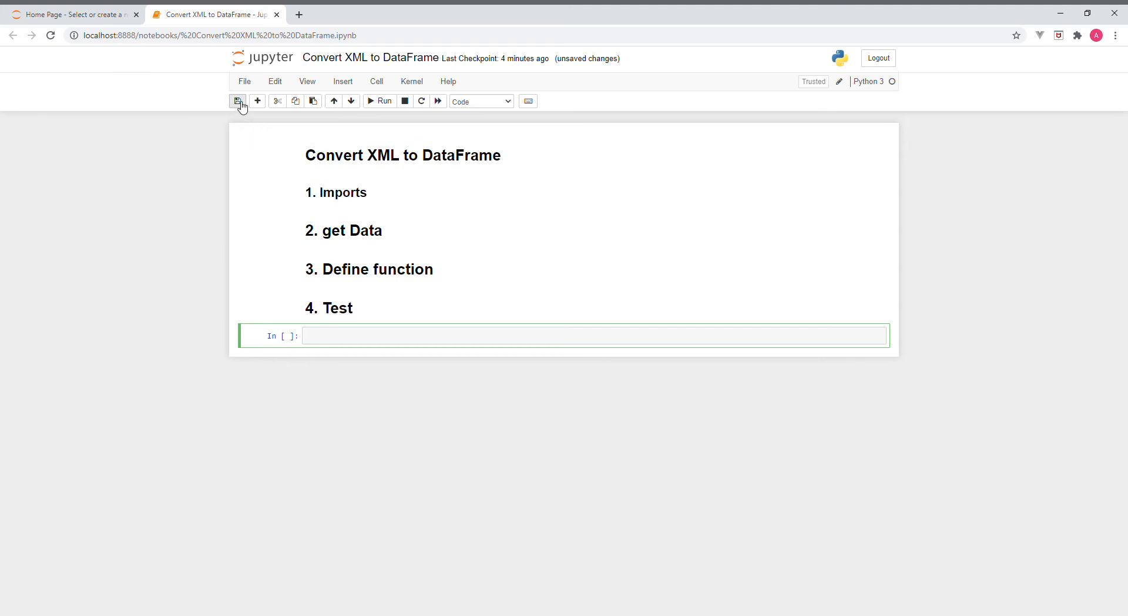
Save the notebook checkpoint with the Test heading rendered
{"action": "left_click", "coordinate": [237, 101]}
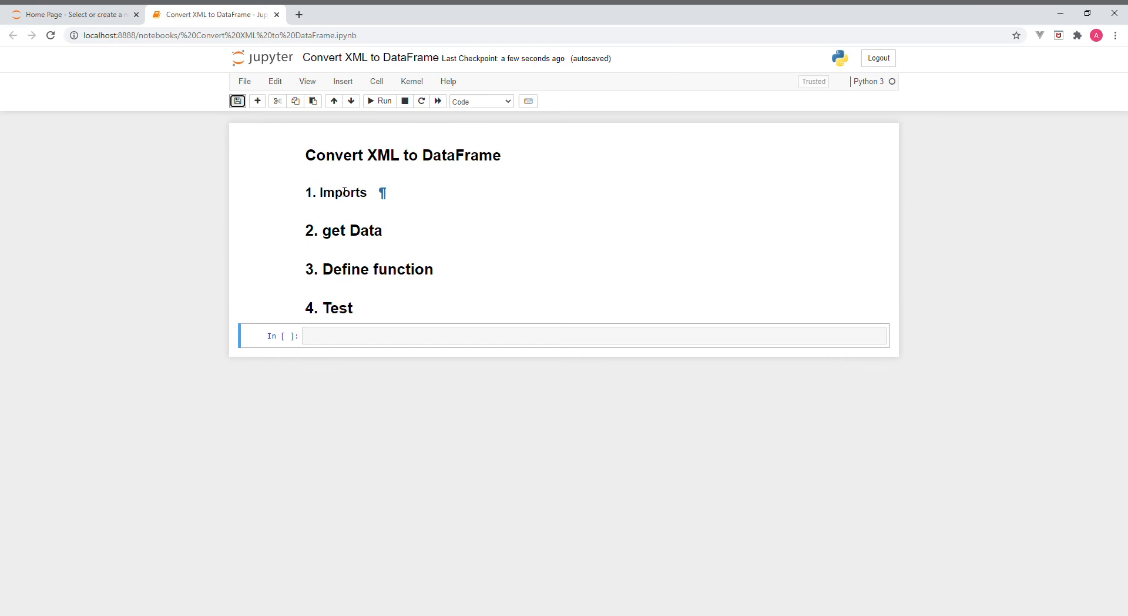
{"action": "mouse_move", "coordinate": [379, 196]}
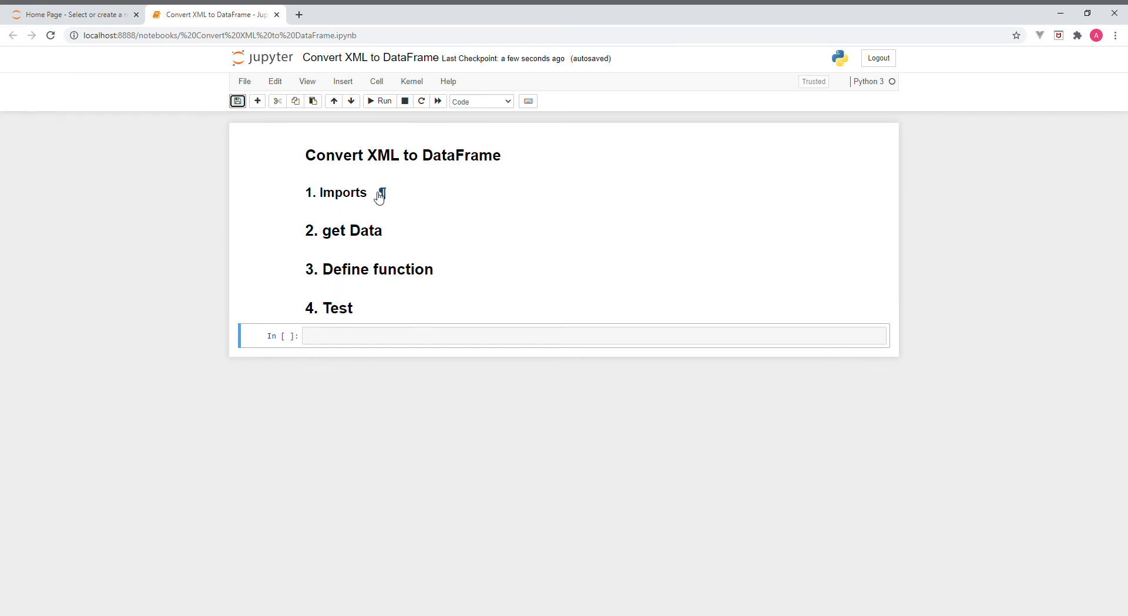
Select the '1. Imports' heading cell
{"action": "left_click", "coordinate": [378, 192]}
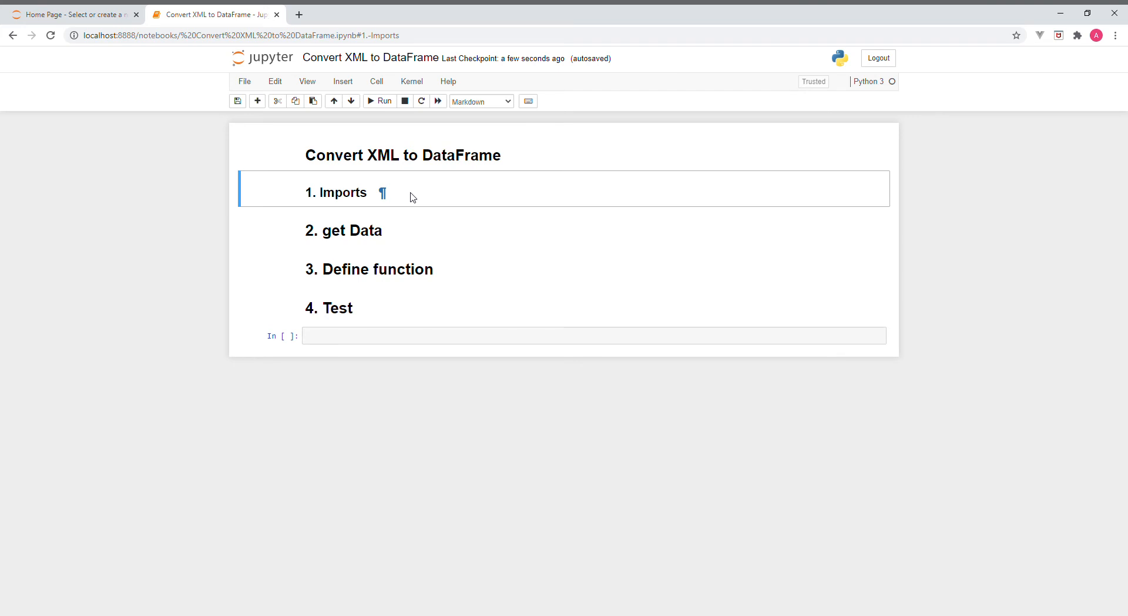
{"action": "mouse_move", "coordinate": [364, 210]}
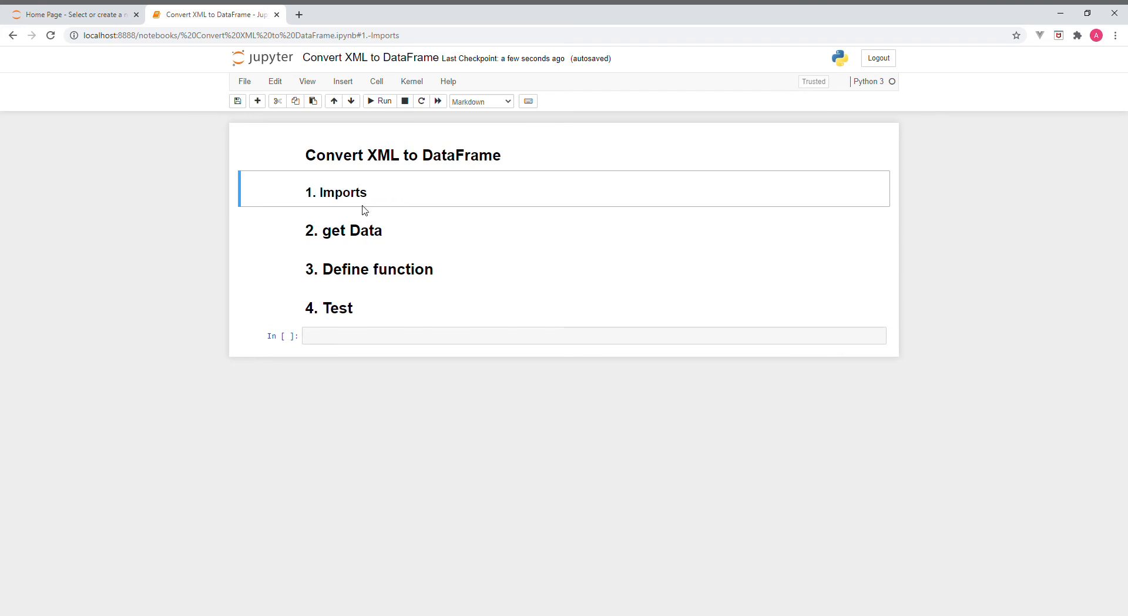
{"action": "mouse_move", "coordinate": [350, 214]}
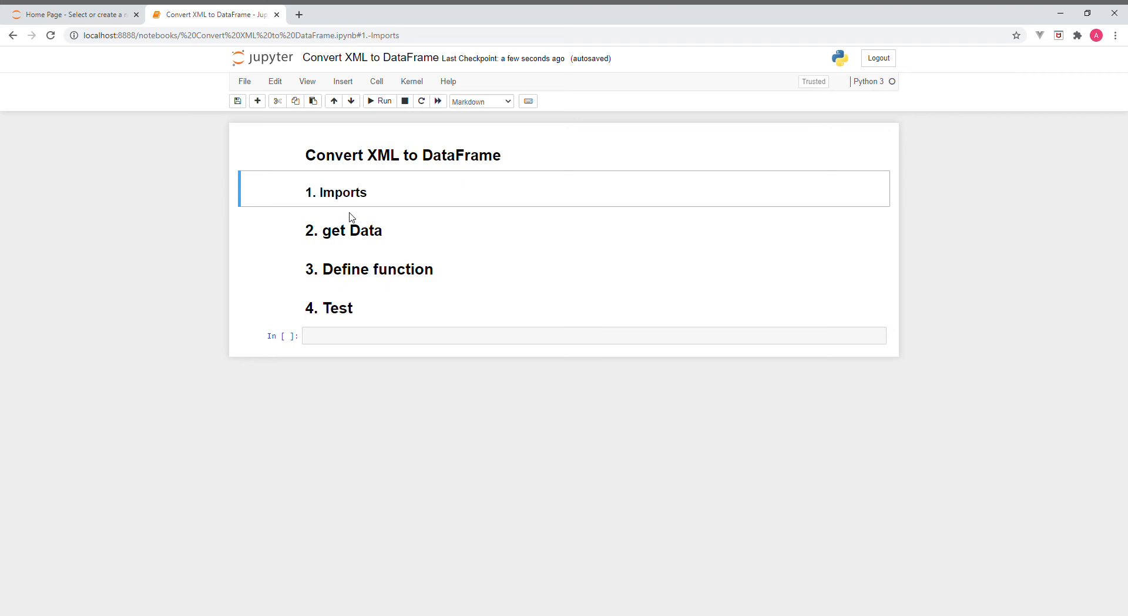
{"action": "mouse_move", "coordinate": [309, 208]}
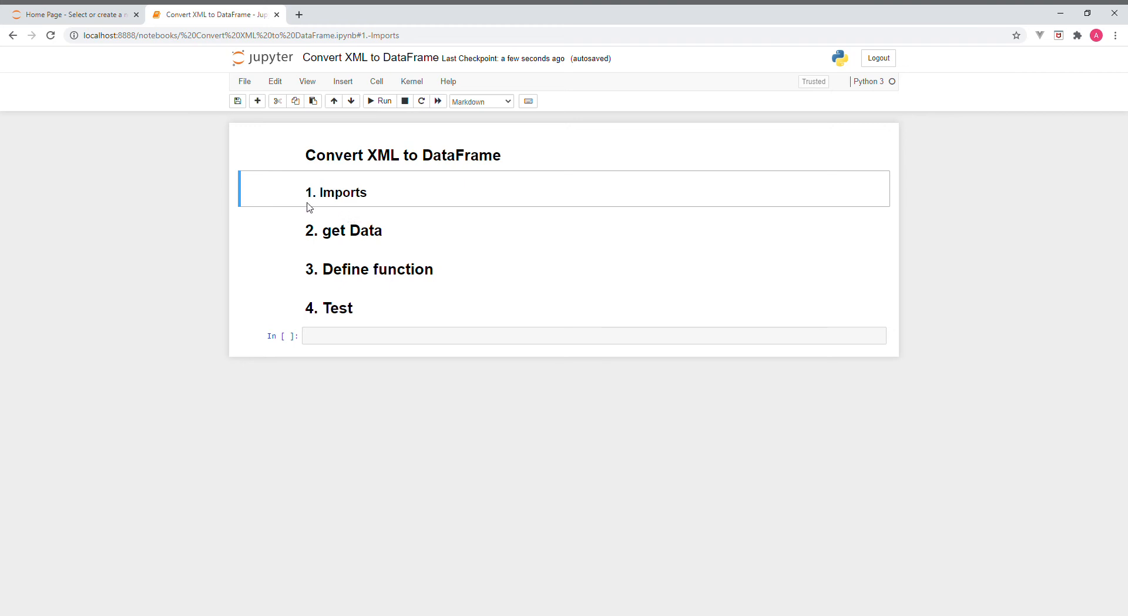
{"action": "mouse_move", "coordinate": [322, 203]}
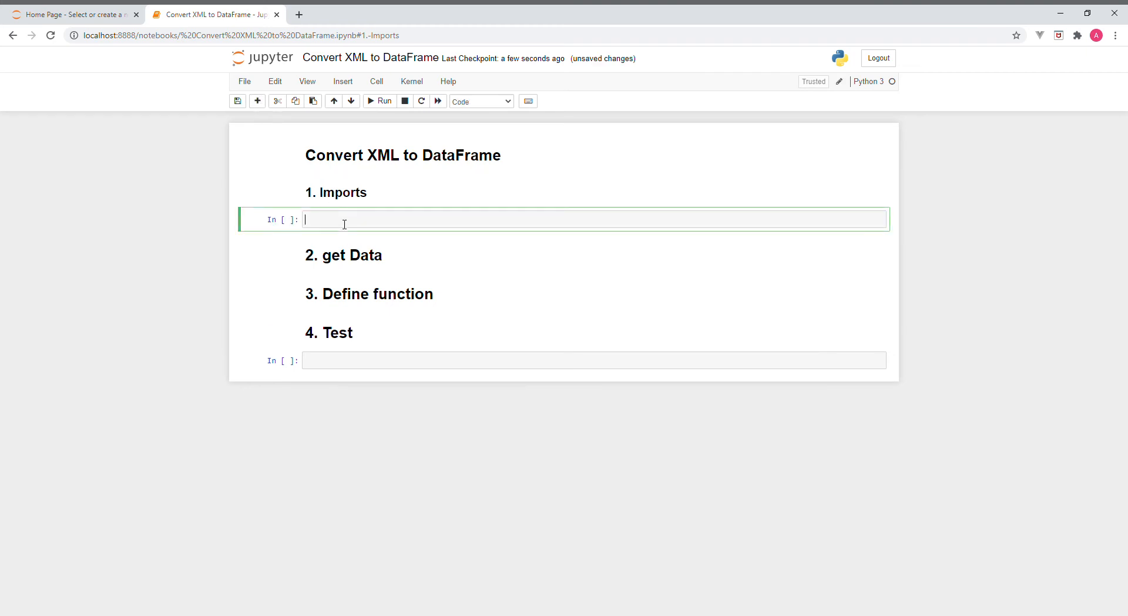
{"action": "mouse_move", "coordinate": [452, 129]}
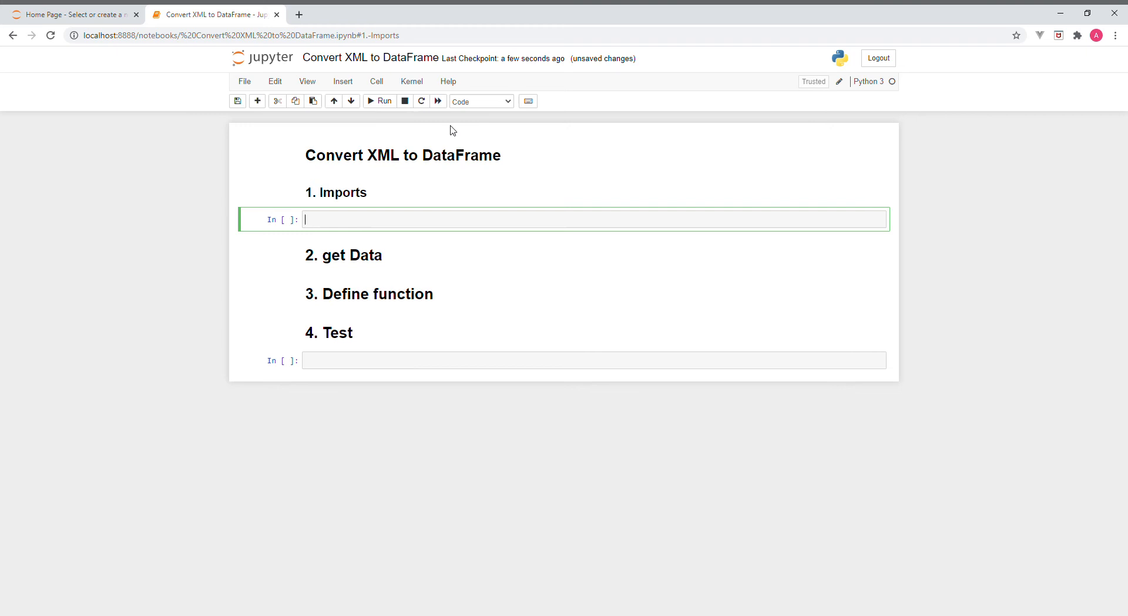
{"action": "mouse_move", "coordinate": [480, 110]}
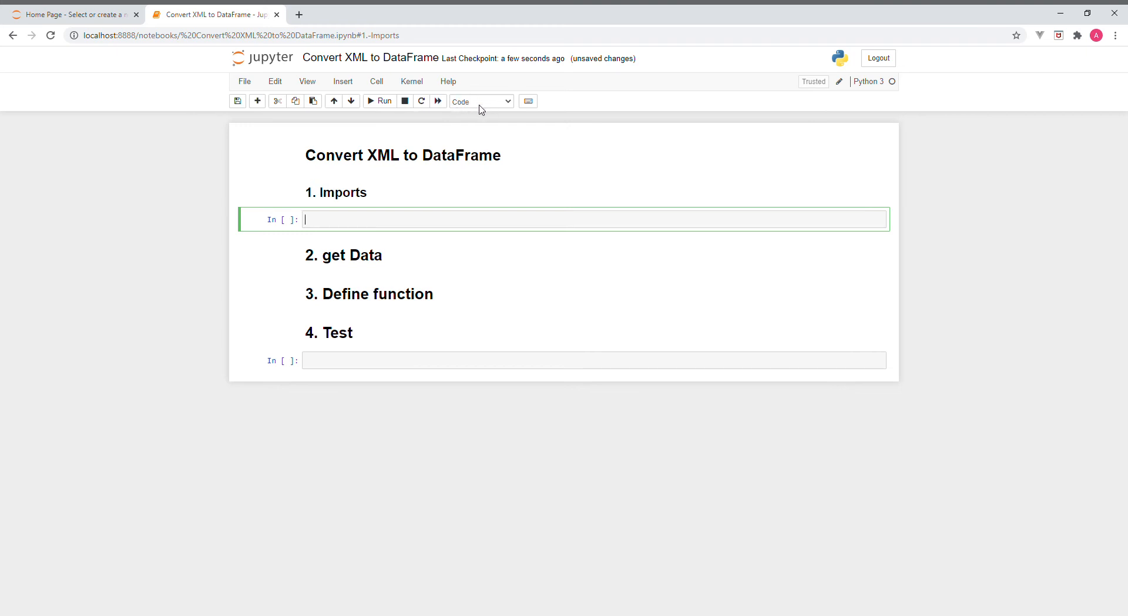
{"action": "mouse_move", "coordinate": [490, 122]}
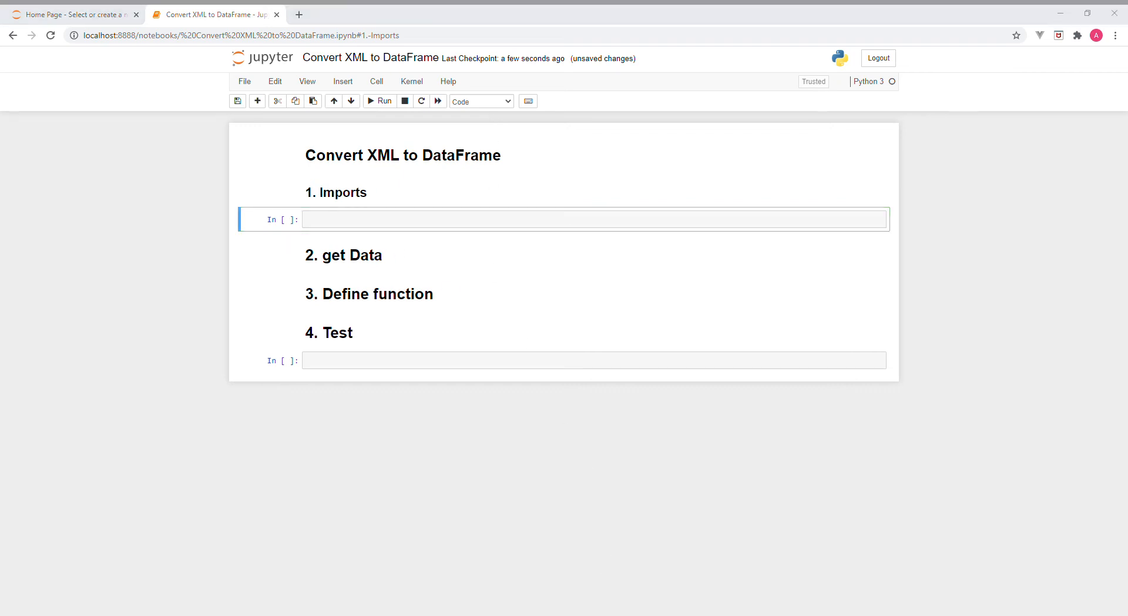
{"action": "mouse_move", "coordinate": [602, 321]}
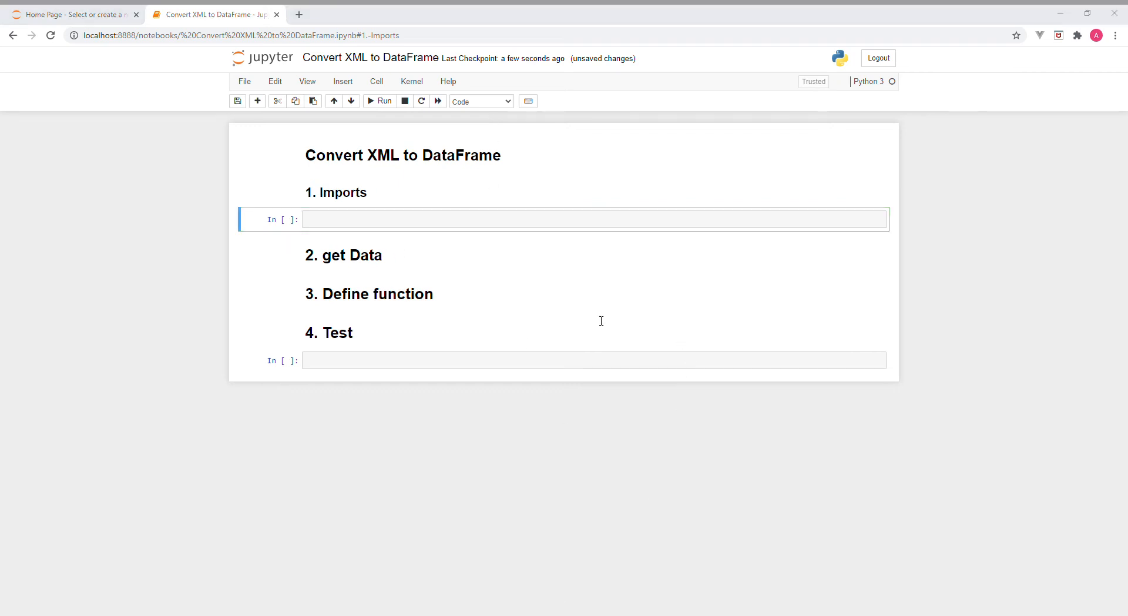
{"action": "mouse_move", "coordinate": [621, 345]}
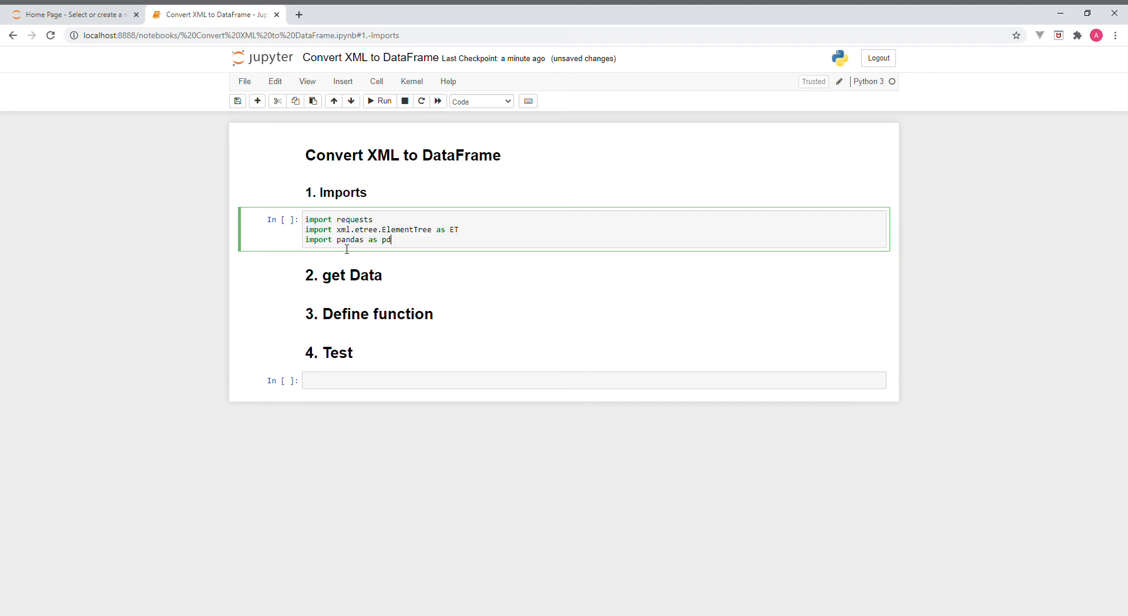
{"action": "mouse_move", "coordinate": [497, 236]}
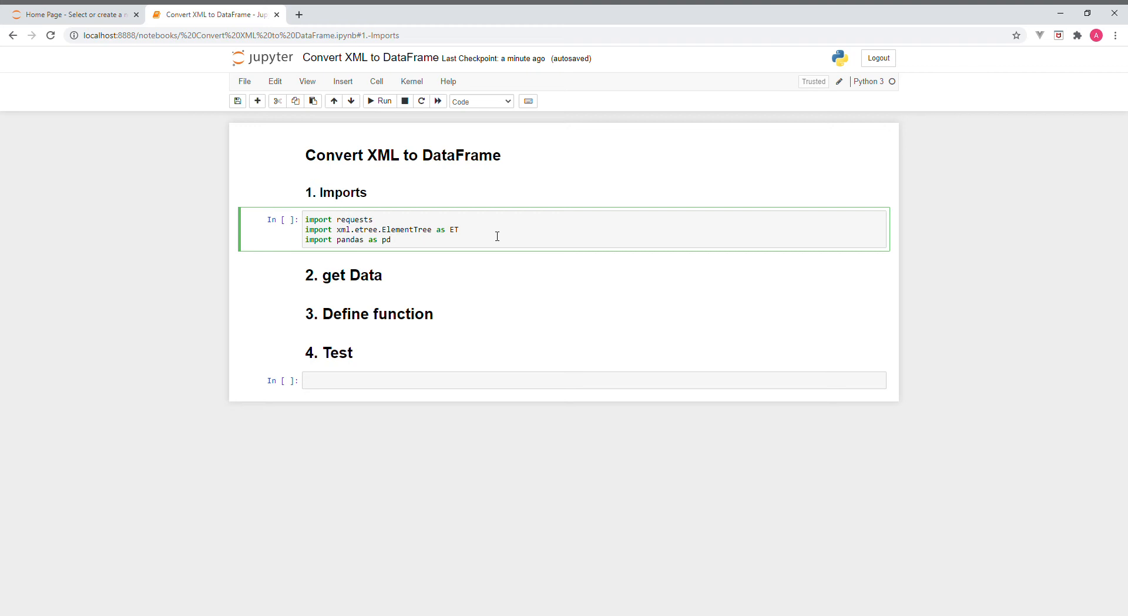
Click into the code cell below '1. Imports' to enter the import statements
{"action": "left_click", "coordinate": [392, 239]}
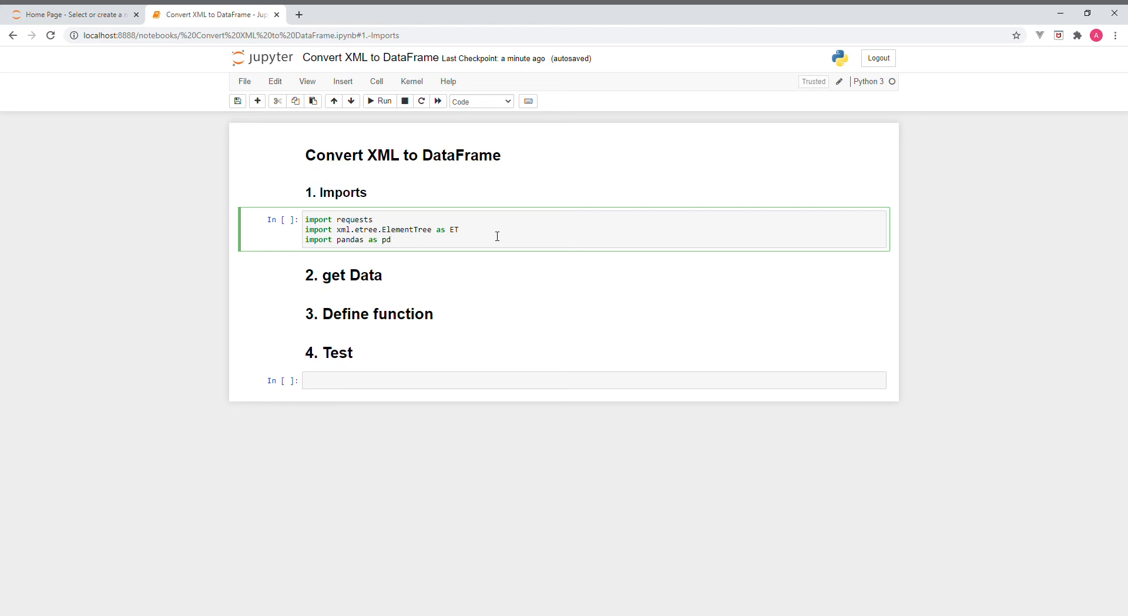
{"action": "left_click", "coordinate": [390, 240]}
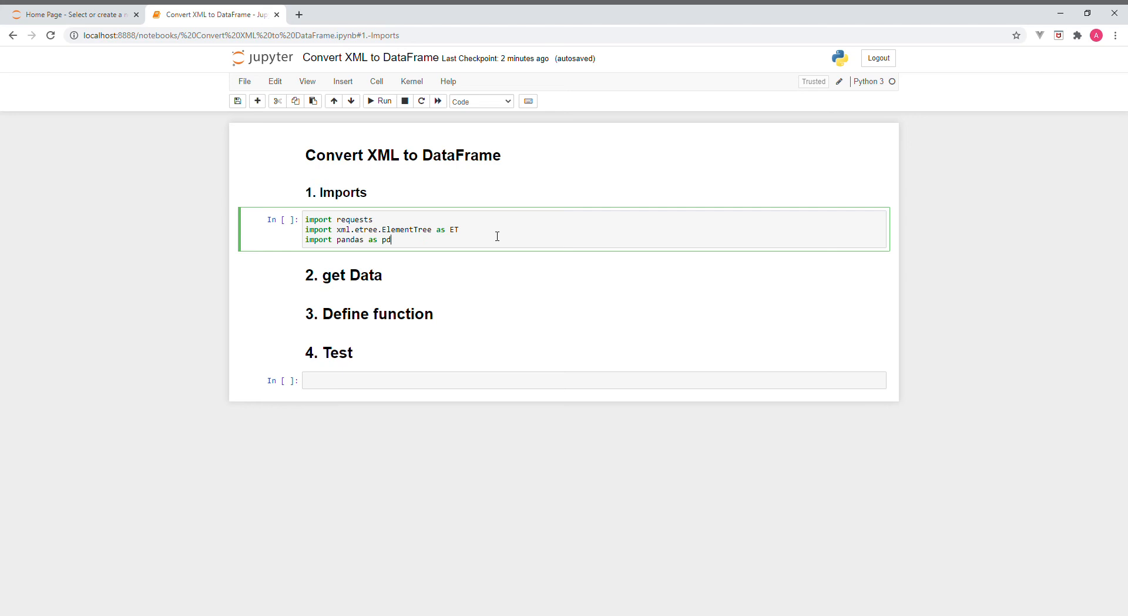
{"action": "mouse_move", "coordinate": [380, 229]}
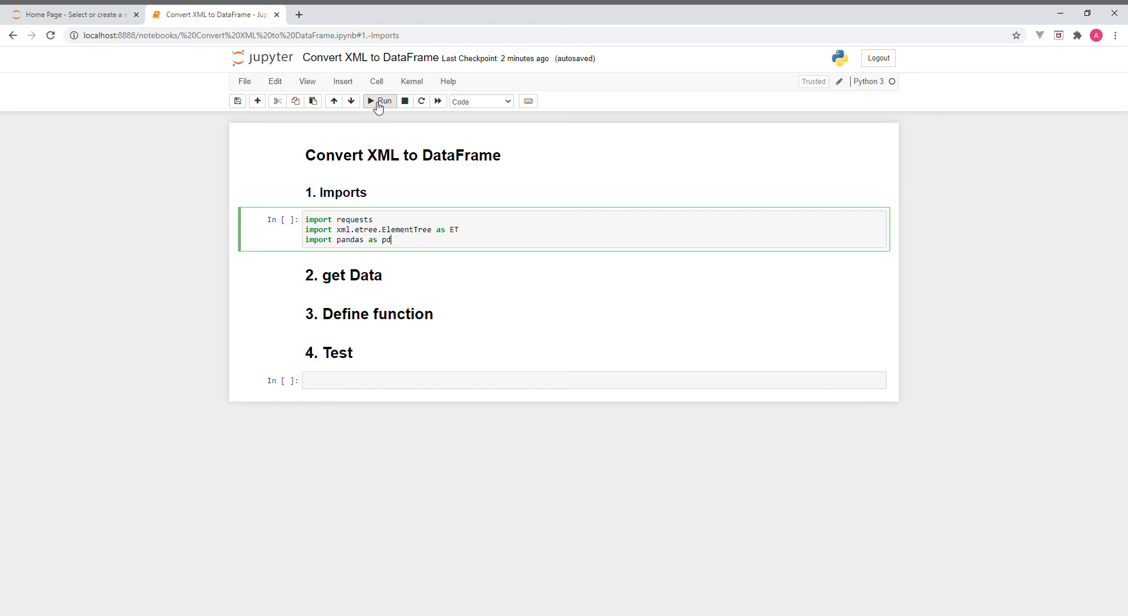
{"action": "left_click", "coordinate": [379, 102]}
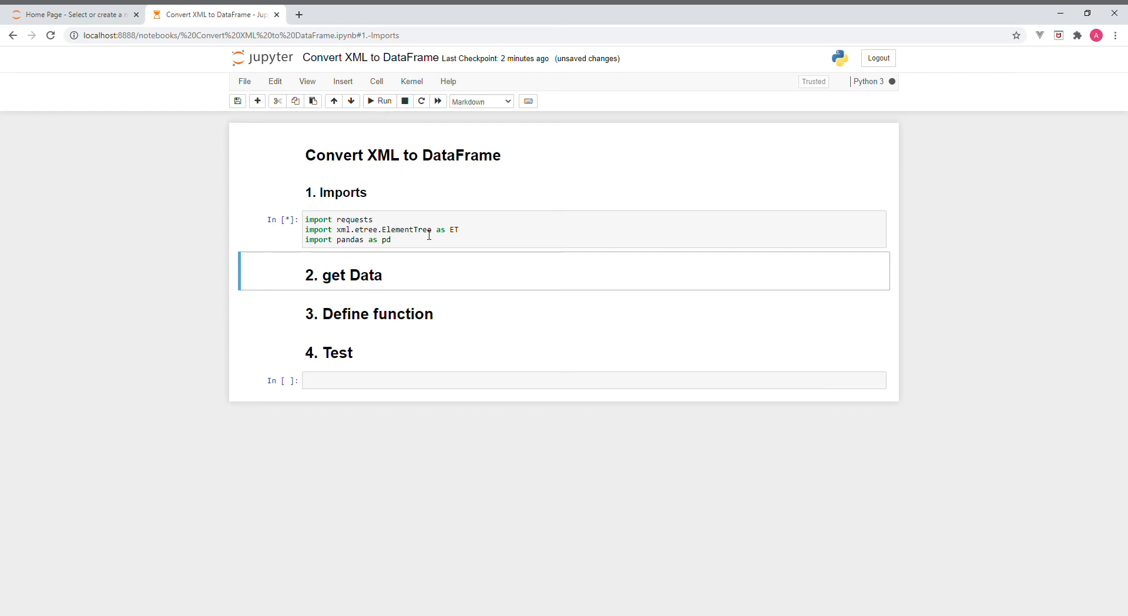
{"action": "mouse_move", "coordinate": [396, 213]}
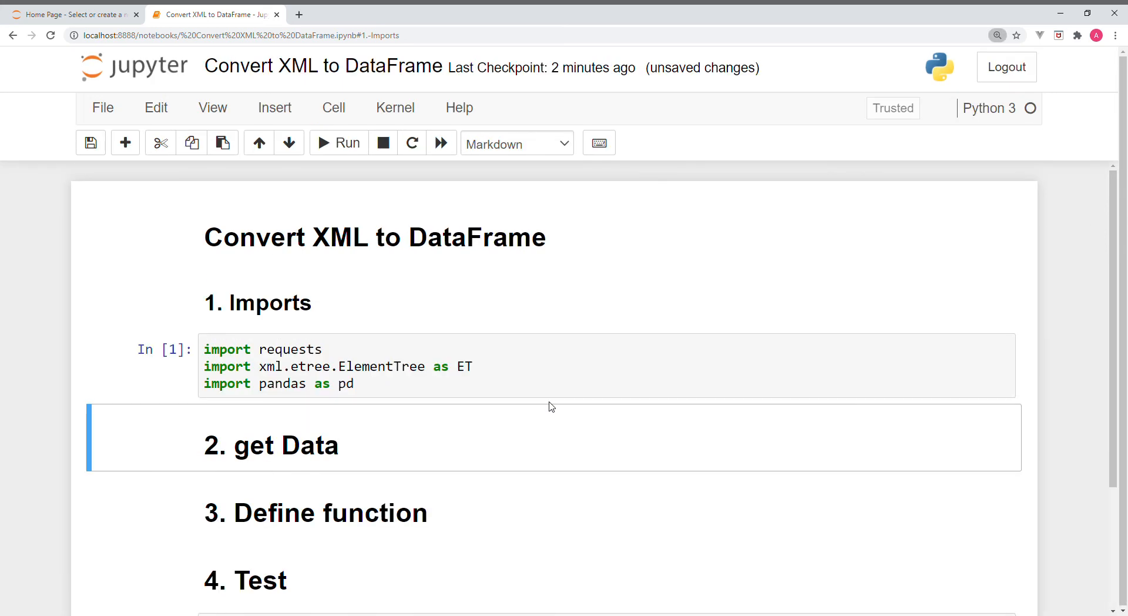
{"action": "scroll", "scroll_direction": "down", "scroll_amount": 3}
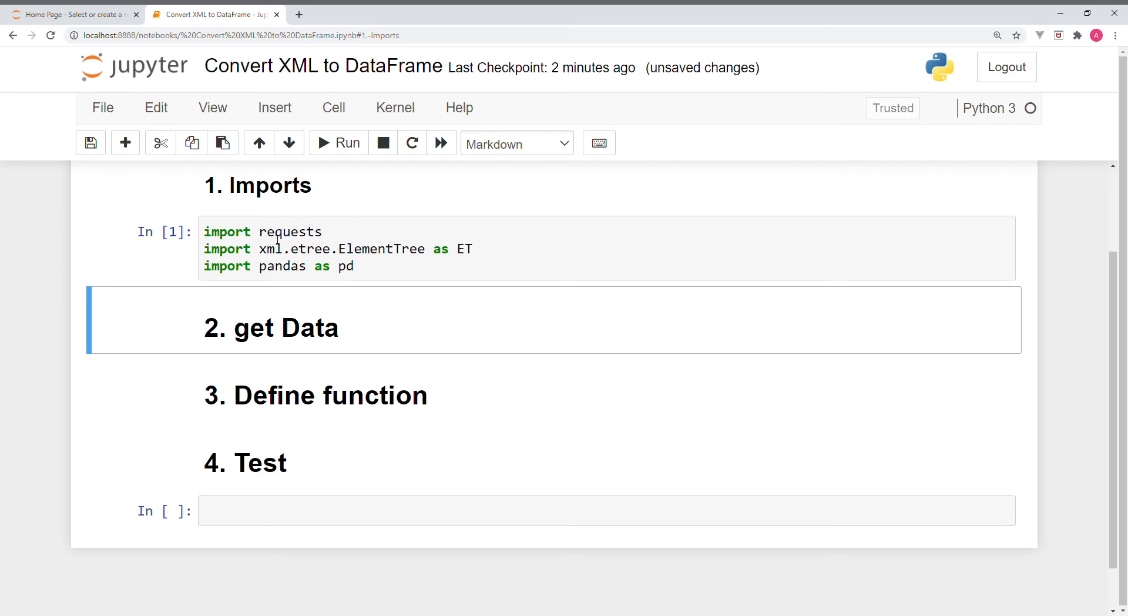
{"action": "mouse_move", "coordinate": [280, 277]}
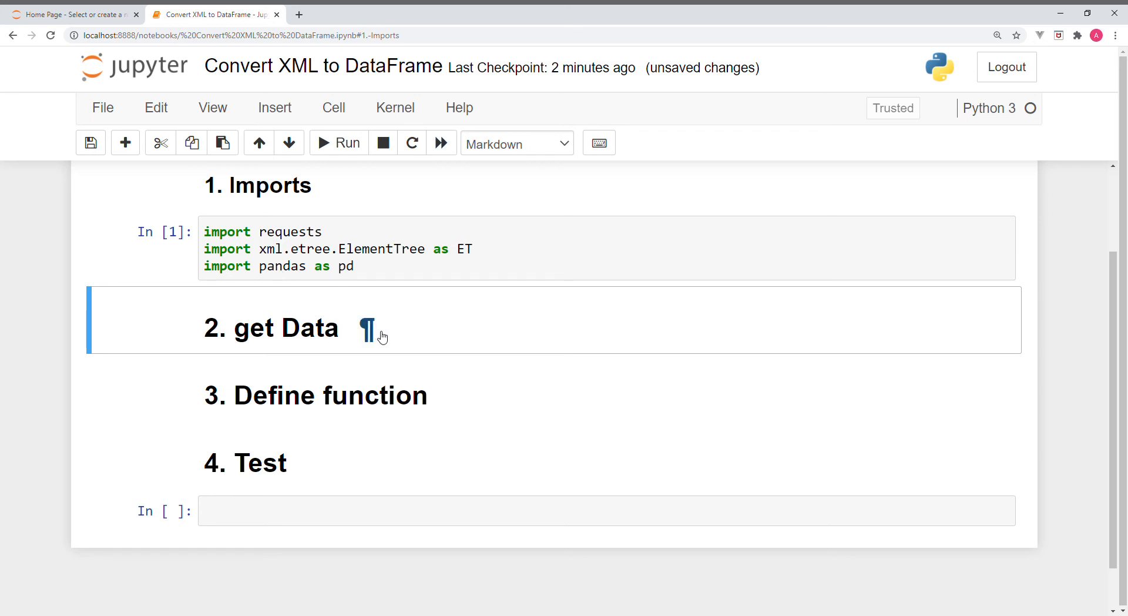
{"action": "mouse_move", "coordinate": [389, 337]}
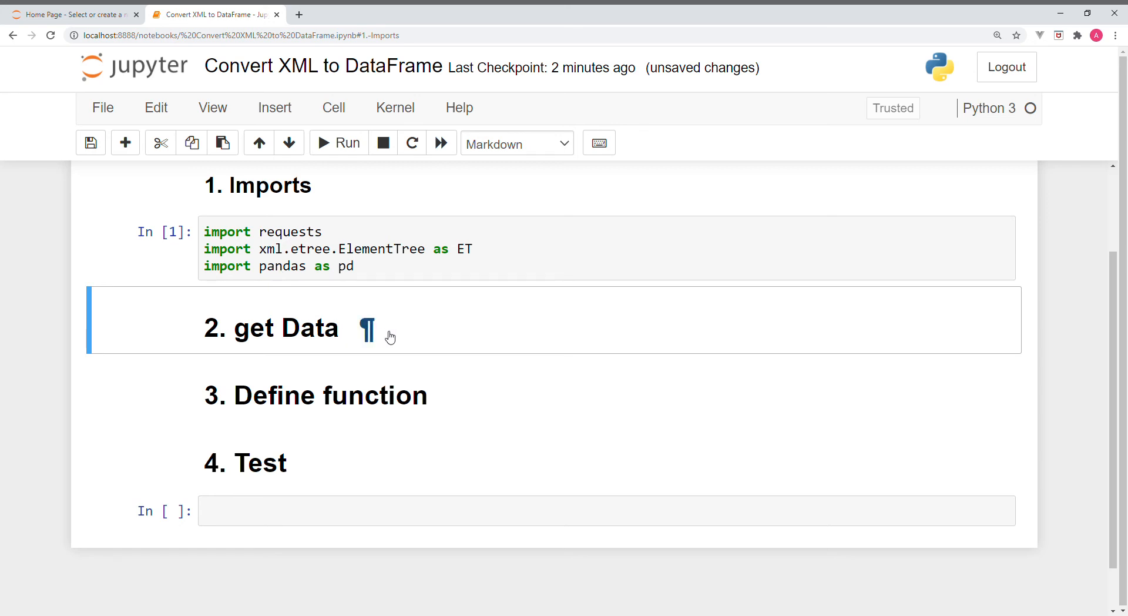
{"action": "mouse_move", "coordinate": [200, 322]}
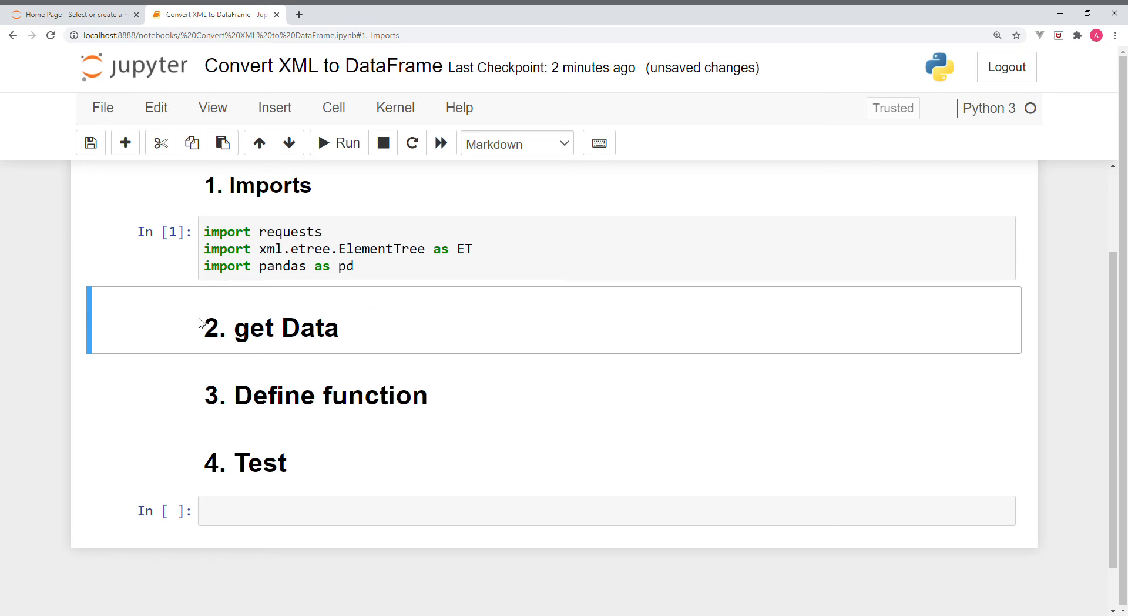
{"action": "mouse_move", "coordinate": [321, 351]}
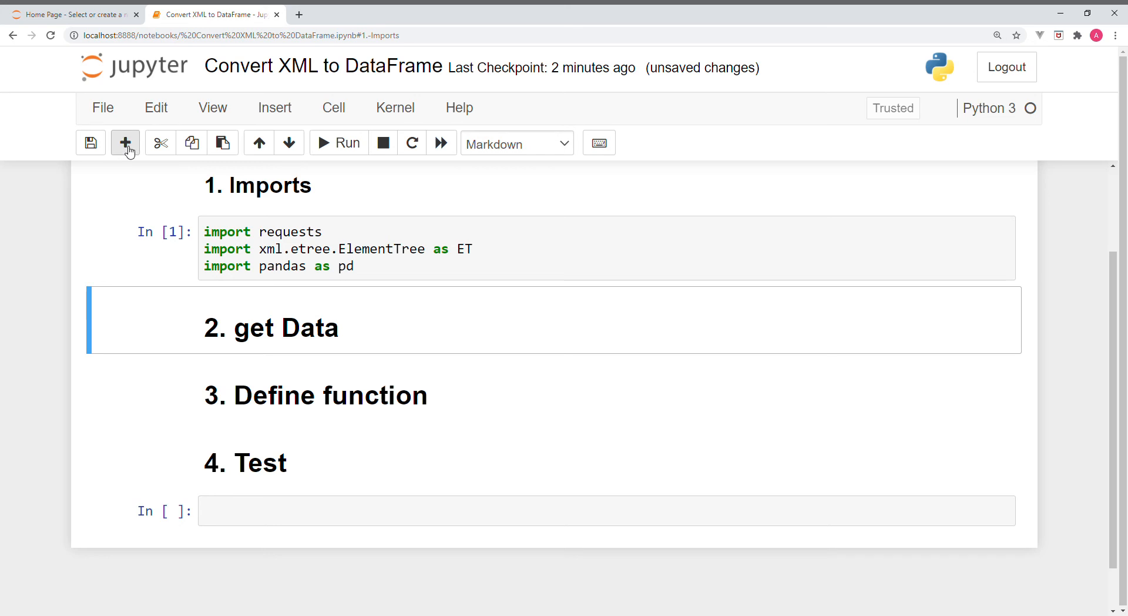
{"action": "left_click", "coordinate": [124, 142]}
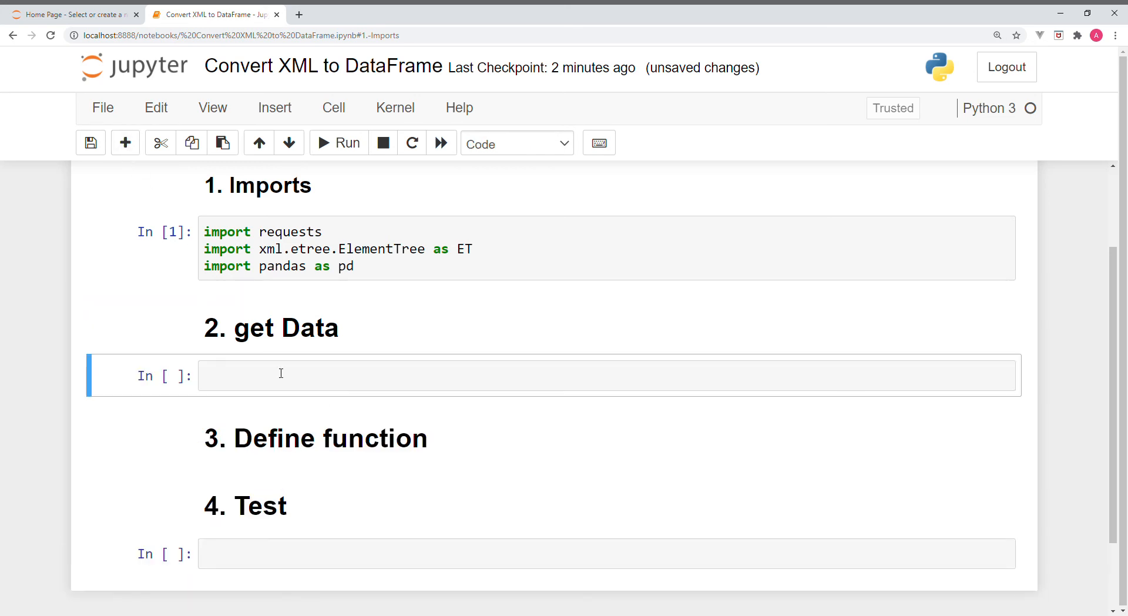
{"action": "mouse_move", "coordinate": [286, 386]}
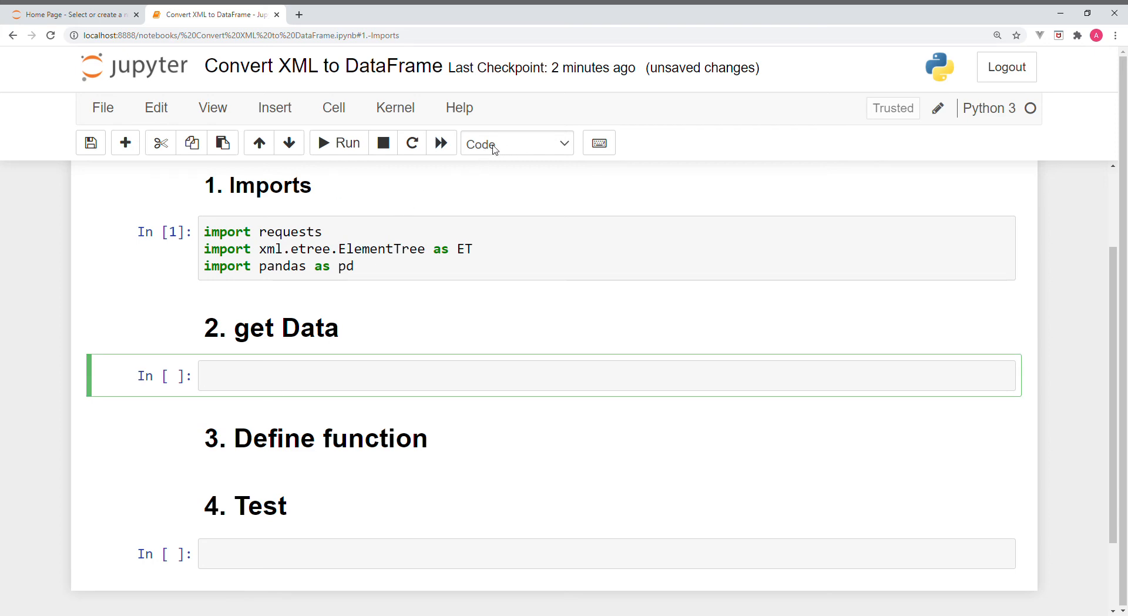
{"action": "mouse_move", "coordinate": [469, 189]}
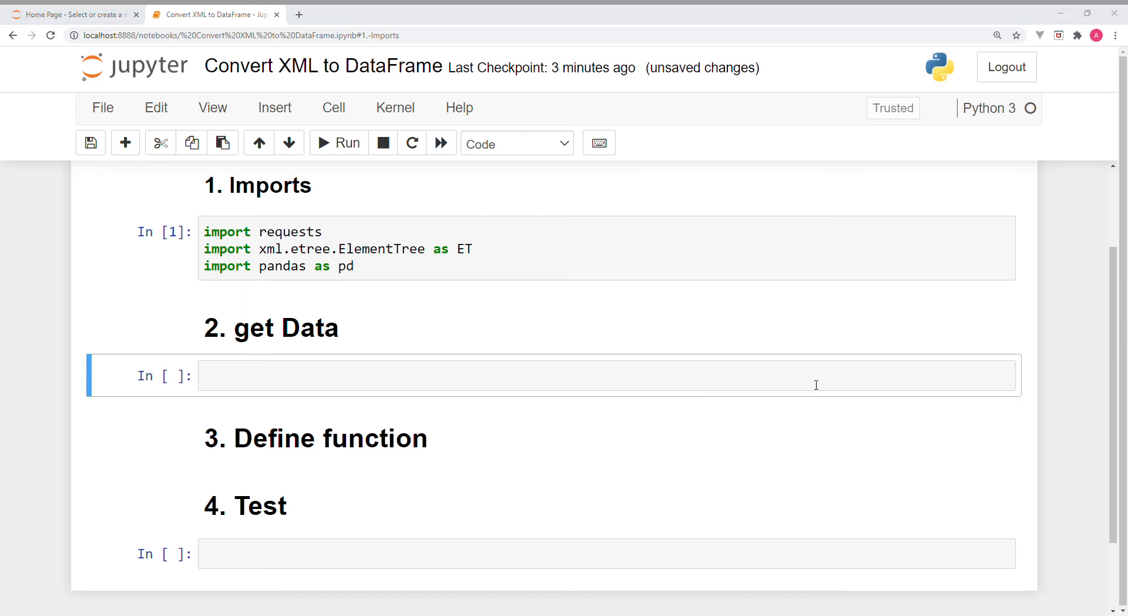
{"action": "mouse_move", "coordinate": [657, 383]}
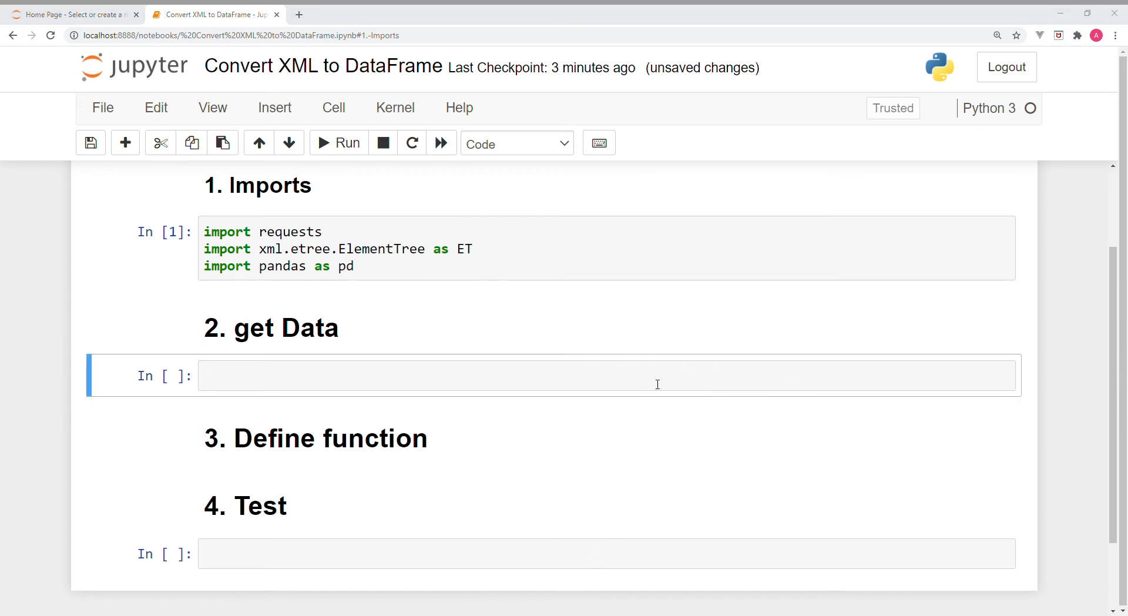
{"action": "mouse_move", "coordinate": [322, 391]}
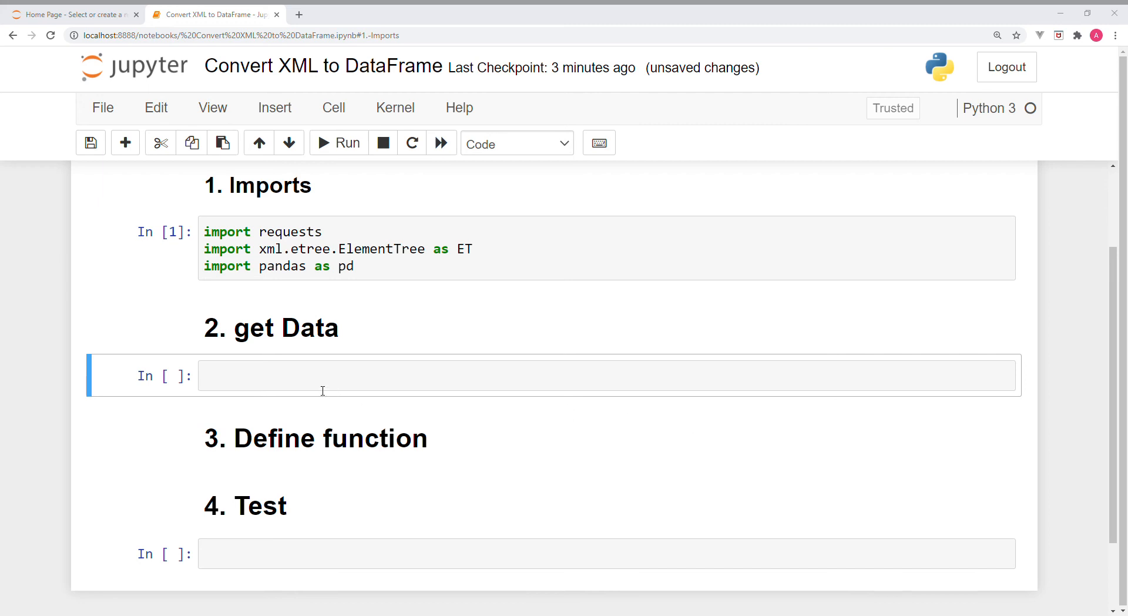
{"action": "left_click", "coordinate": [324, 390]}
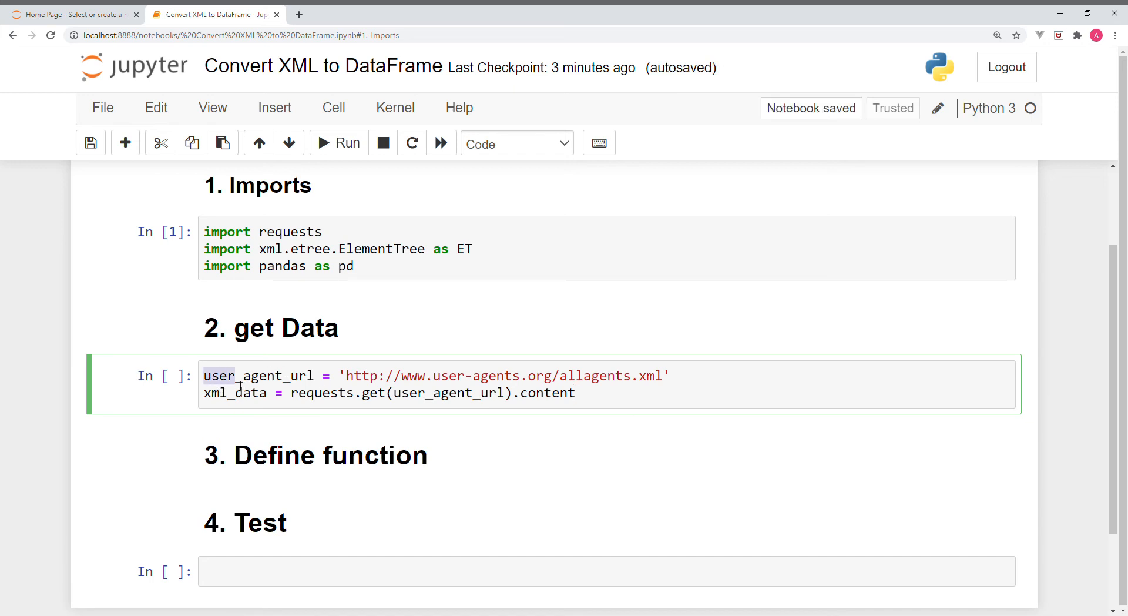
{"action": "double_click", "coordinate": [257, 376]}
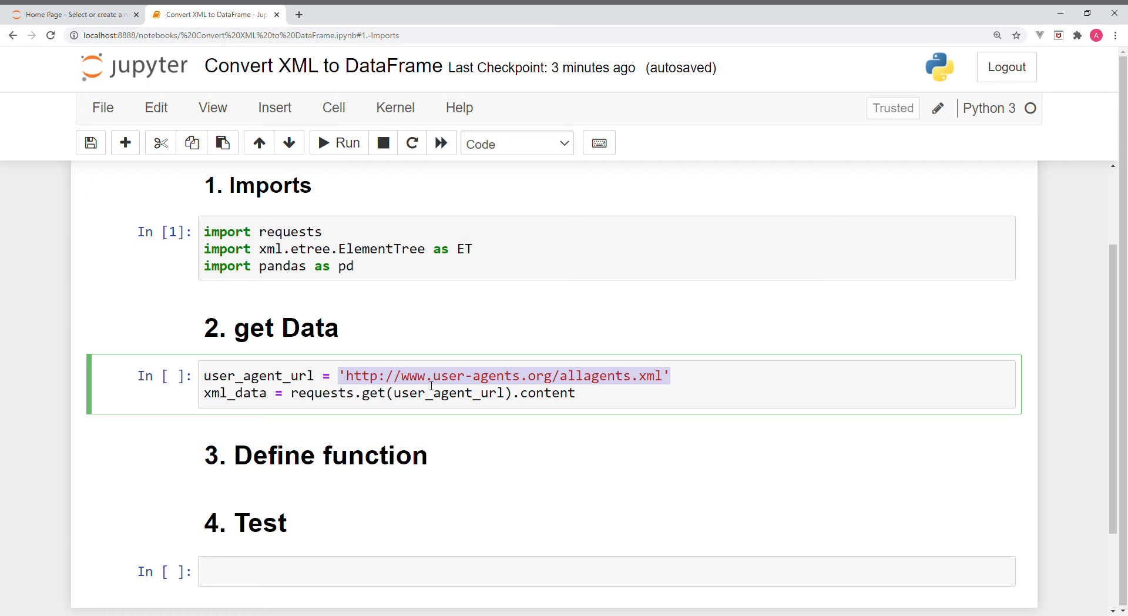
{"action": "mouse_move", "coordinate": [436, 390]}
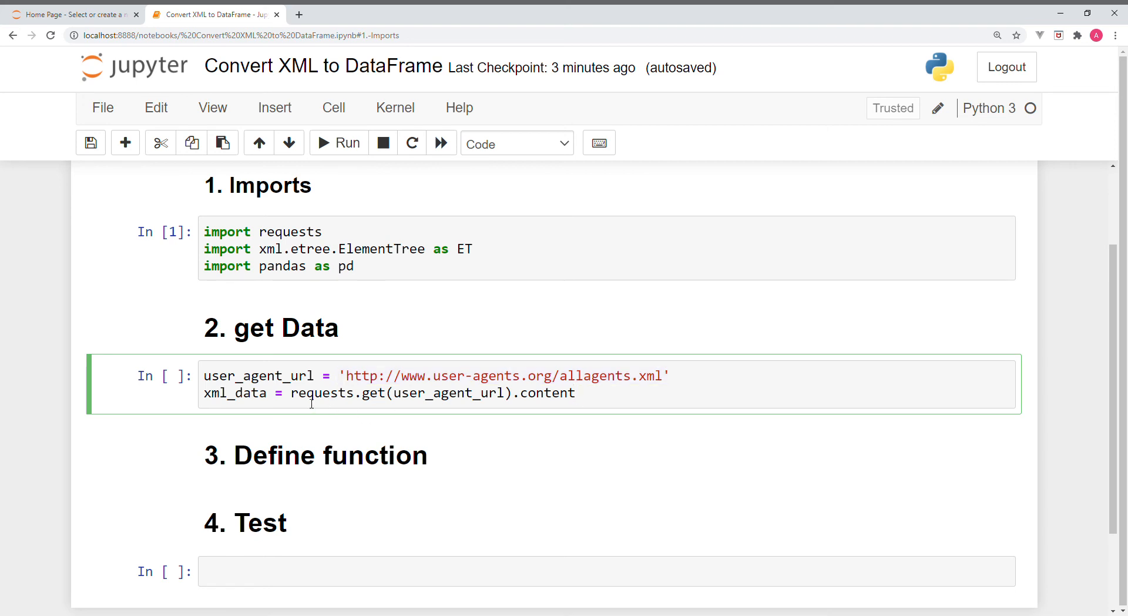
{"action": "left_click", "coordinate": [576, 393]}
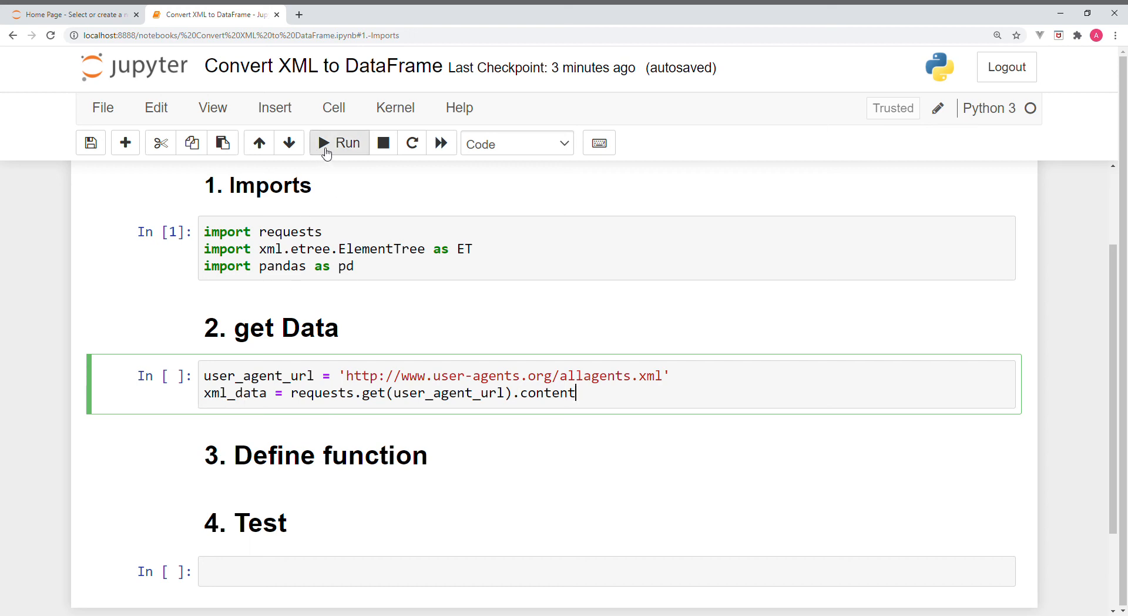
{"action": "left_click", "coordinate": [338, 142]}
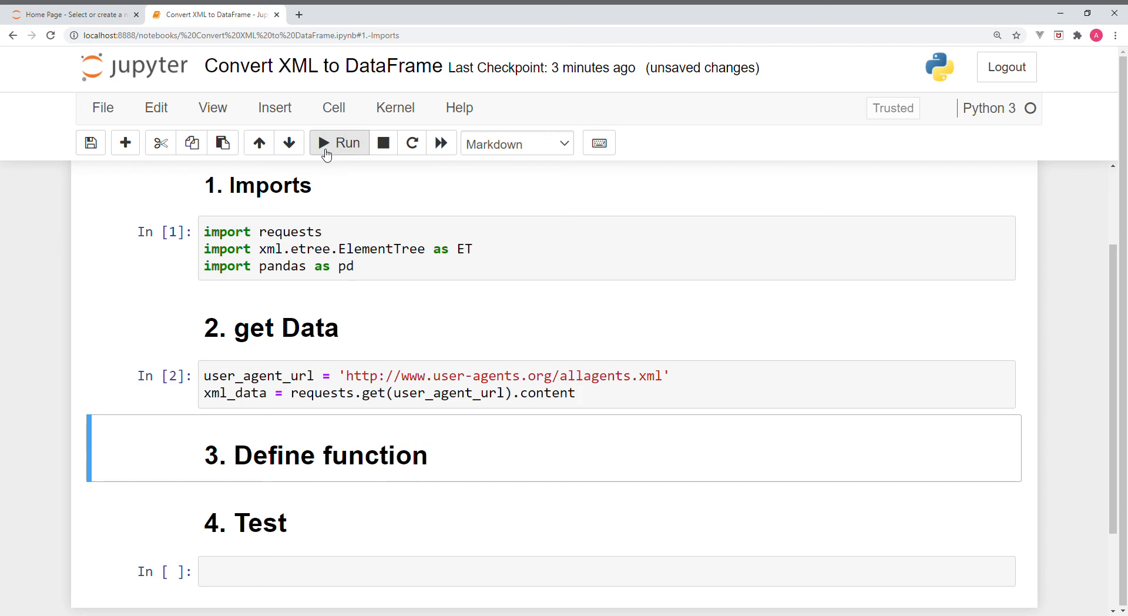
Insert an empty code cell below the '3. Define function' heading and start editing it
{"action": "scroll", "scroll_direction": "down", "scroll_amount": 3}
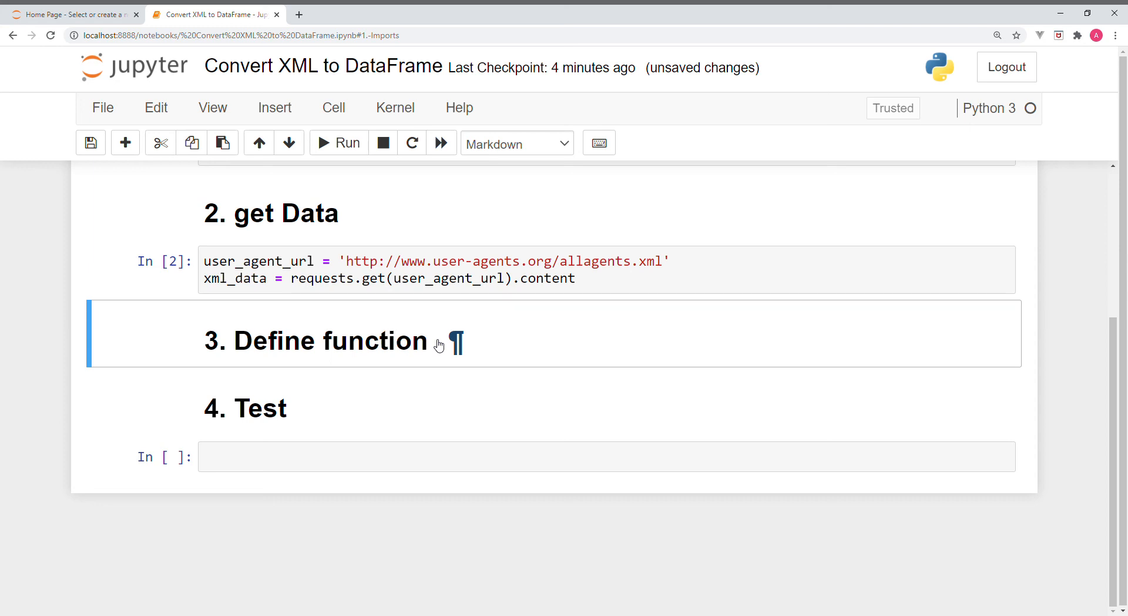
{"action": "mouse_move", "coordinate": [436, 347]}
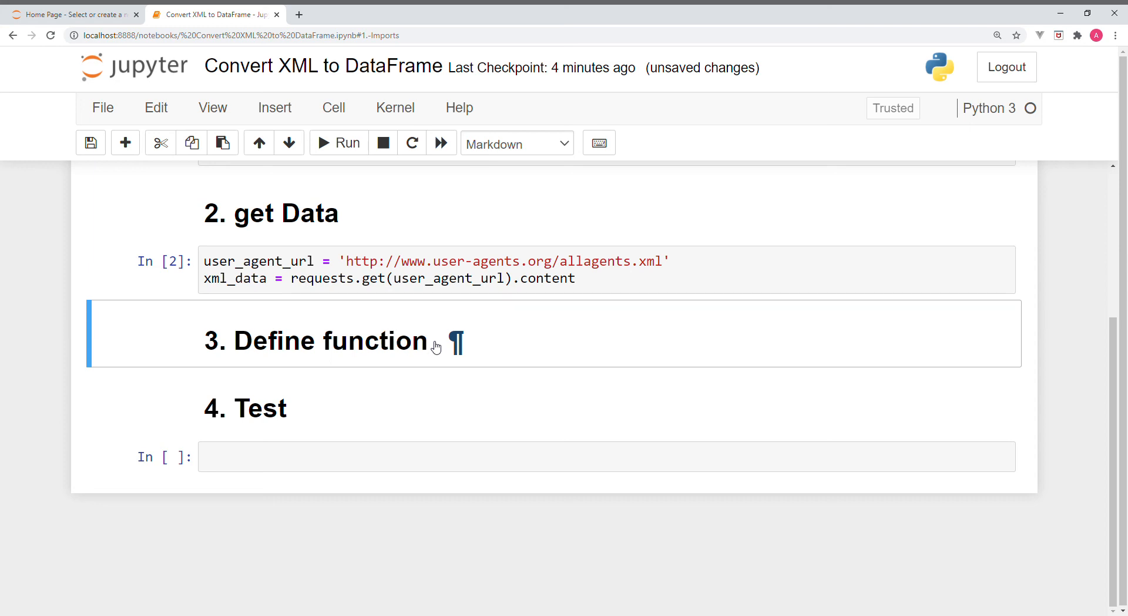
{"action": "mouse_move", "coordinate": [162, 171]}
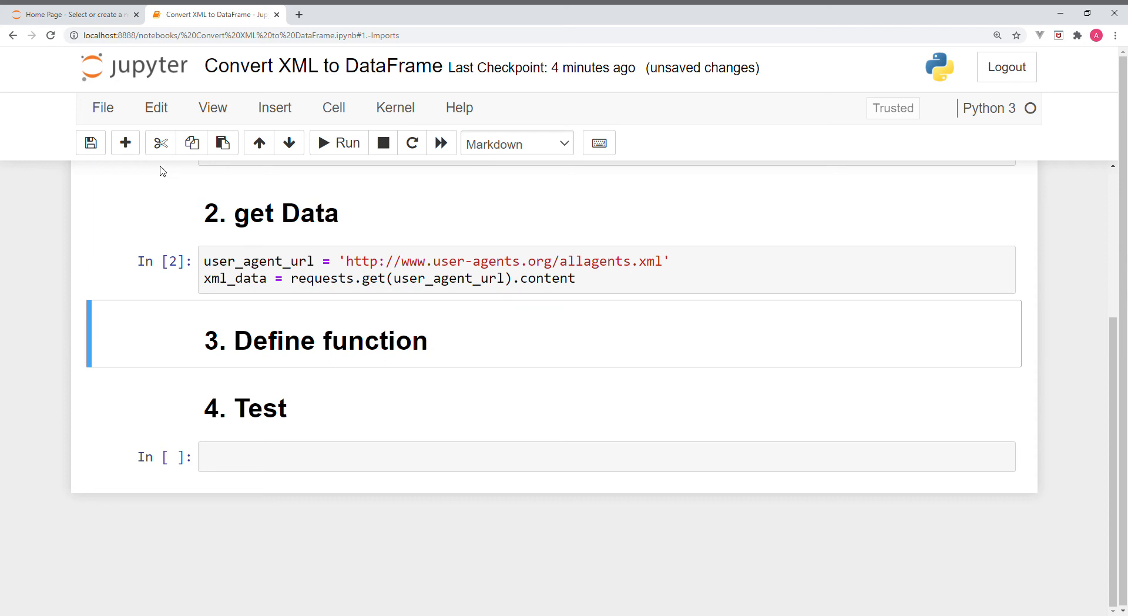
{"action": "mouse_move", "coordinate": [129, 146]}
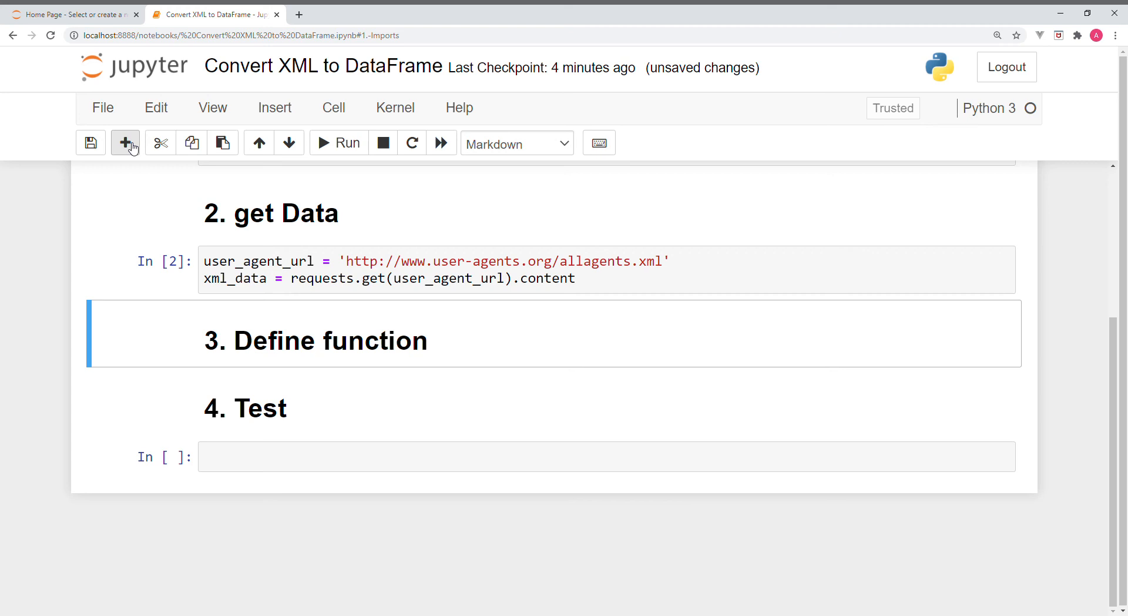
{"action": "left_click", "coordinate": [125, 142]}
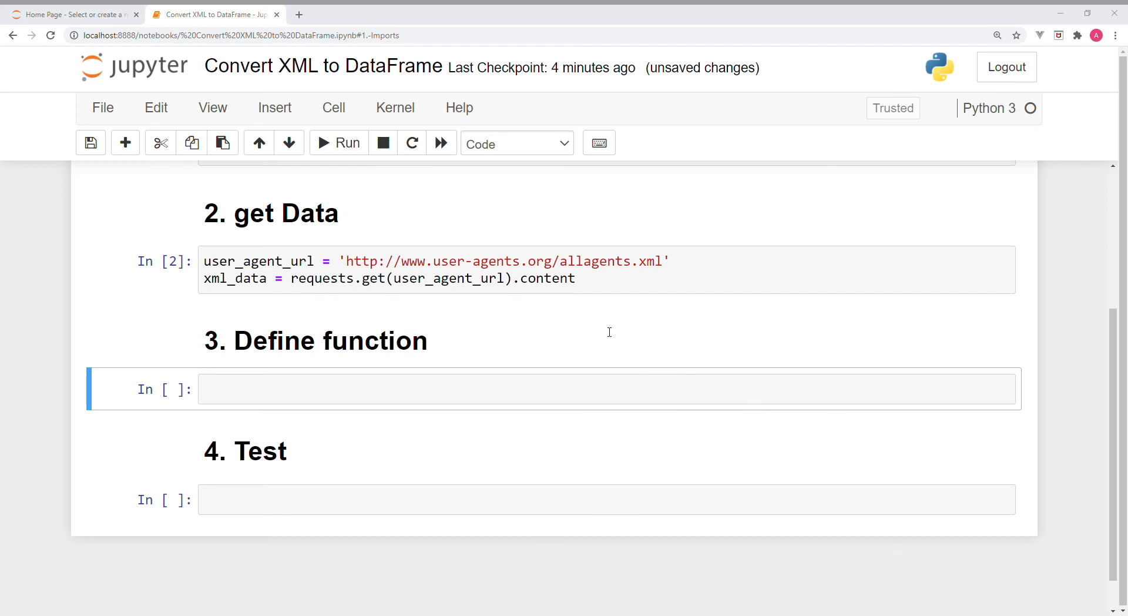
{"action": "mouse_move", "coordinate": [684, 387]}
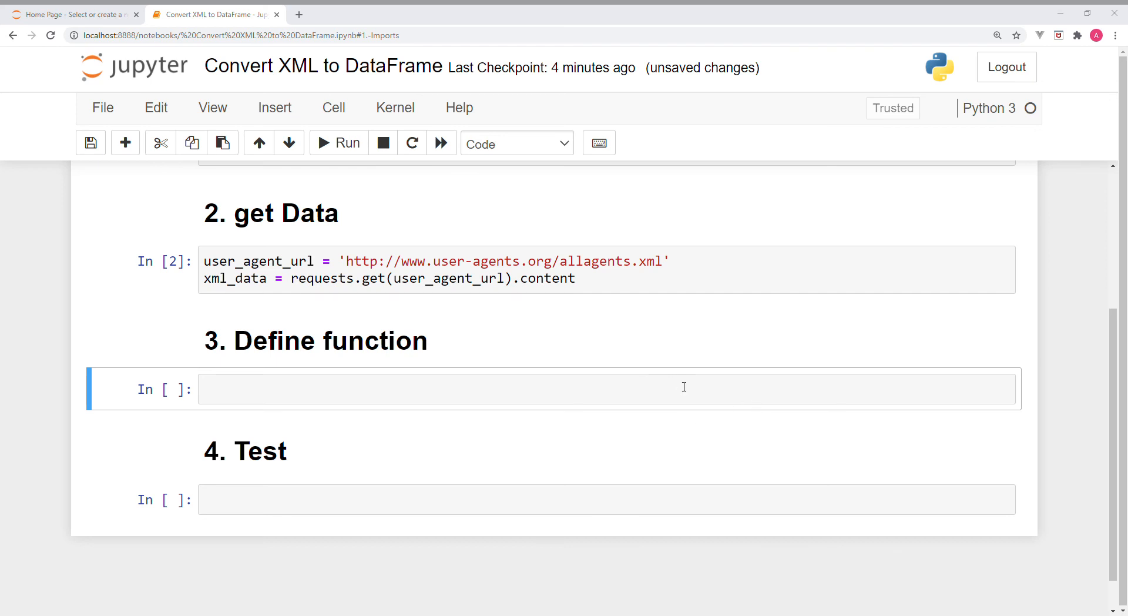
{"action": "left_click", "coordinate": [318, 389]}
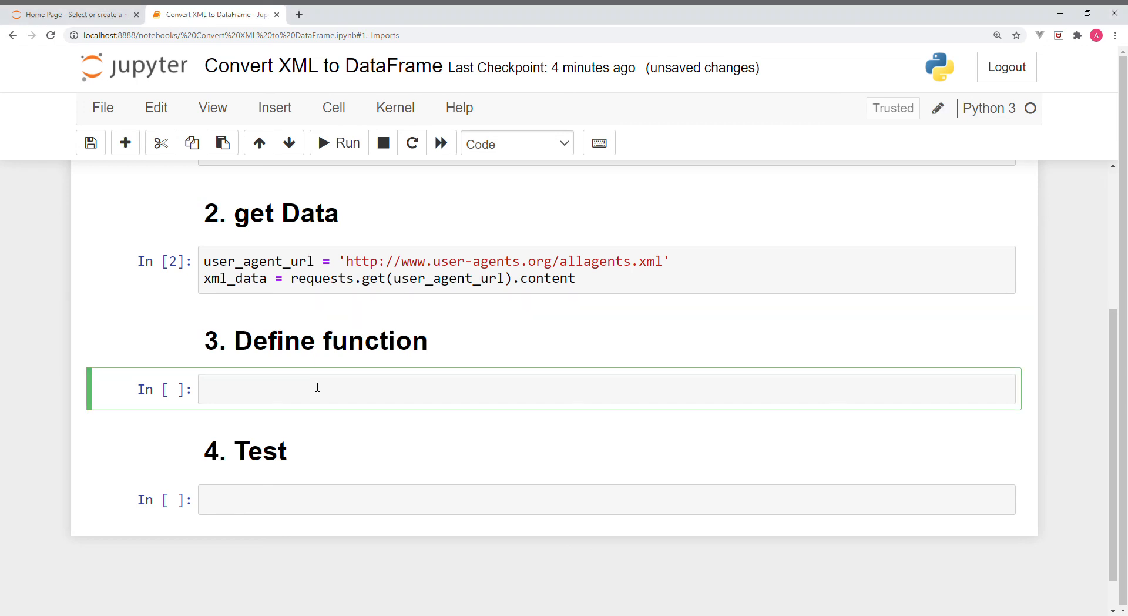
Define def xml2df(xml_data) building a DataFrame via ET.XML and pd.DataFrame, and run it
{"action": "type", "text": "def xml2df(xml_data):"}
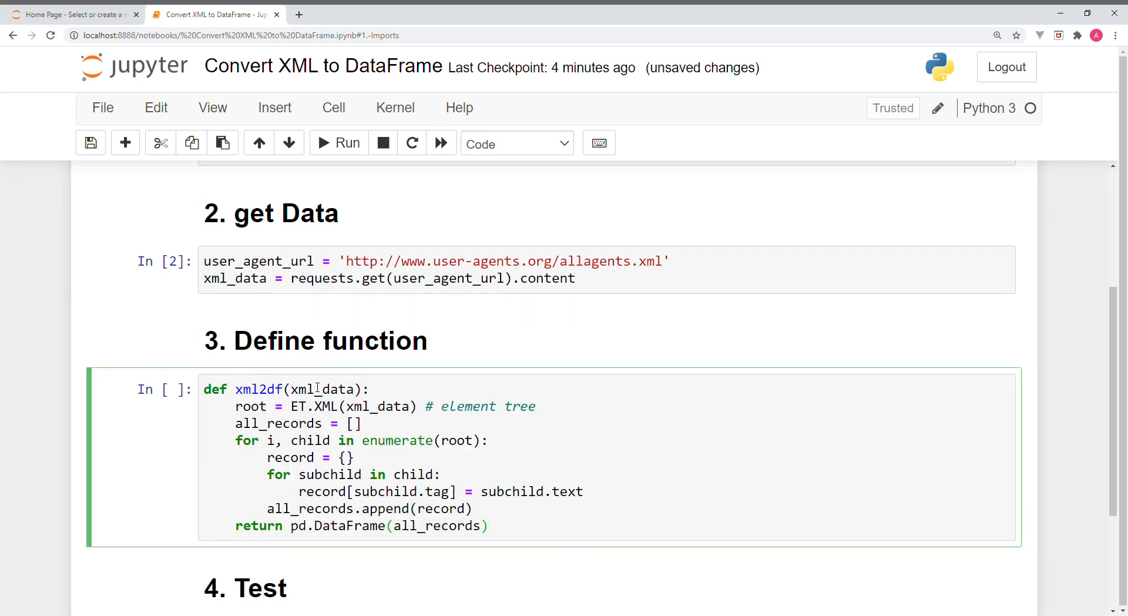
{"action": "mouse_move", "coordinate": [604, 420]}
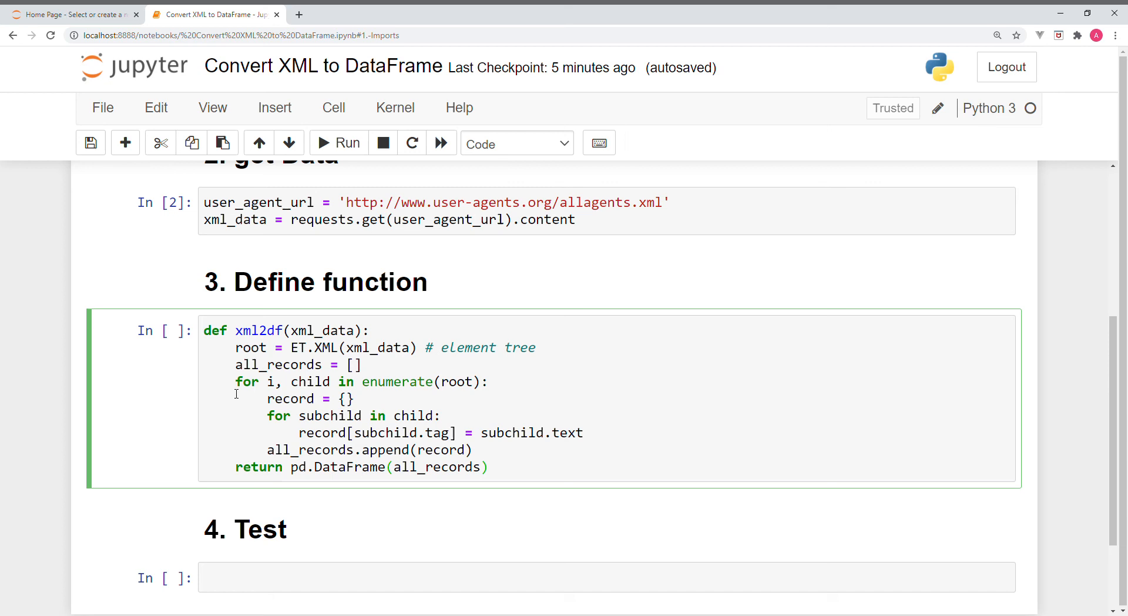
{"action": "mouse_move", "coordinate": [385, 483]}
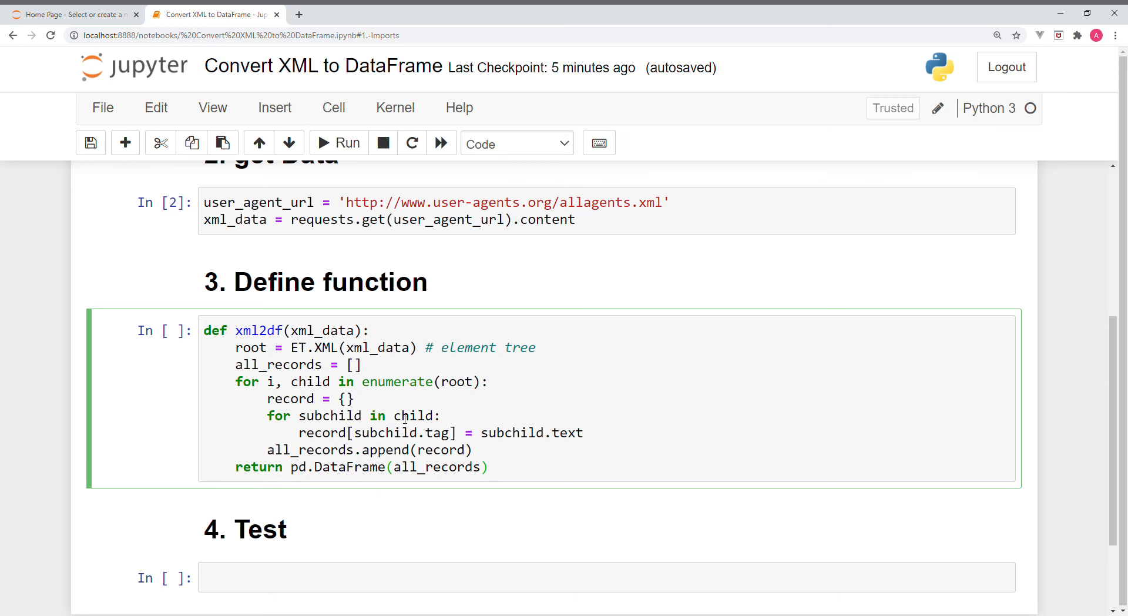
{"action": "mouse_move", "coordinate": [549, 378]}
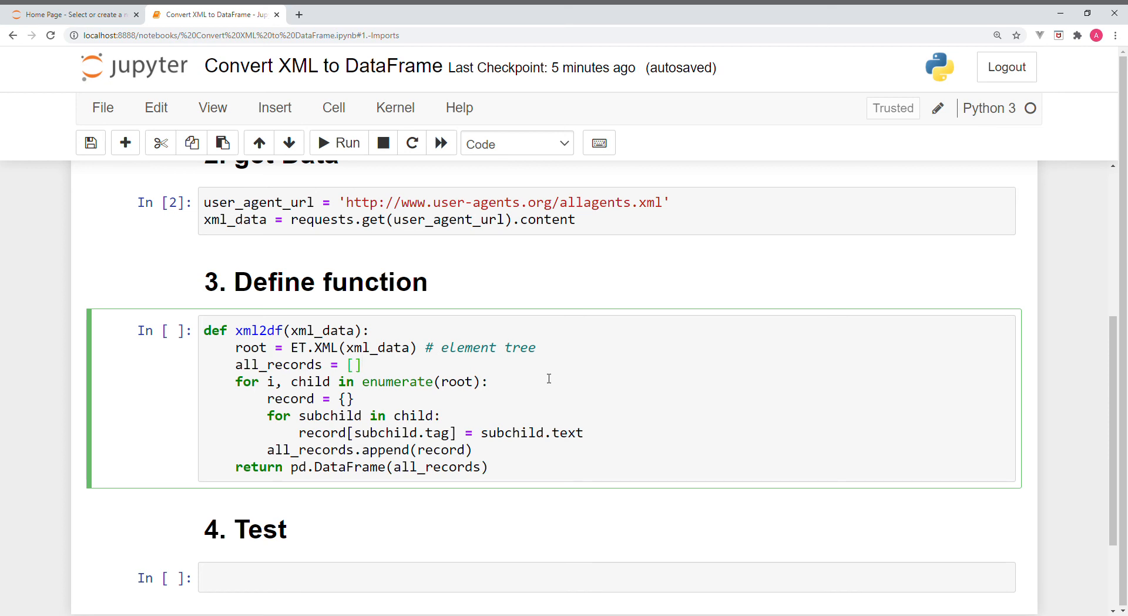
{"action": "mouse_move", "coordinate": [353, 229]}
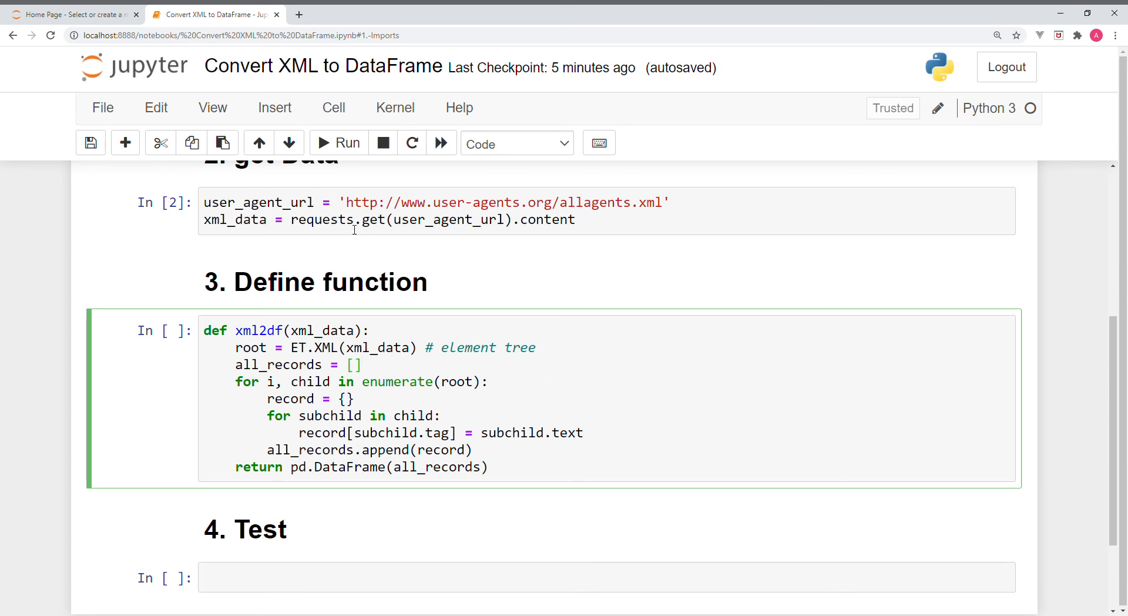
{"action": "left_click", "coordinate": [337, 142]}
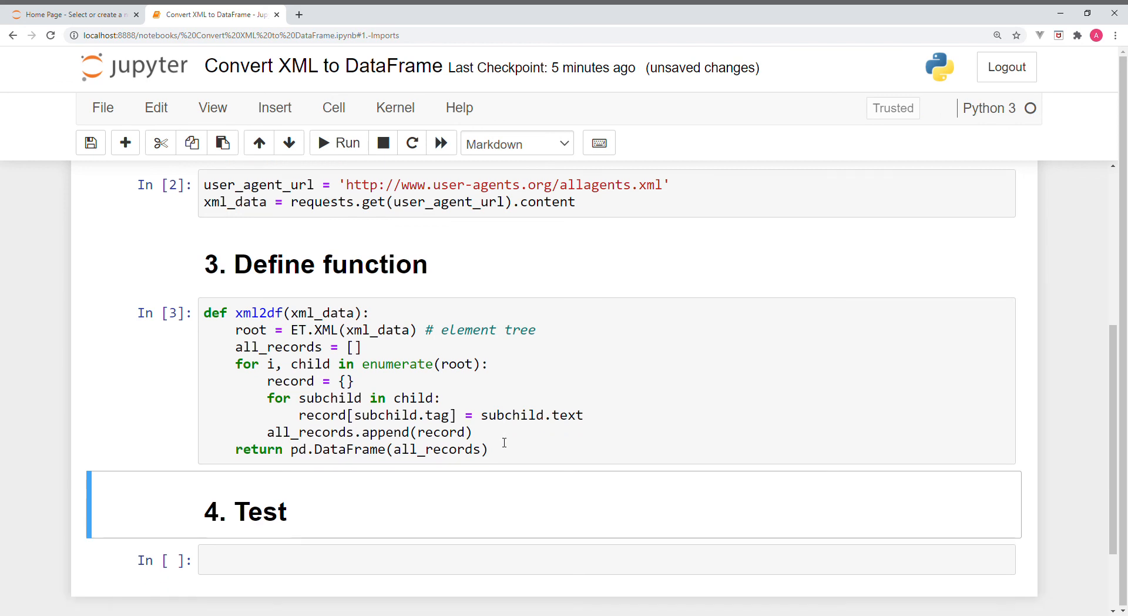
Enter df = xml2df(xml_data) in the empty cell under '4. Test' and run it
{"action": "scroll", "scroll_direction": "down", "scroll_amount": 3}
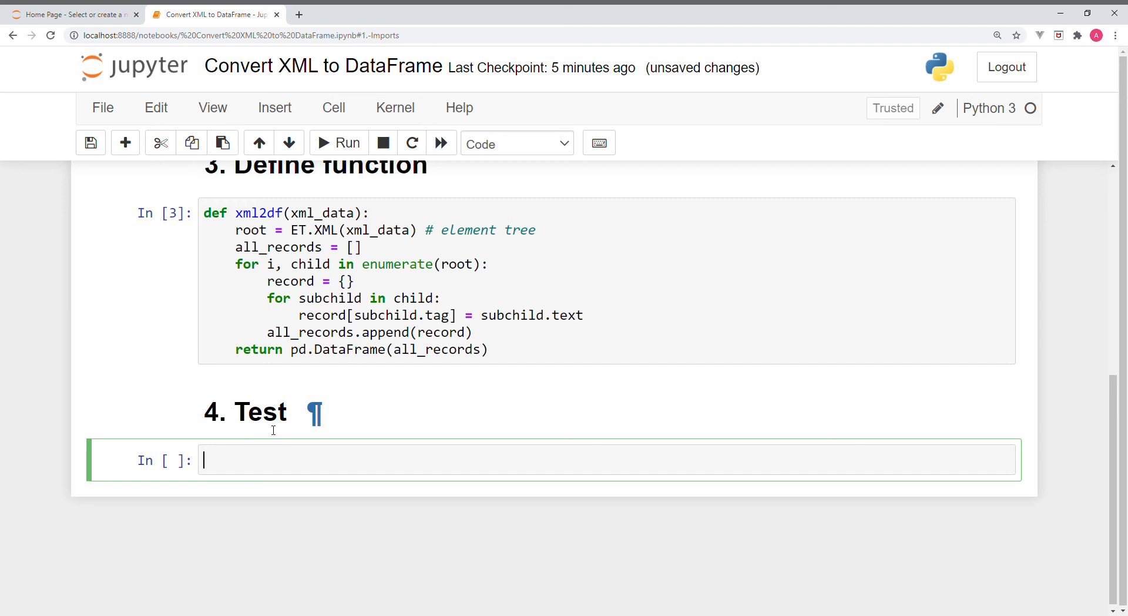
{"action": "mouse_move", "coordinate": [284, 486]}
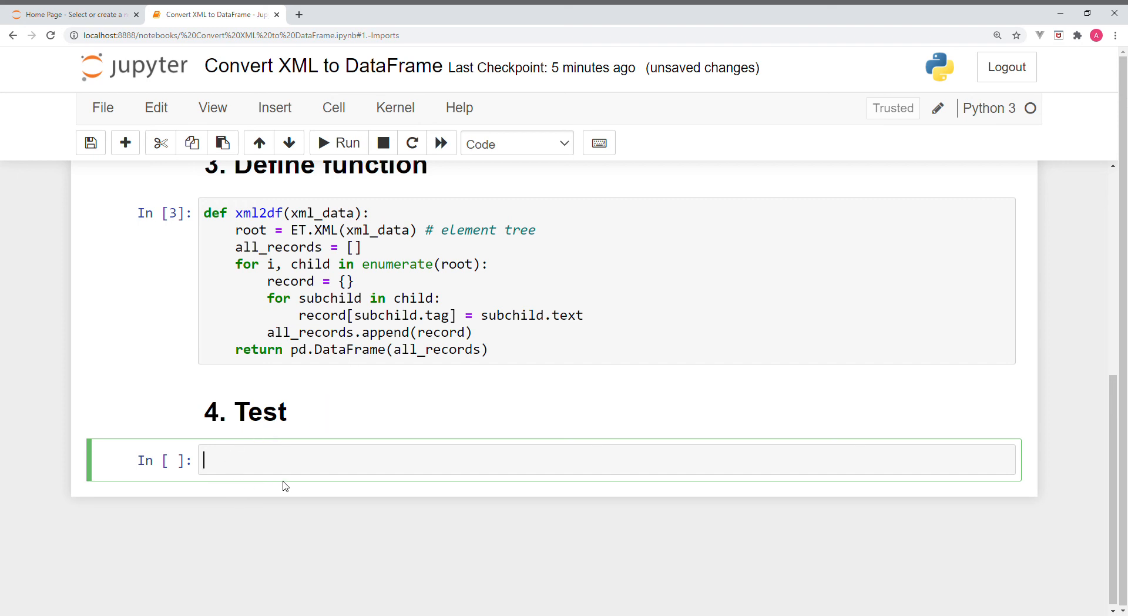
{"action": "mouse_move", "coordinate": [299, 480]}
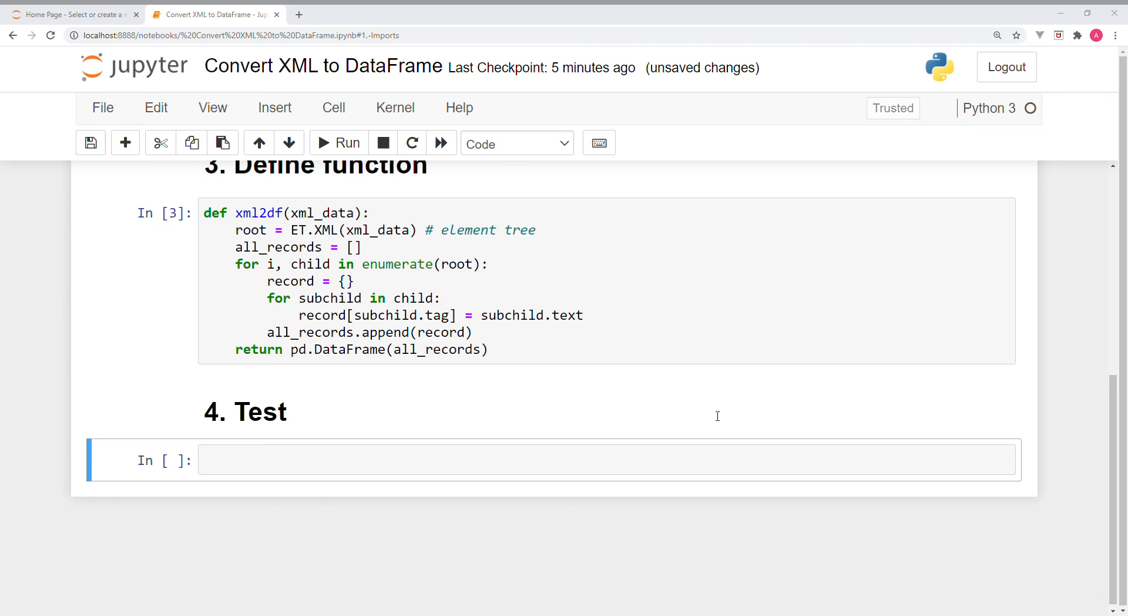
{"action": "mouse_move", "coordinate": [744, 428]}
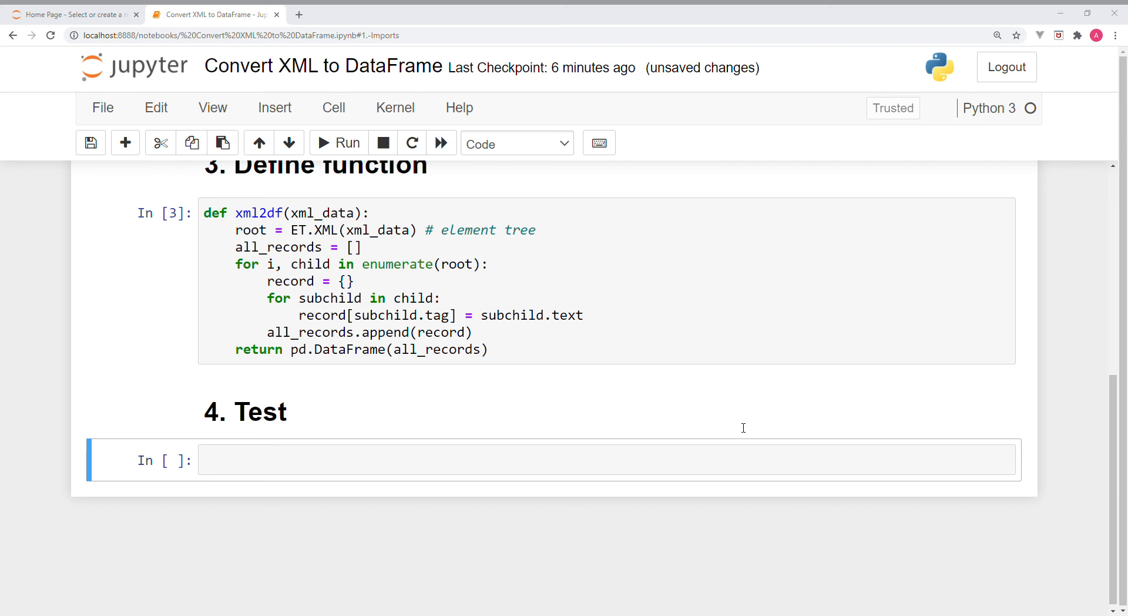
{"action": "mouse_move", "coordinate": [542, 269]}
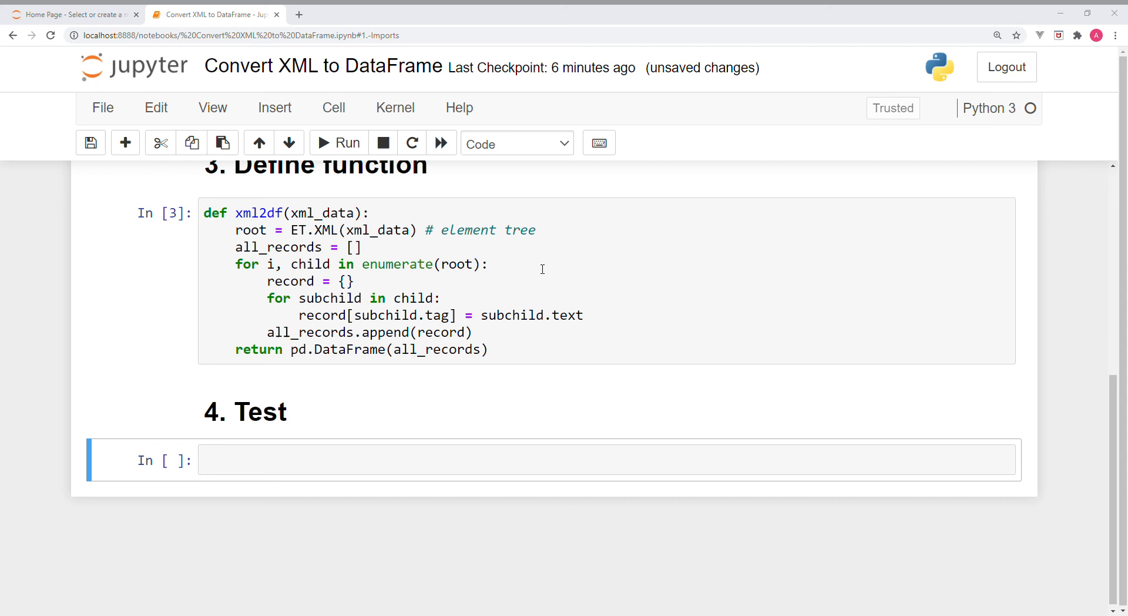
{"action": "mouse_move", "coordinate": [670, 421]}
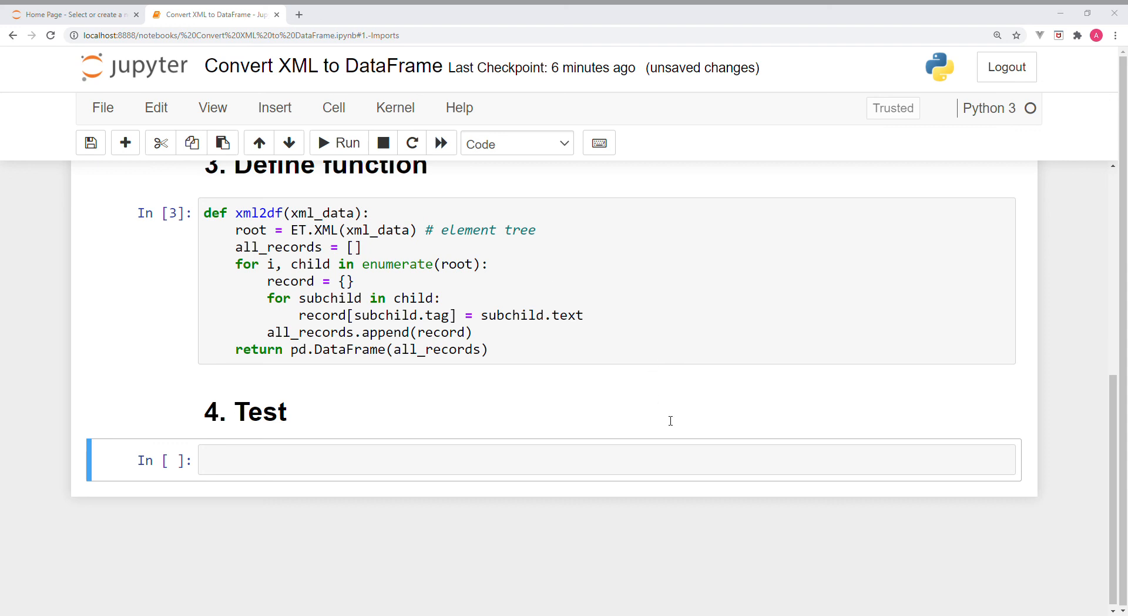
{"action": "mouse_move", "coordinate": [576, 452]}
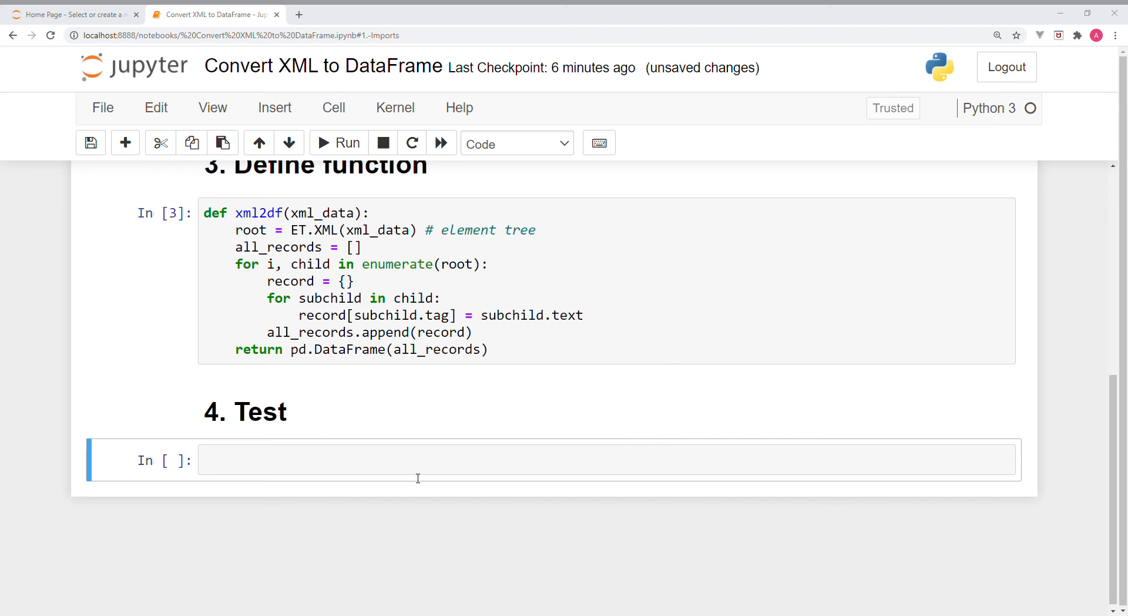
{"action": "left_click", "coordinate": [418, 476]}
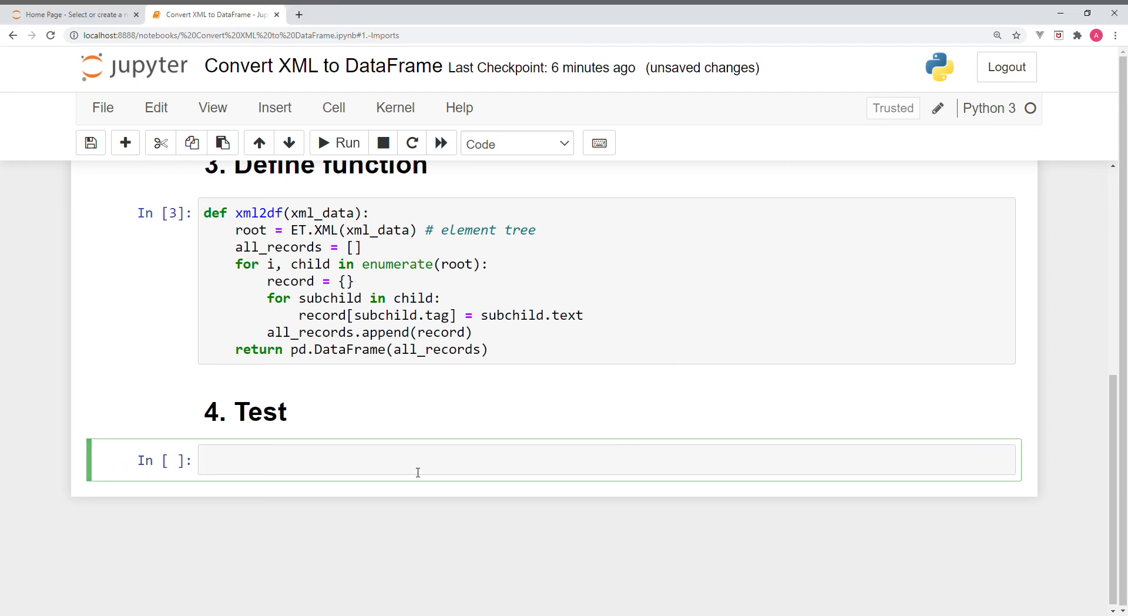
{"action": "type", "text": "df = xml2df(xml_data)"}
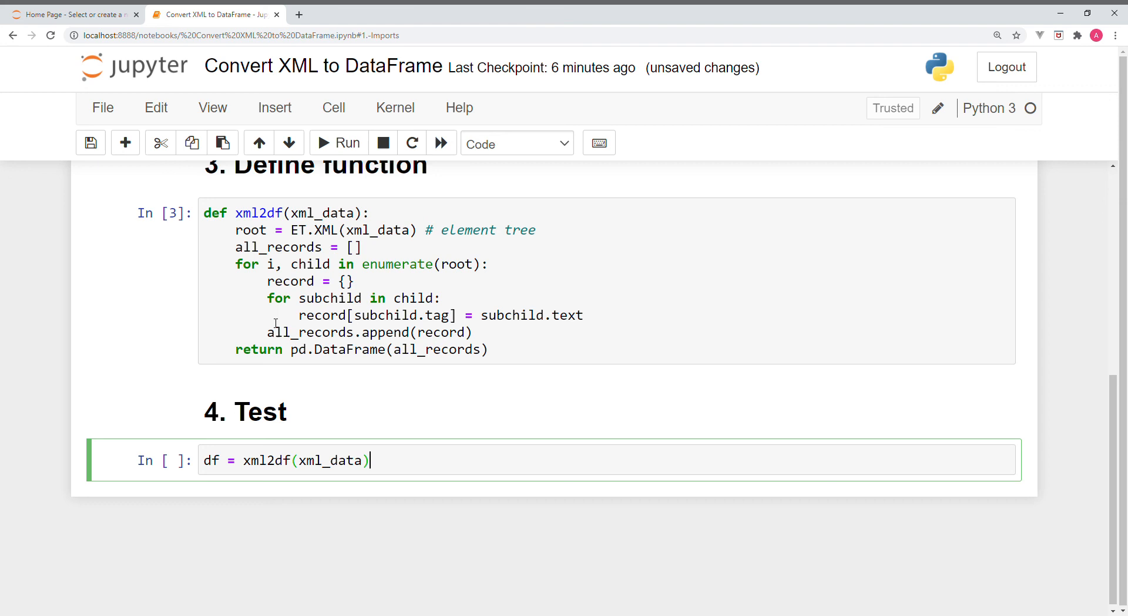
{"action": "mouse_move", "coordinate": [302, 479]}
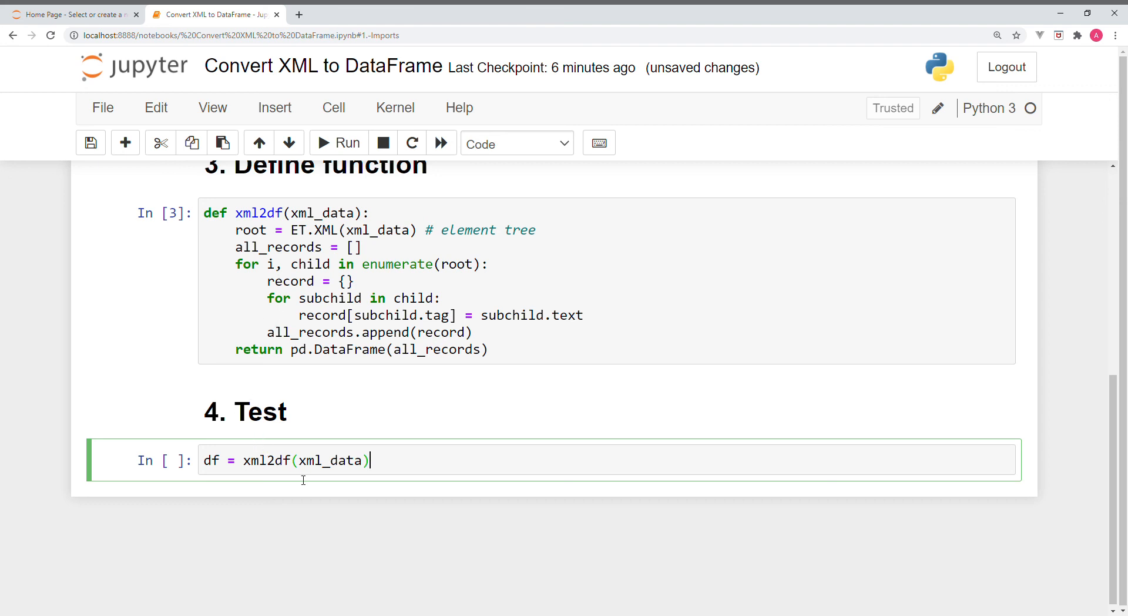
{"action": "mouse_move", "coordinate": [407, 471]}
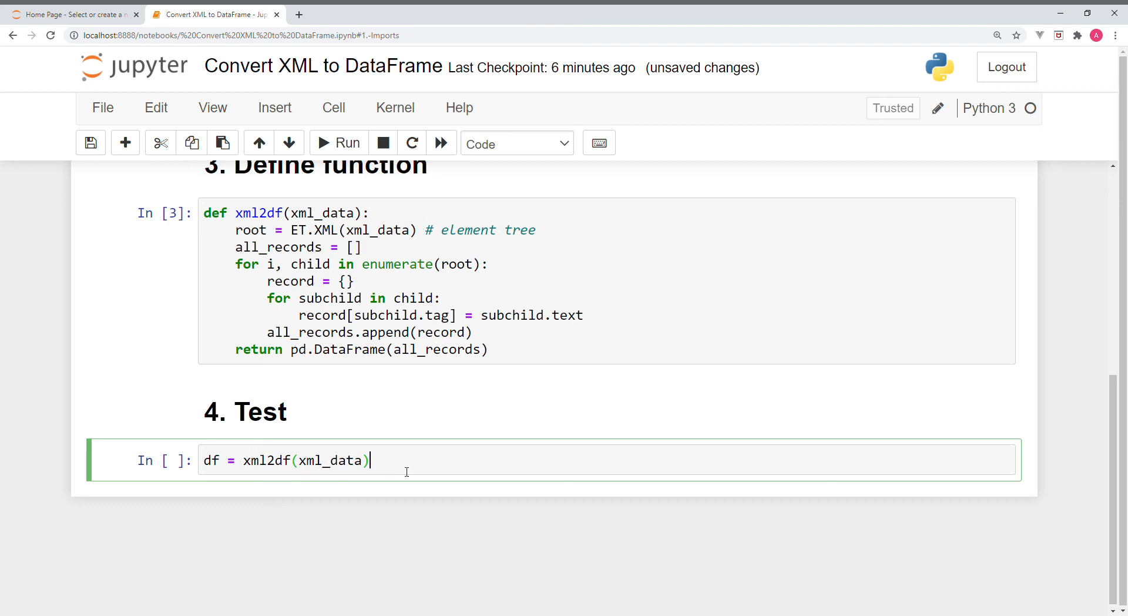
{"action": "mouse_move", "coordinate": [328, 181]}
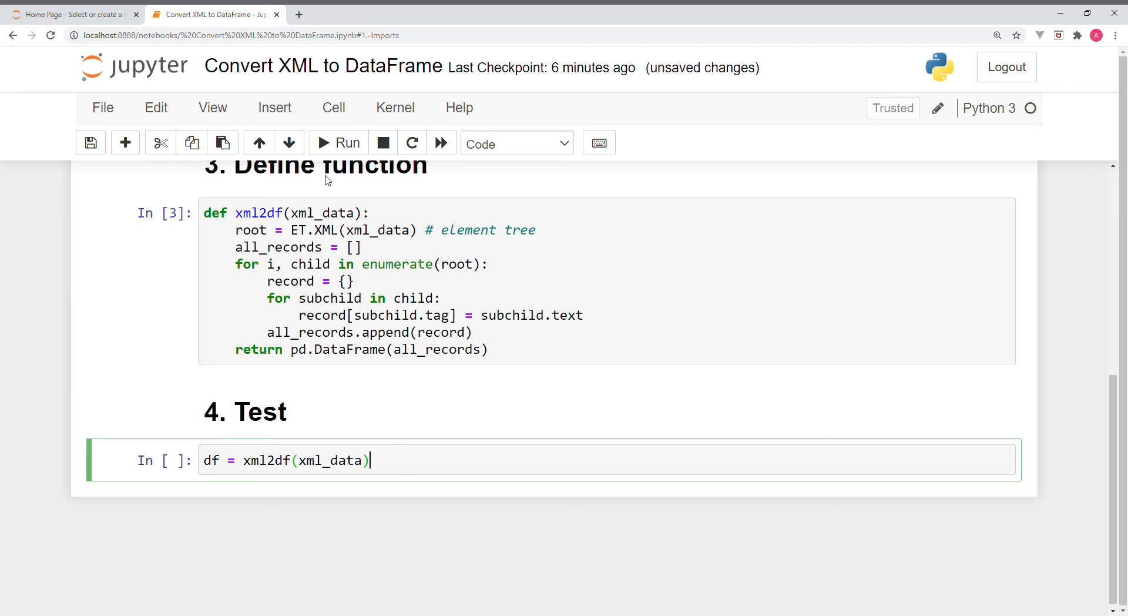
{"action": "left_click", "coordinate": [339, 143]}
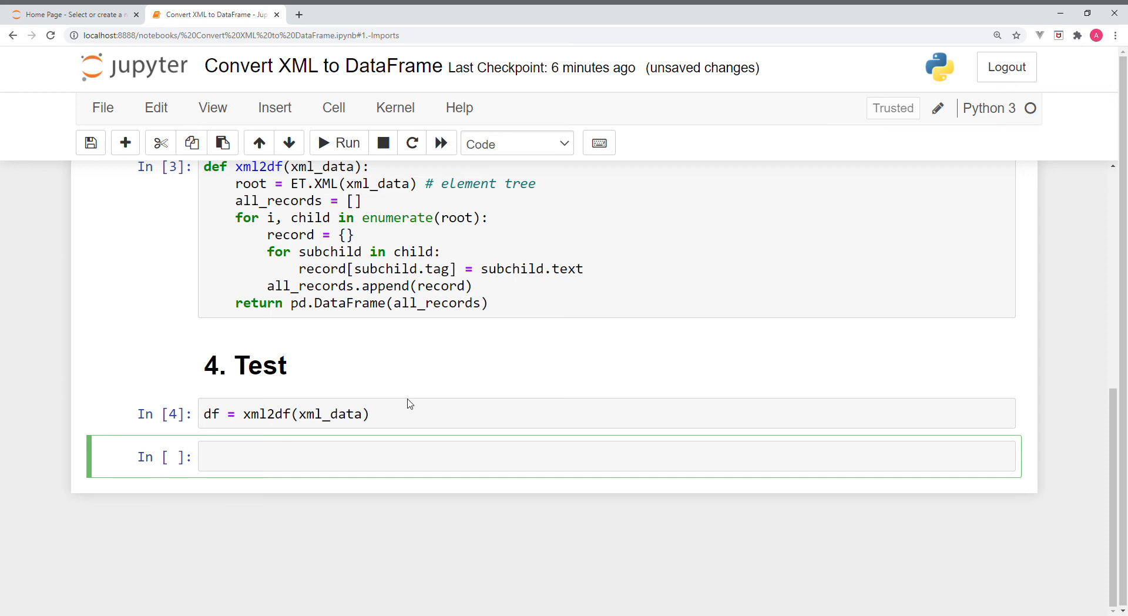
{"action": "mouse_move", "coordinate": [487, 515]}
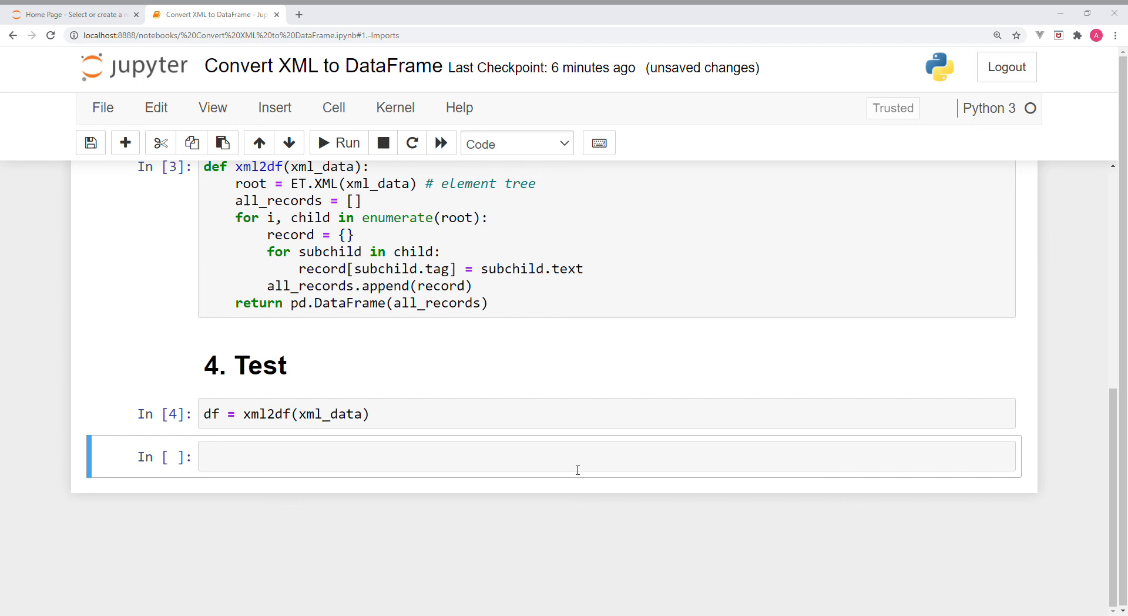
{"action": "mouse_move", "coordinate": [636, 328]}
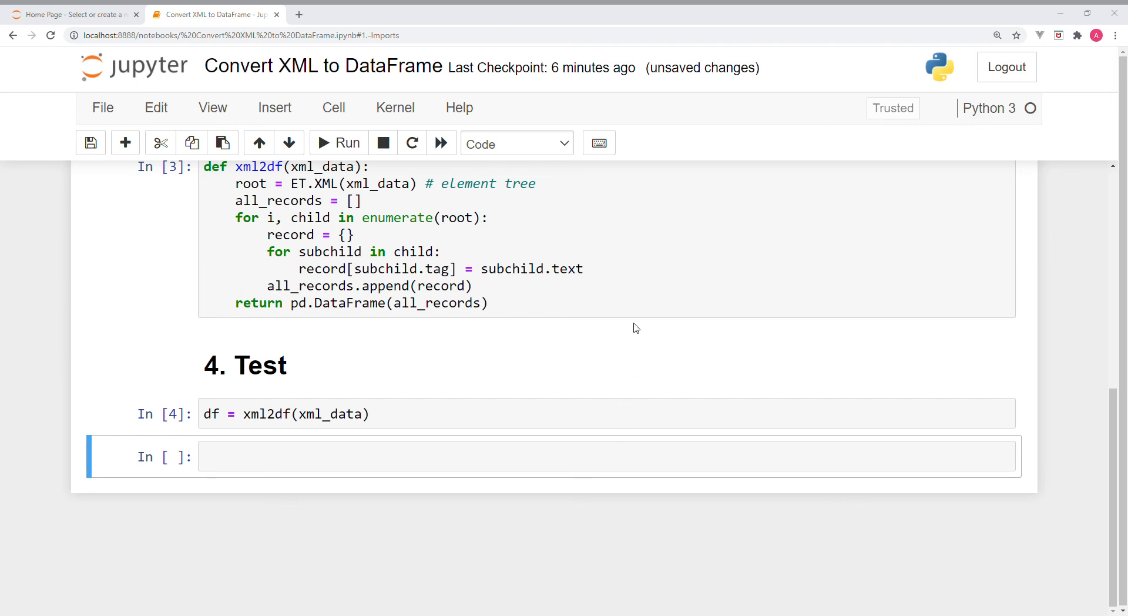
Run df.shape in the next cell, showing (2459, 7)
{"action": "left_click", "coordinate": [287, 457]}
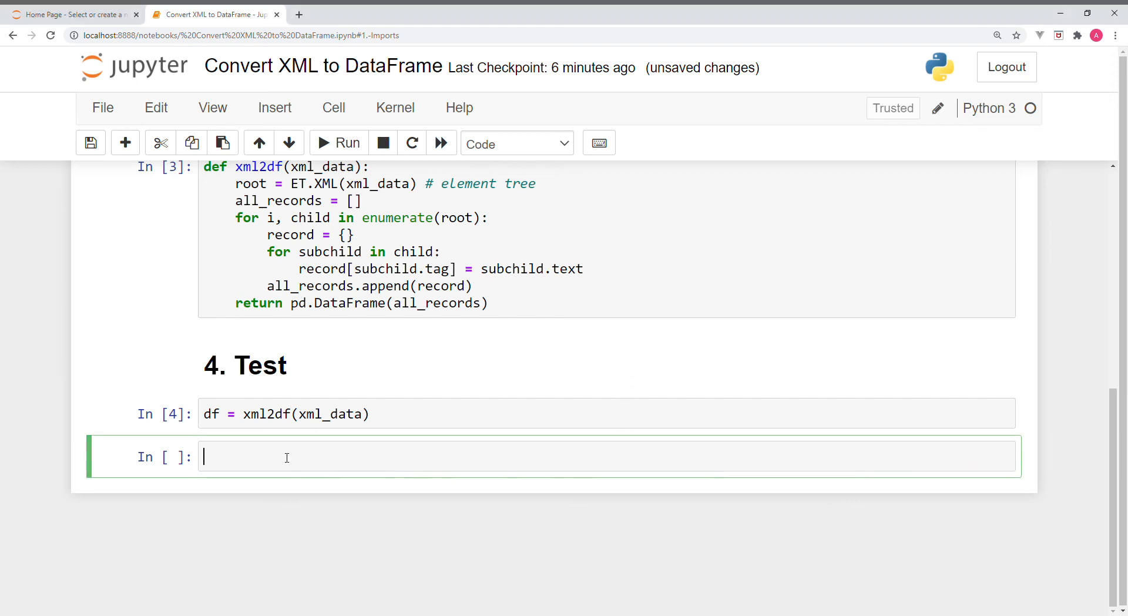
{"action": "type", "text": "df.shape"}
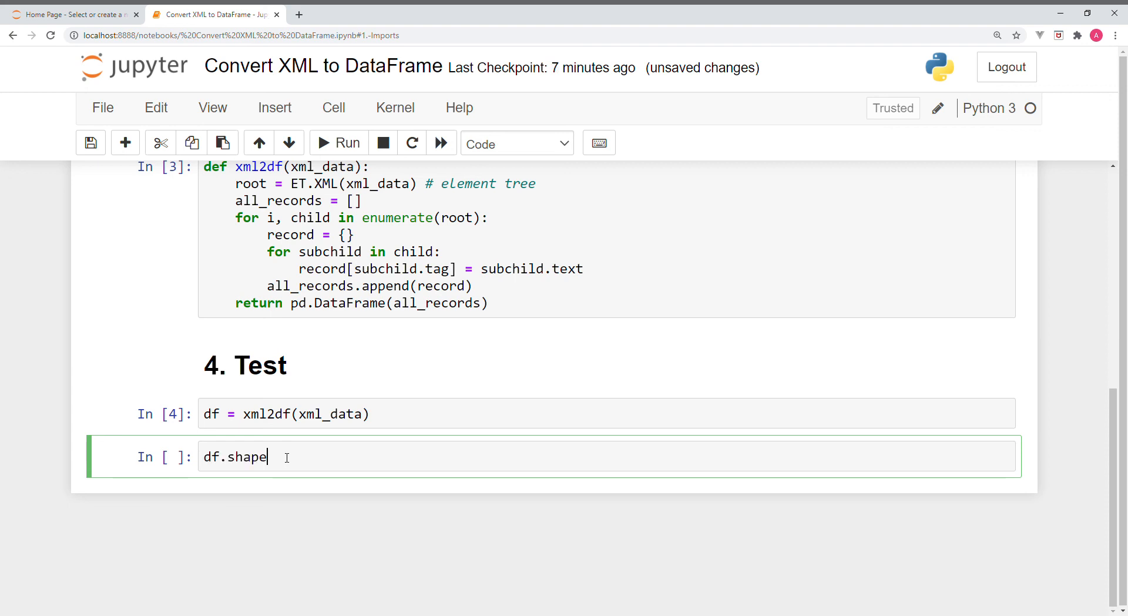
{"action": "mouse_move", "coordinate": [309, 459]}
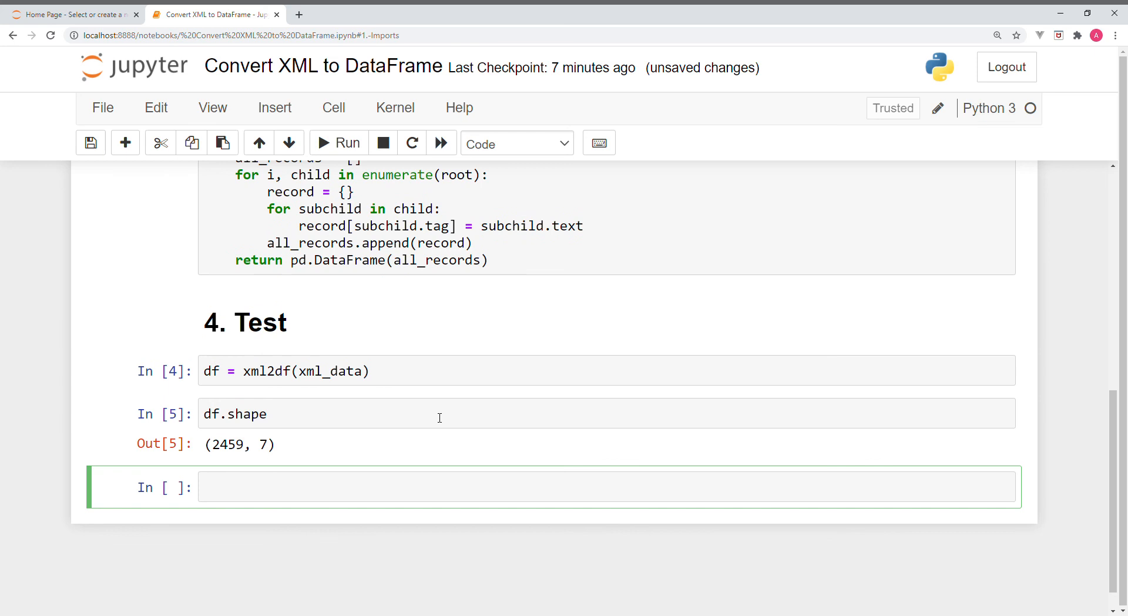
{"action": "scroll", "scroll_direction": "down", "scroll_amount": 3}
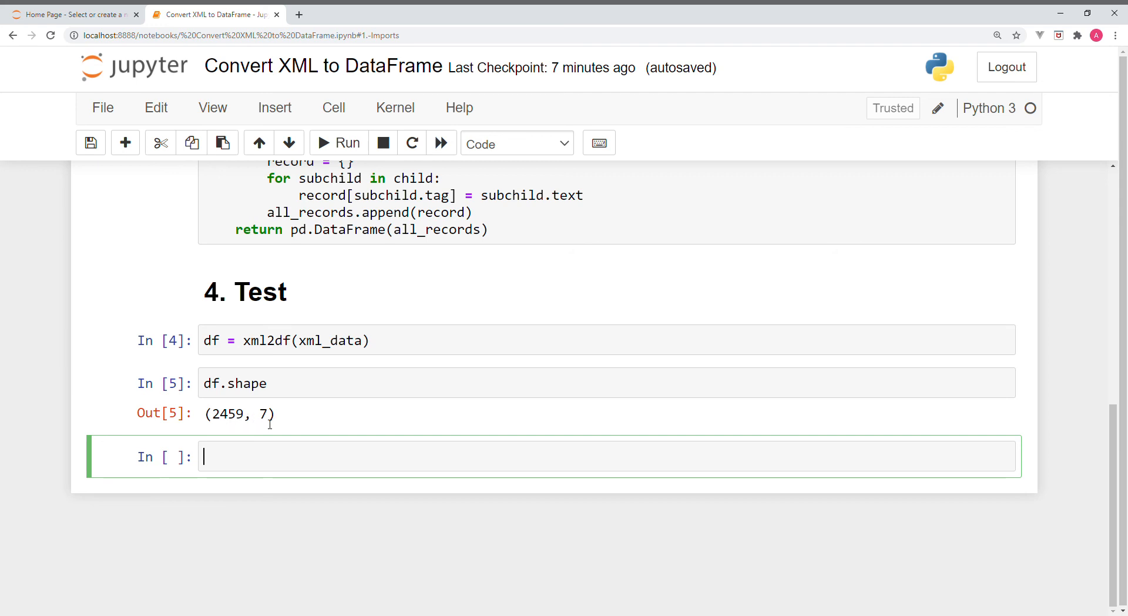
{"action": "mouse_move", "coordinate": [446, 362]}
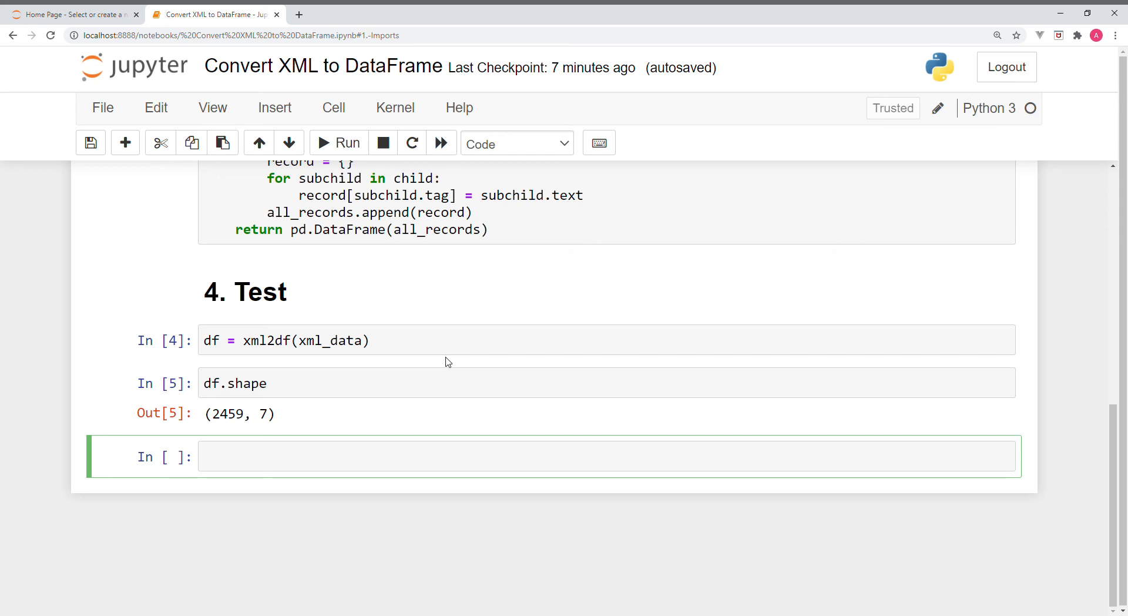
{"action": "mouse_move", "coordinate": [568, 573]}
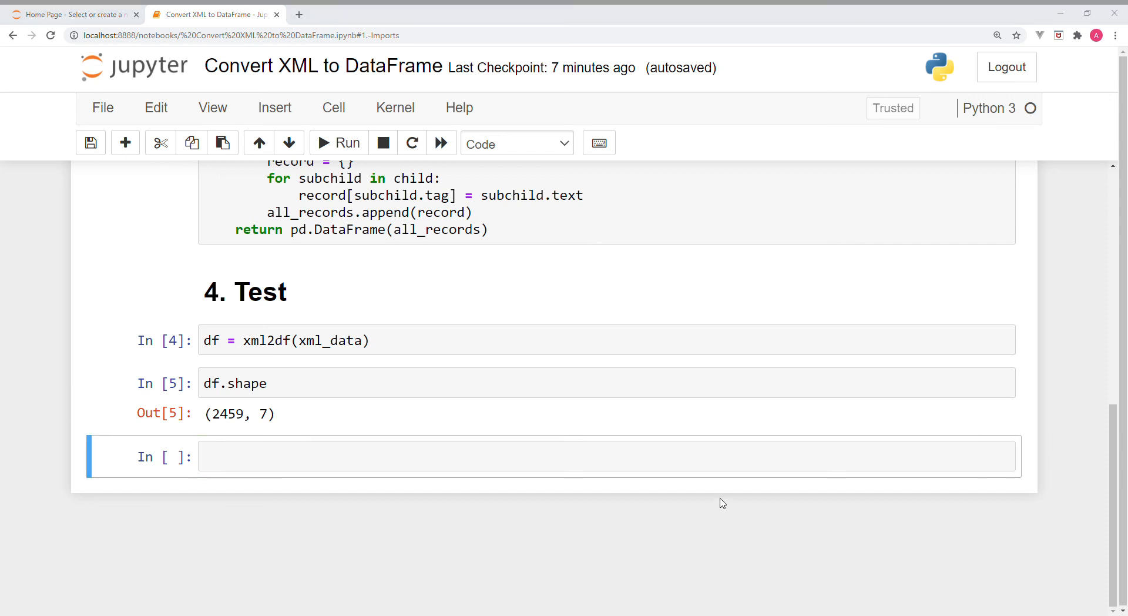
{"action": "mouse_move", "coordinate": [599, 494]}
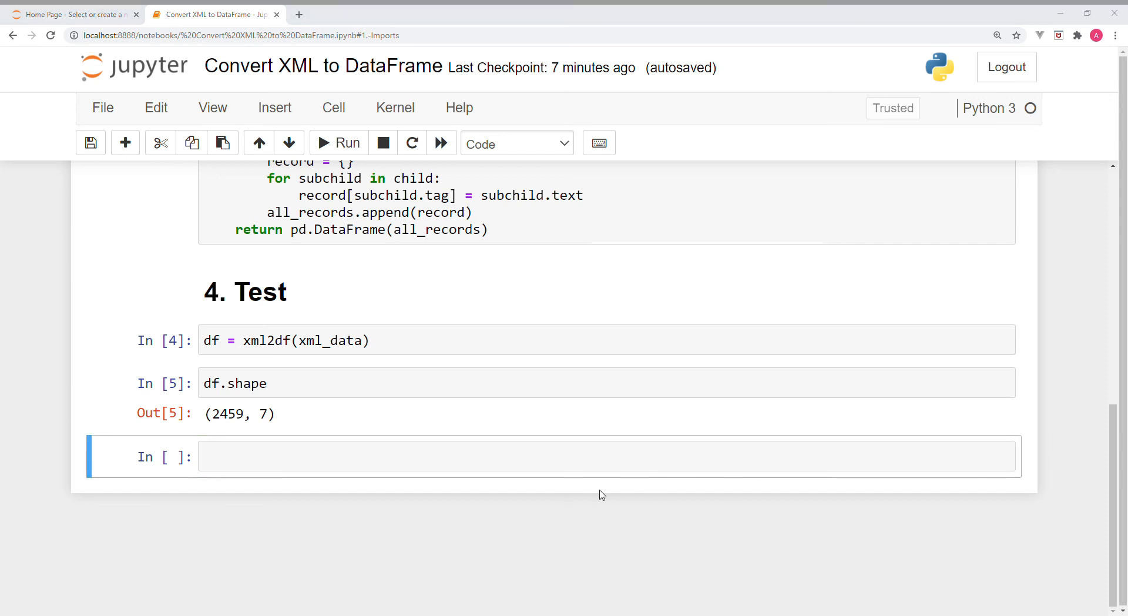
{"action": "mouse_move", "coordinate": [661, 346]}
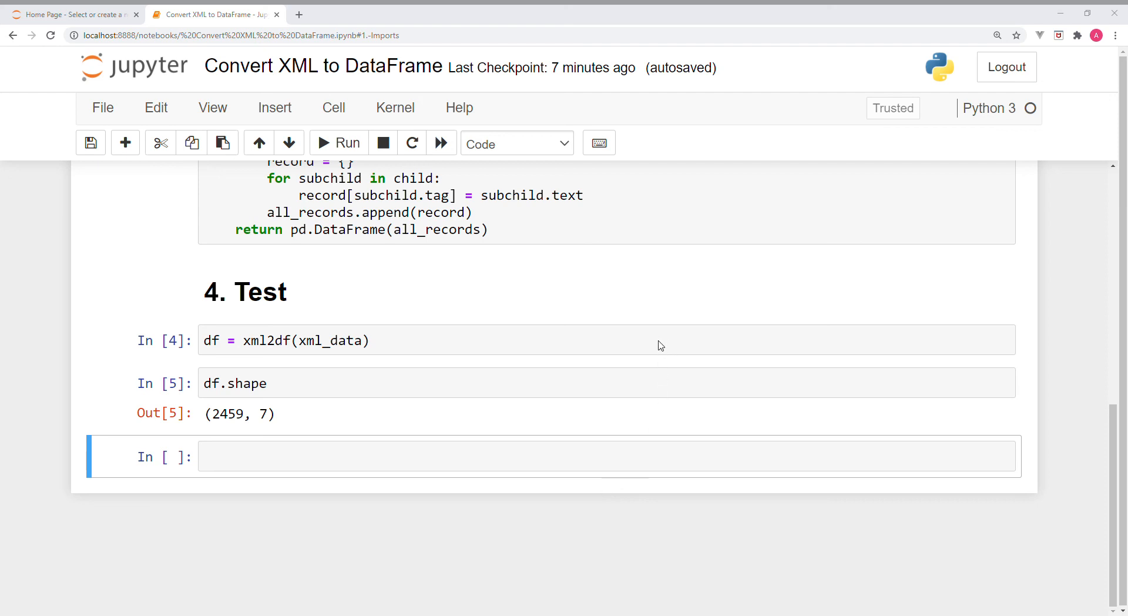
Run df.head() below the shape output to preview the first five rows
{"action": "left_click", "coordinate": [297, 457]}
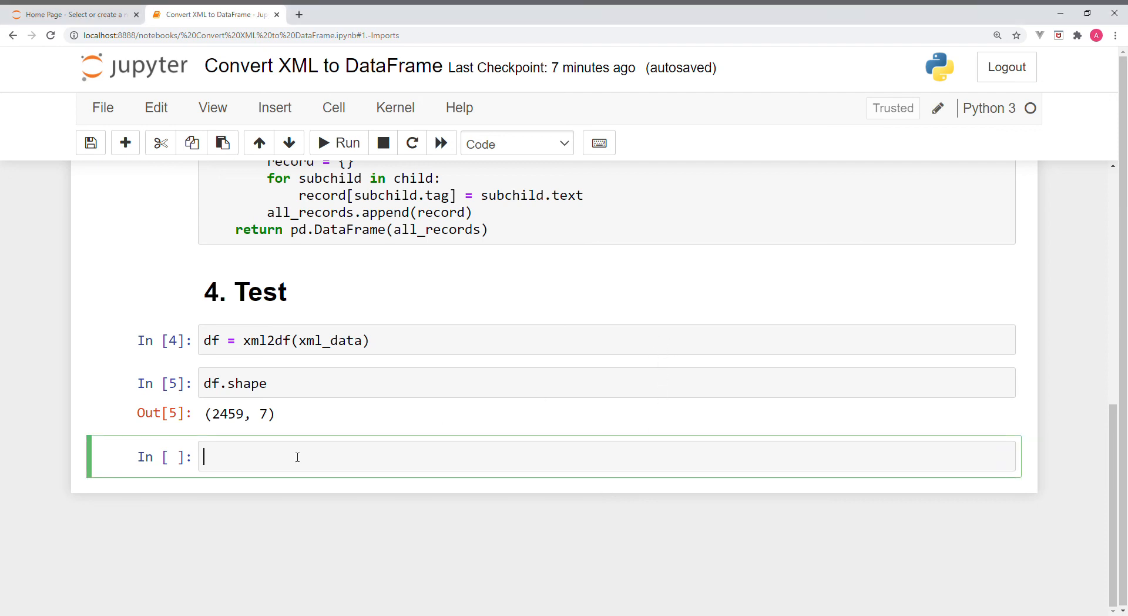
{"action": "type", "text": "df.head()"}
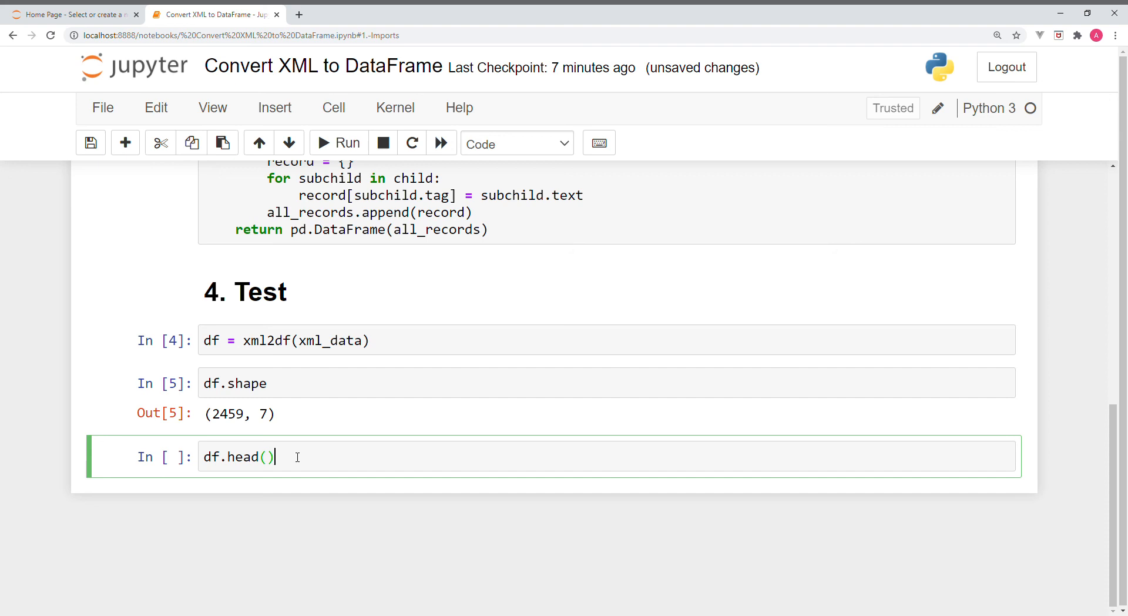
{"action": "left_click", "coordinate": [339, 142]}
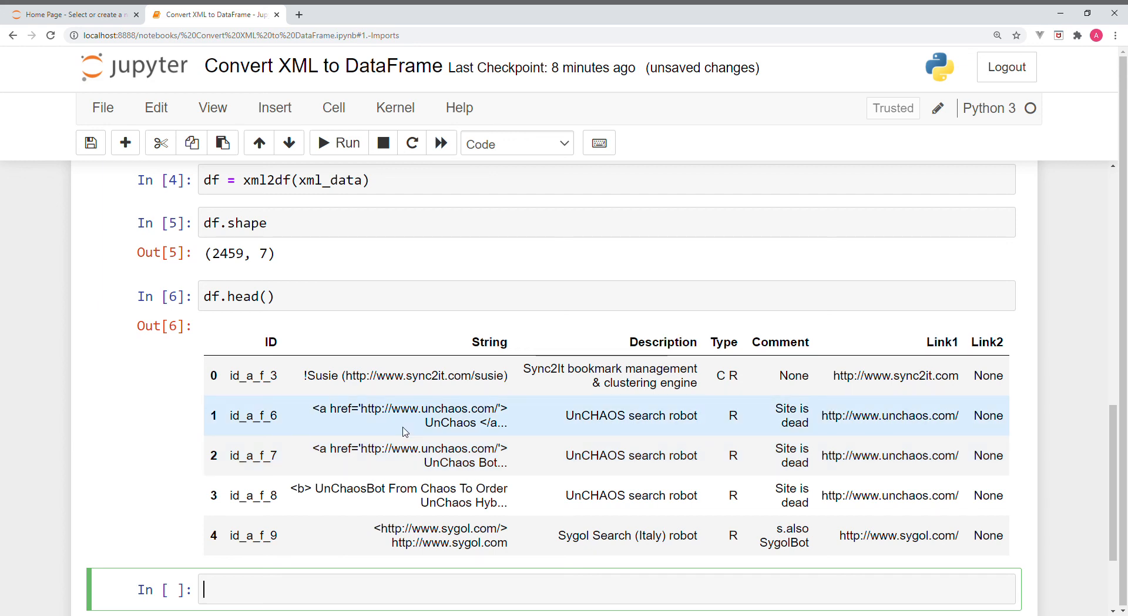
{"action": "mouse_move", "coordinate": [466, 392]}
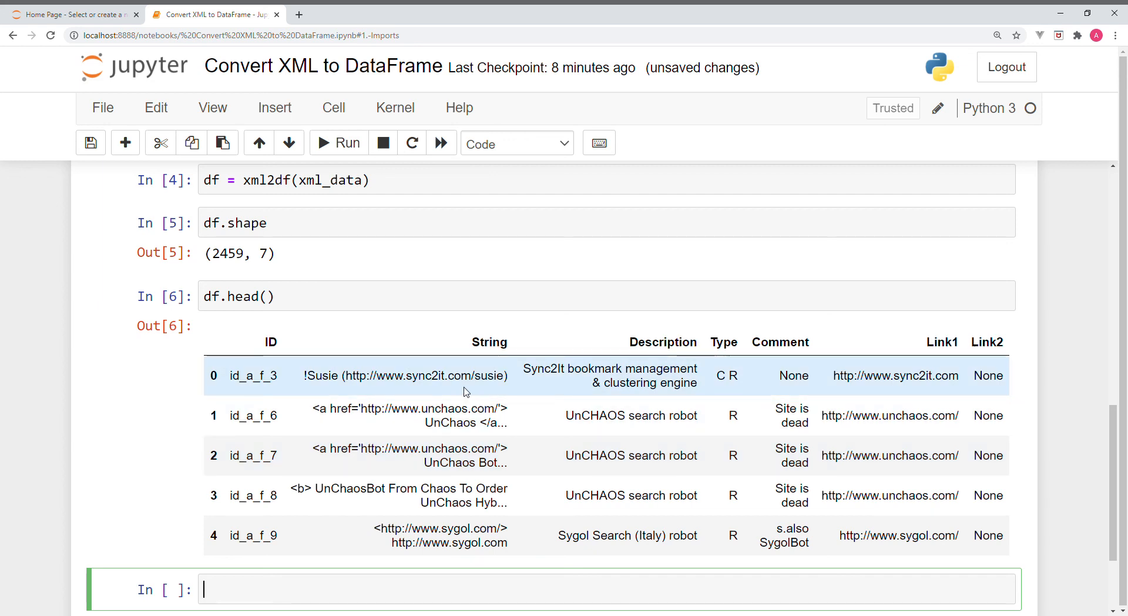